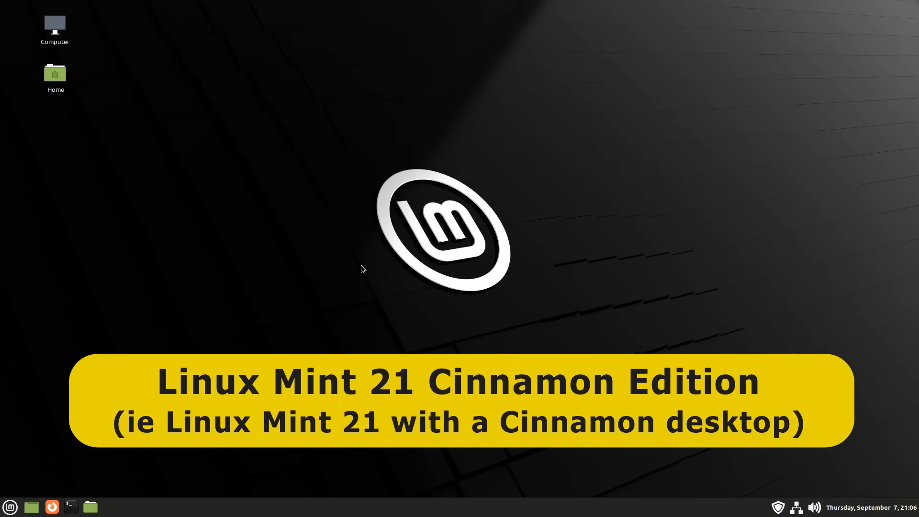
pyautogui.moveTo(313, 239)
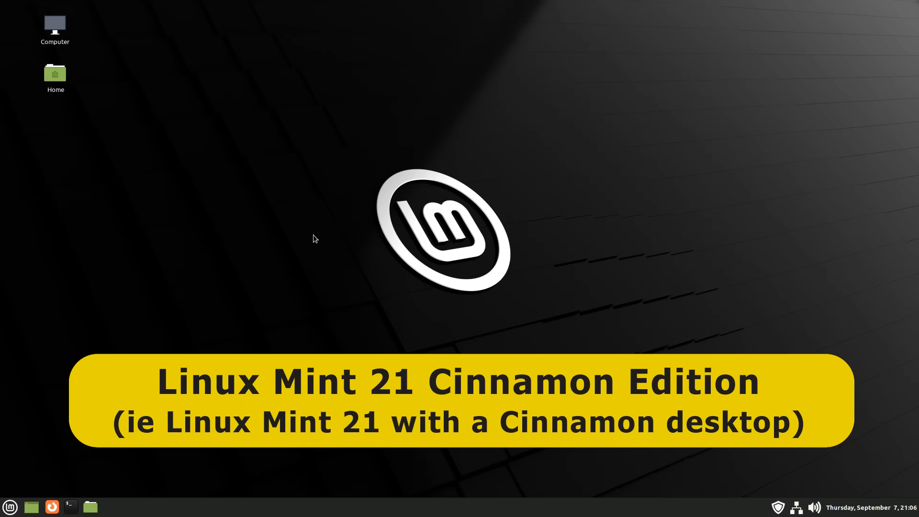
# - Try a 150% monitor scale in Display settings, then revert it and leave Display
pyautogui.click(9, 506)
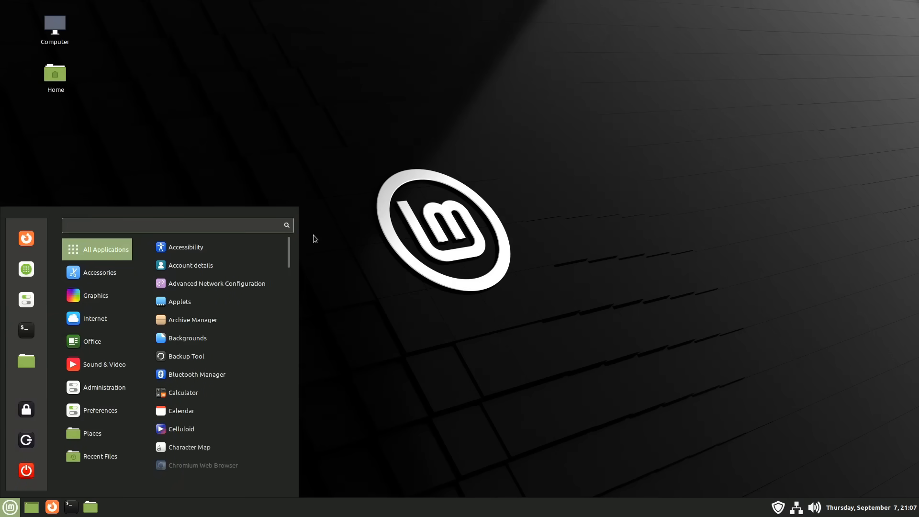
pyautogui.click(176, 224)
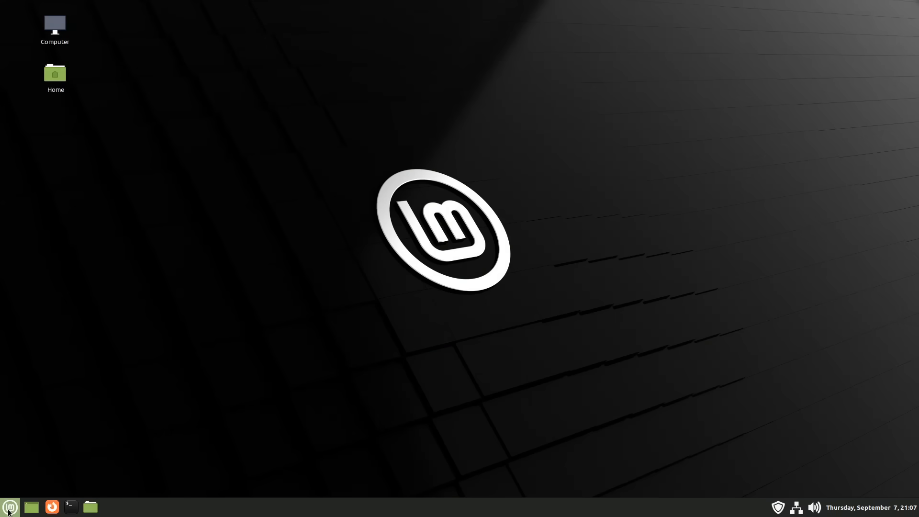
pyautogui.click(10, 507)
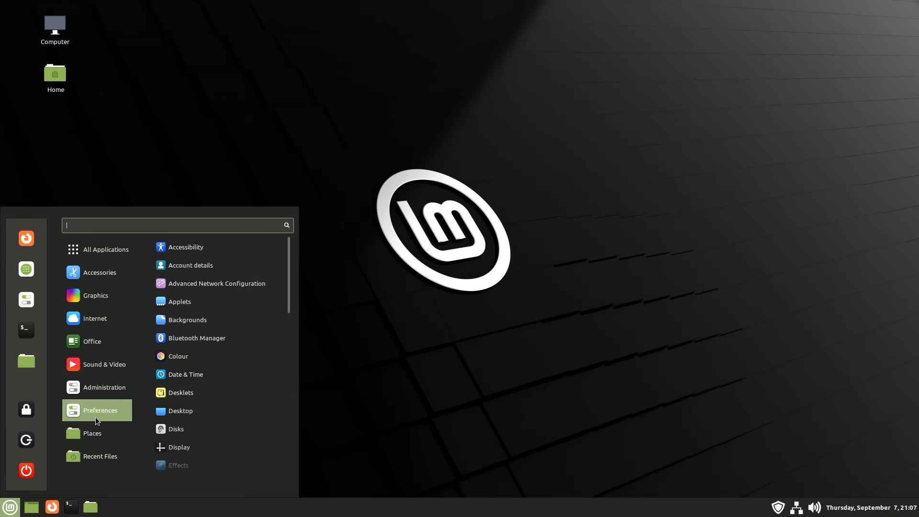
pyautogui.click(179, 447)
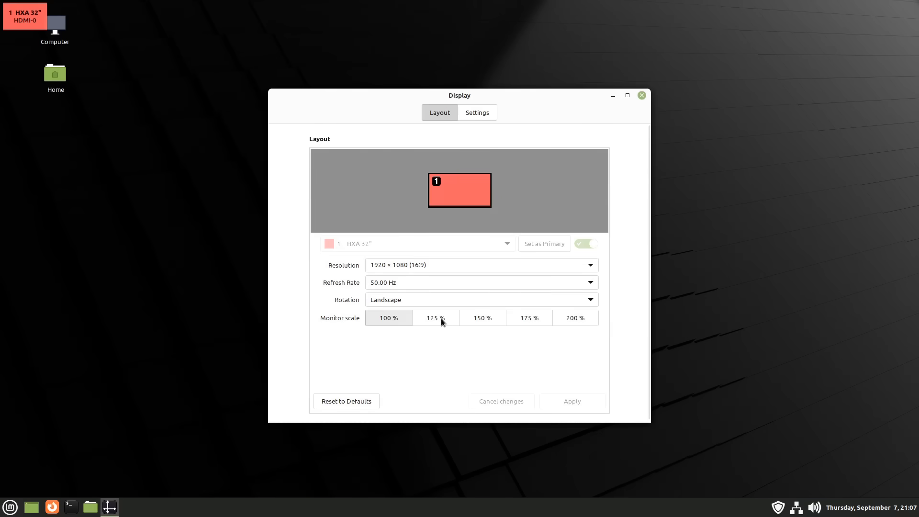
pyautogui.click(481, 318)
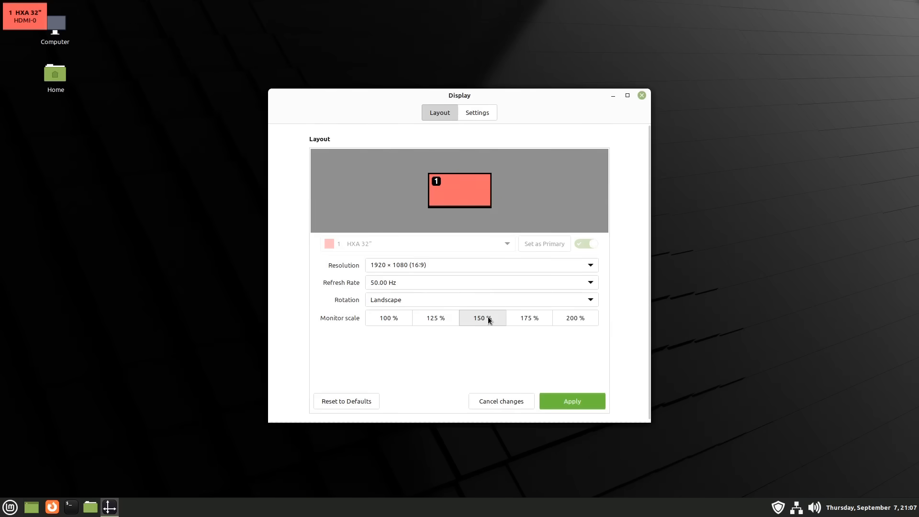
pyautogui.click(570, 401)
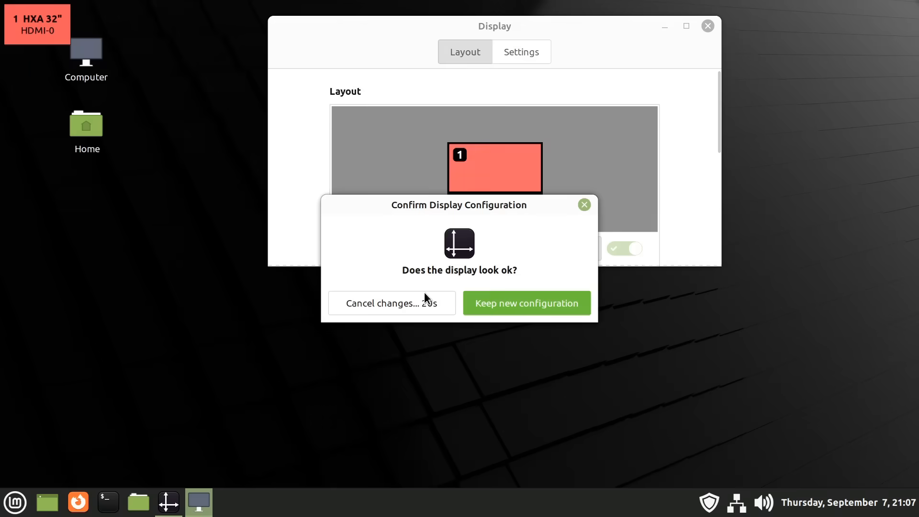
pyautogui.moveTo(252, 334)
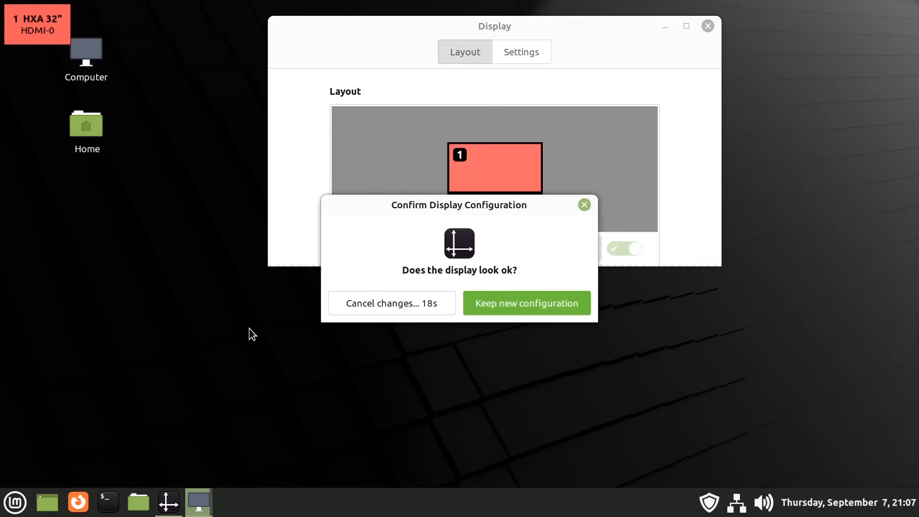
pyautogui.click(525, 303)
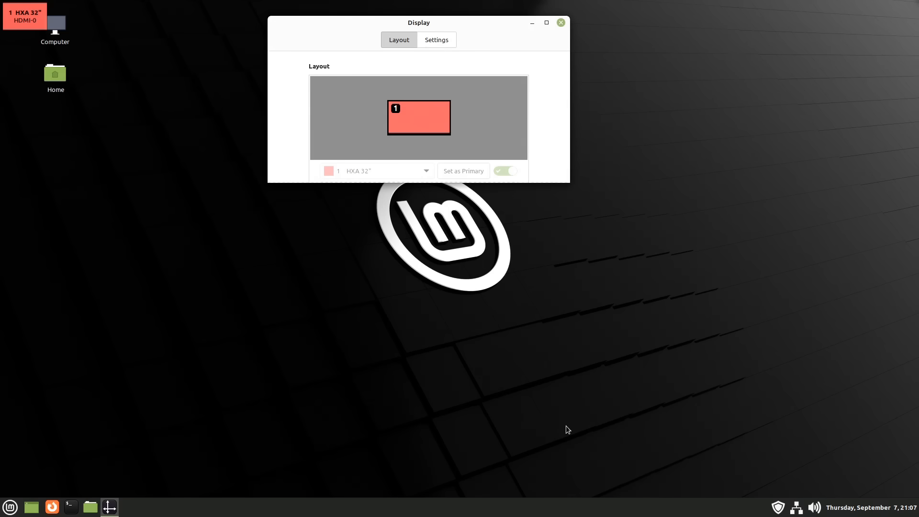
pyautogui.moveTo(554, 248)
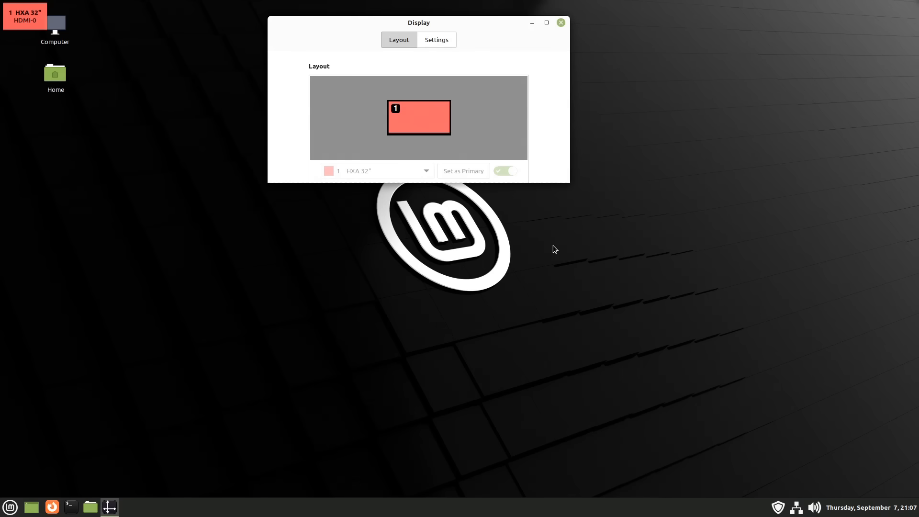
pyautogui.click(560, 22)
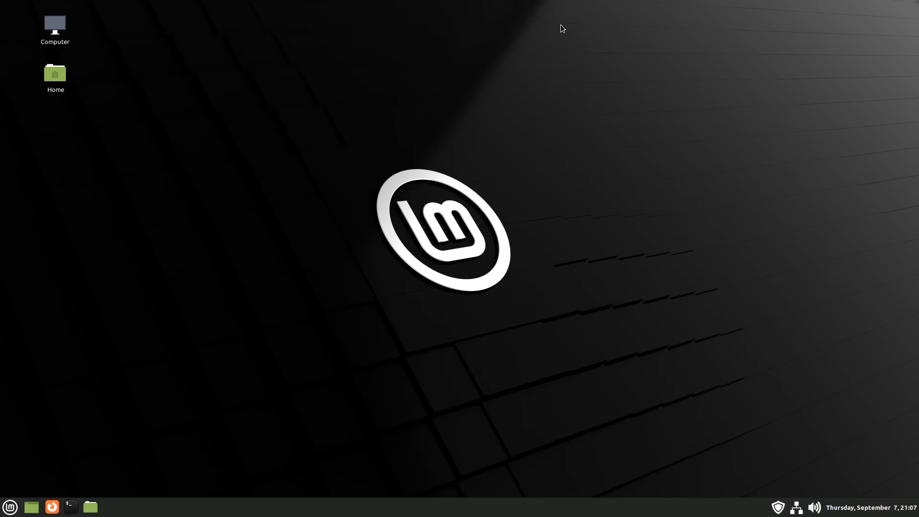
pyautogui.moveTo(162, 409)
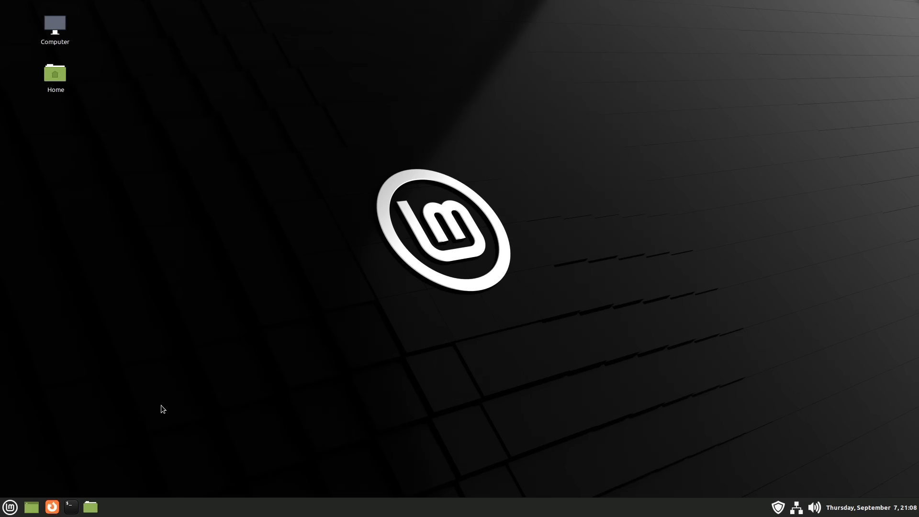
# - Switch on Large text in Accessibility's Visual aids and leave the settings
pyautogui.click(10, 507)
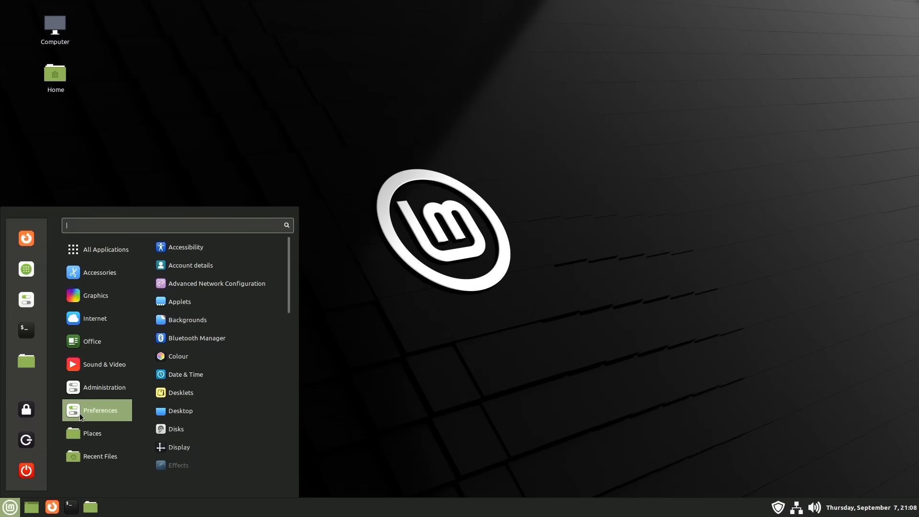
pyautogui.click(187, 247)
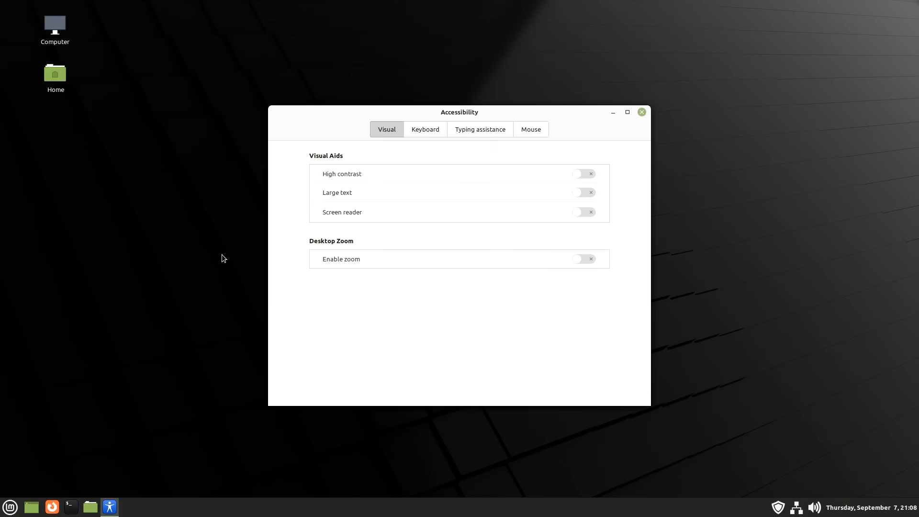
pyautogui.moveTo(583, 209)
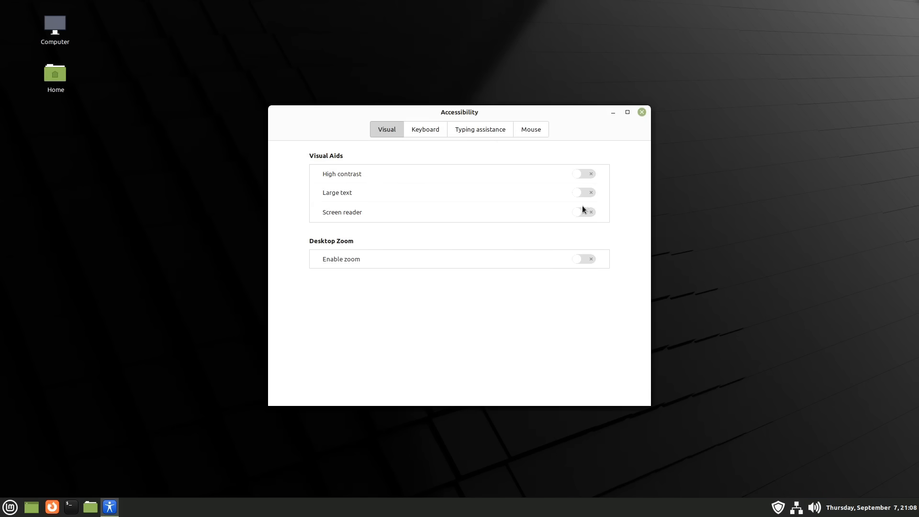
pyautogui.click(583, 194)
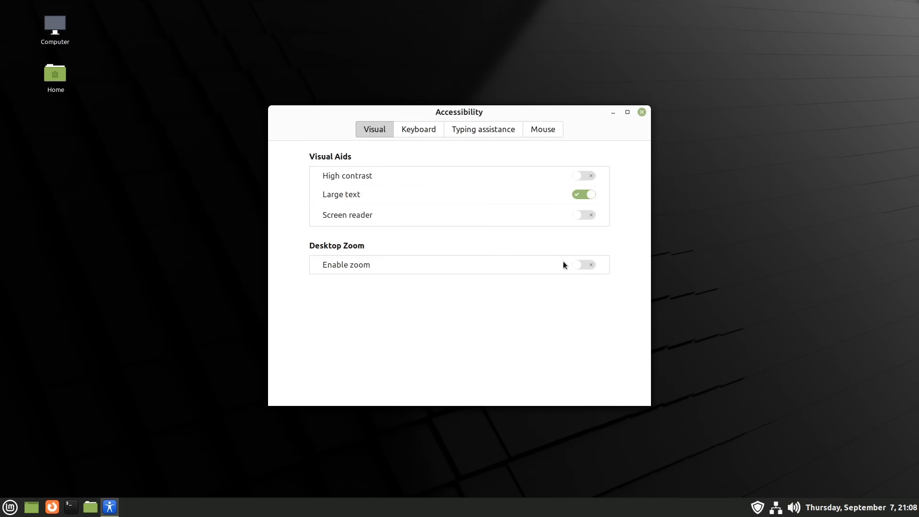
pyautogui.click(582, 194)
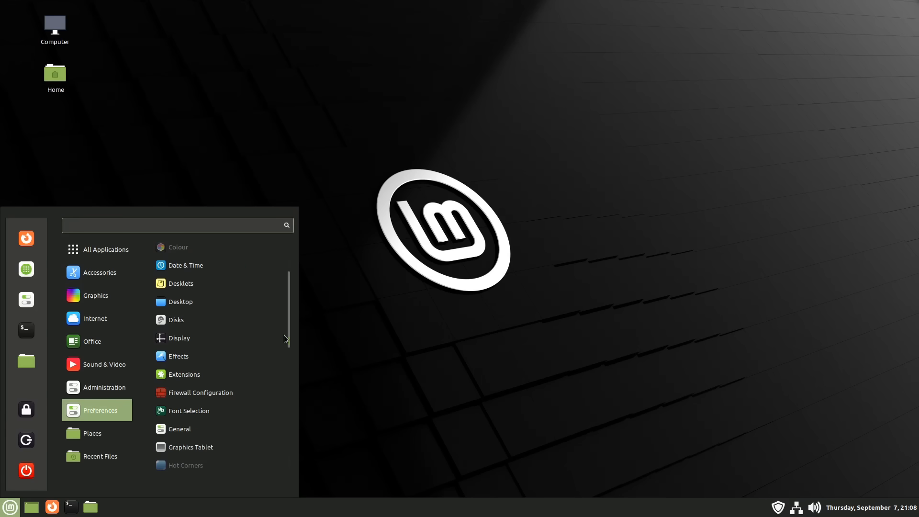
# - Set the default font to size 12 and the window title font to size 14
pyautogui.click(188, 411)
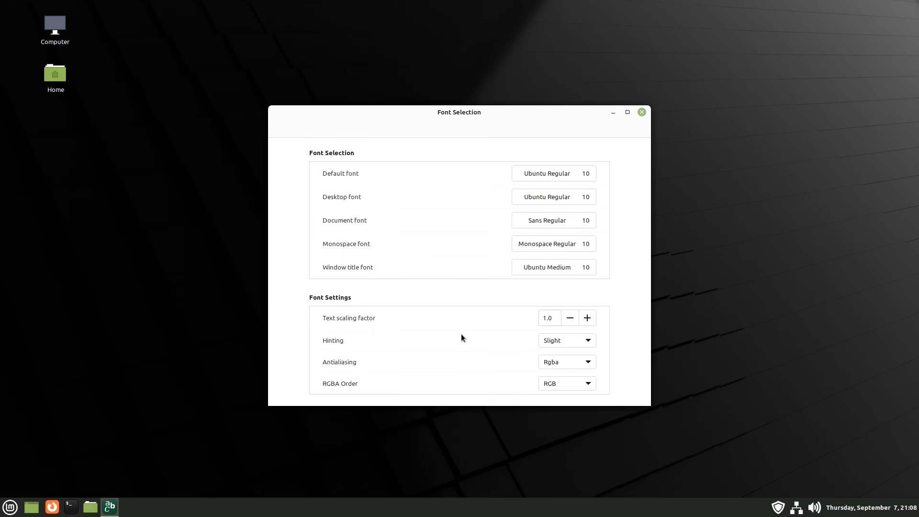
pyautogui.moveTo(442, 226)
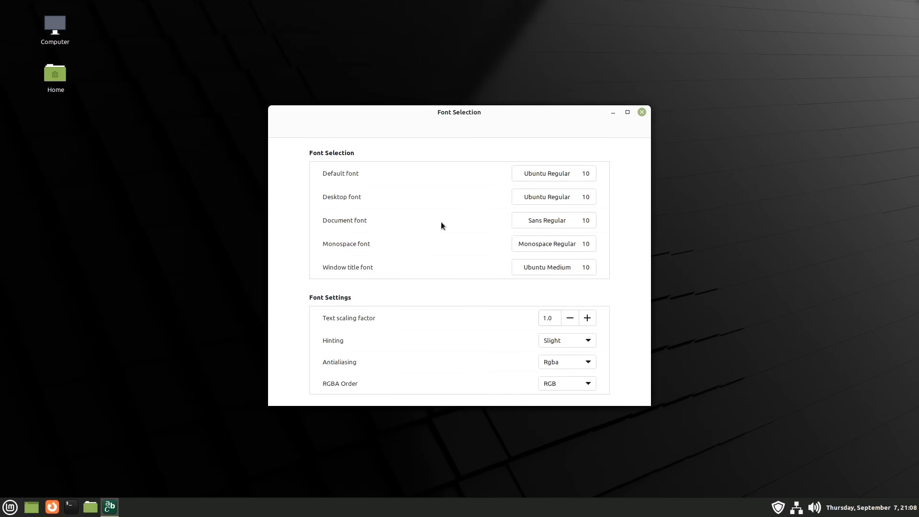
pyautogui.click(551, 173)
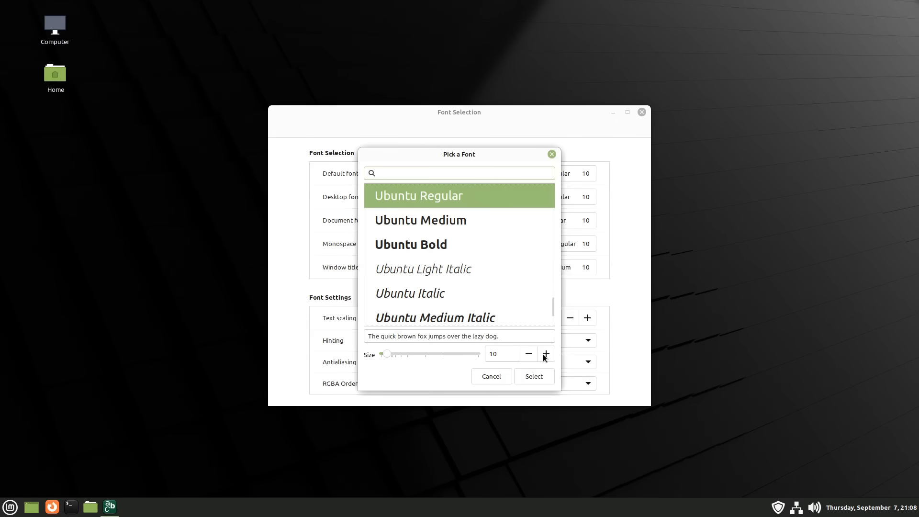
pyautogui.click(532, 375)
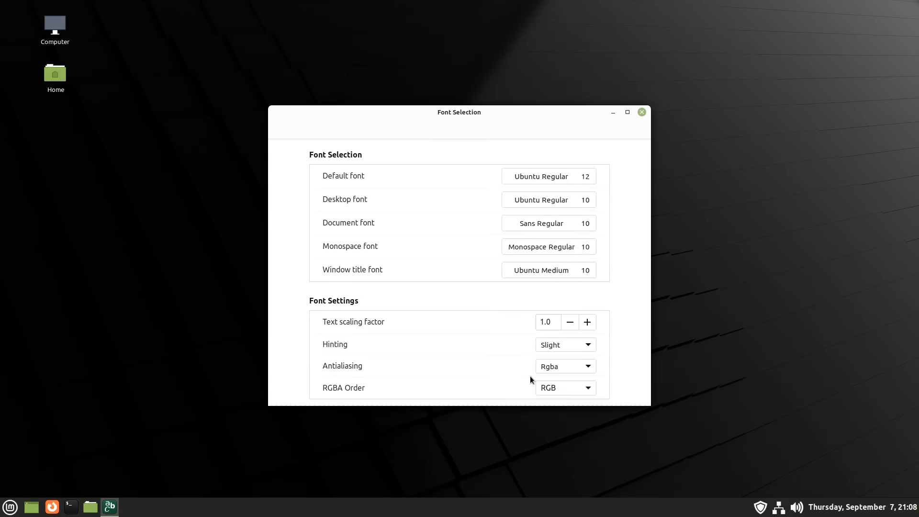
pyautogui.click(540, 270)
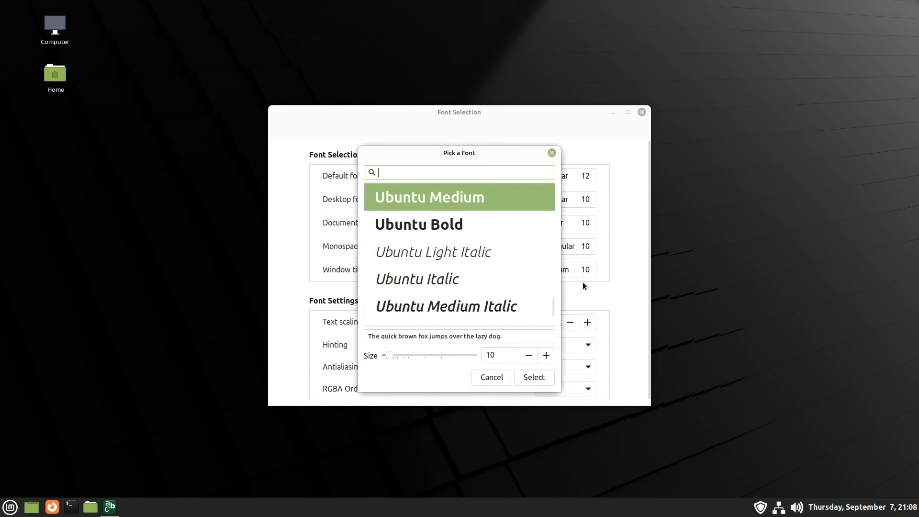
pyautogui.click(545, 356)
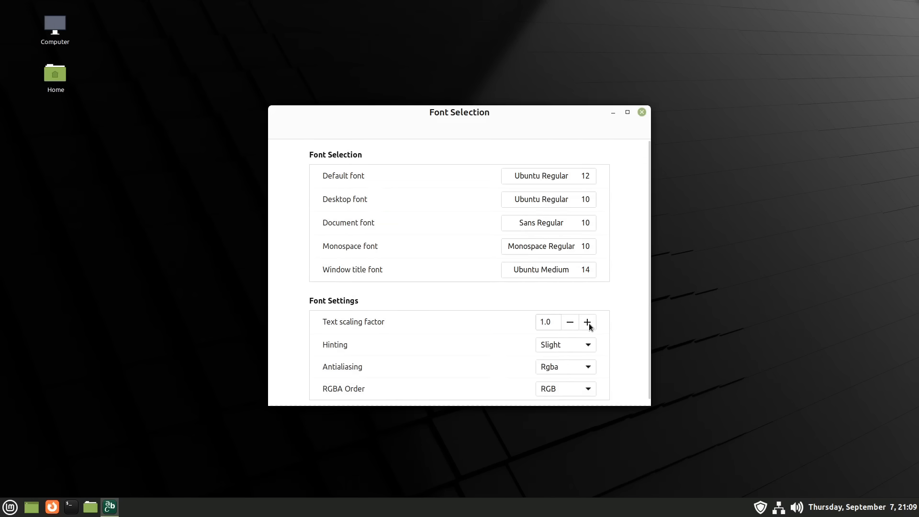
# - Raise the text scaling factor to 1.6 and leave Font Selection
pyautogui.click(586, 322)
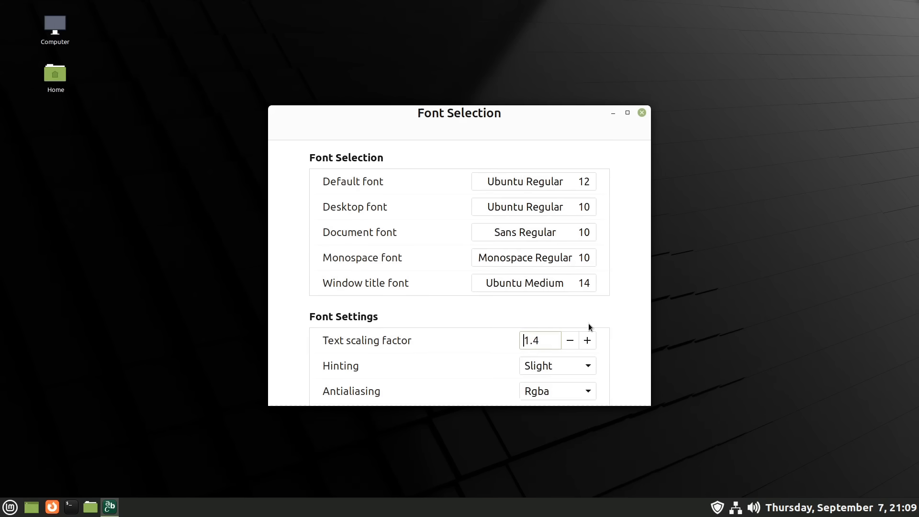
pyautogui.click(585, 340)
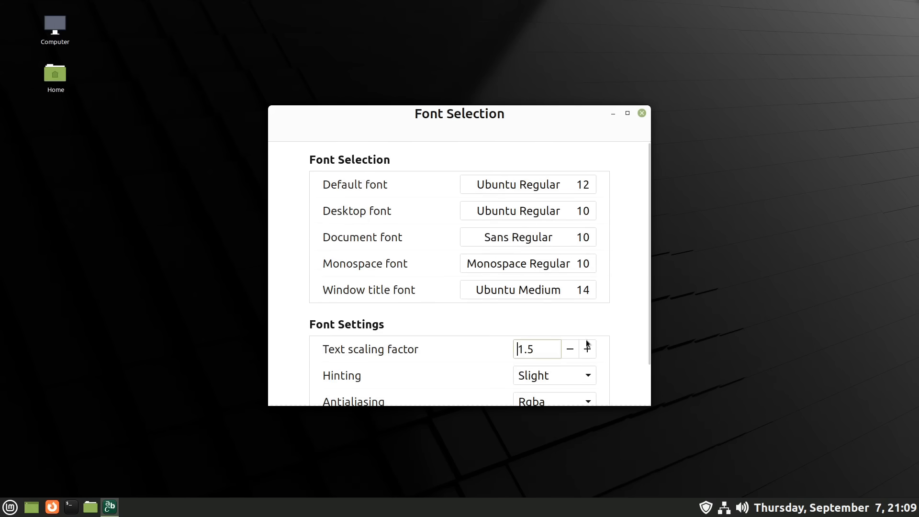
pyautogui.click(587, 348)
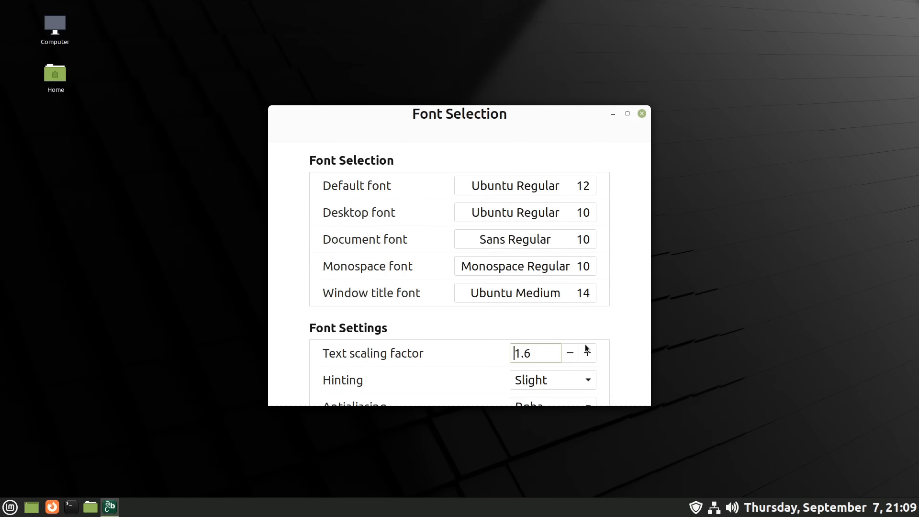
pyautogui.click(640, 113)
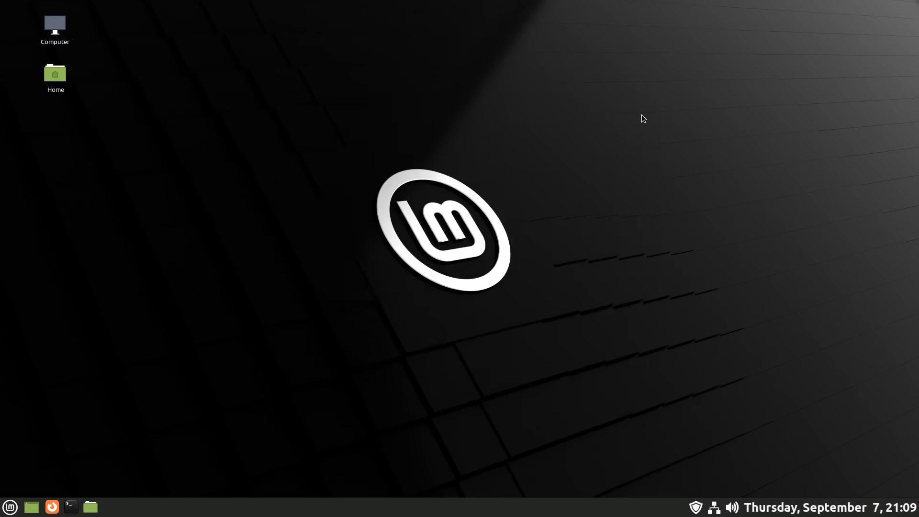
# - Reach the Mouse and Touchpad settings from the Preferences menu and find the Pointer Size slider
pyautogui.click(9, 507)
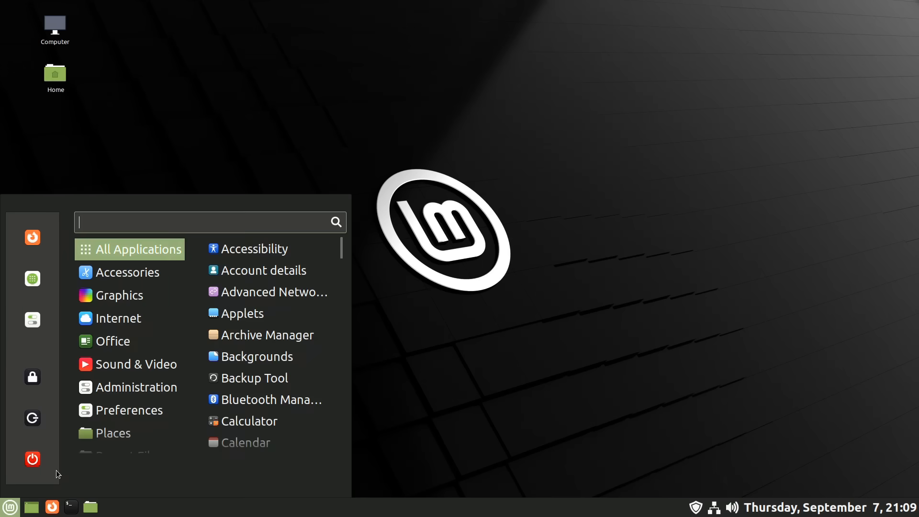
pyautogui.click(136, 364)
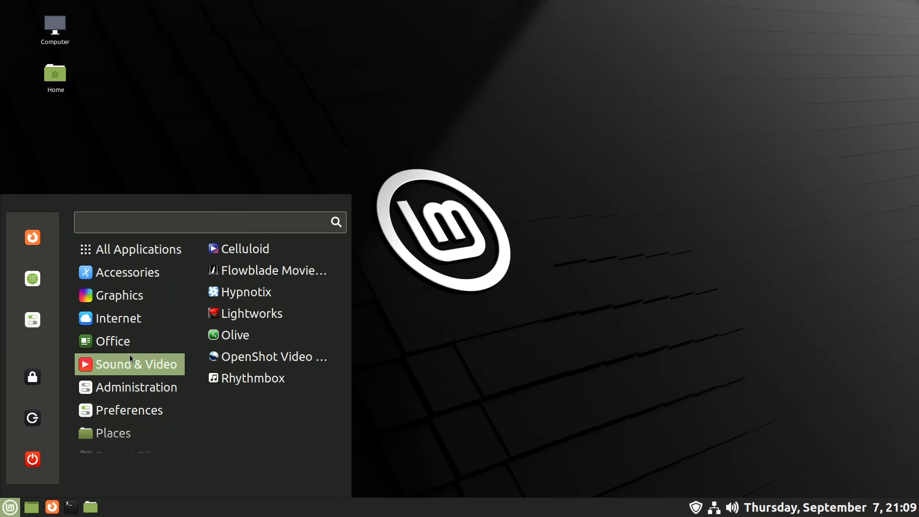
pyautogui.click(210, 221)
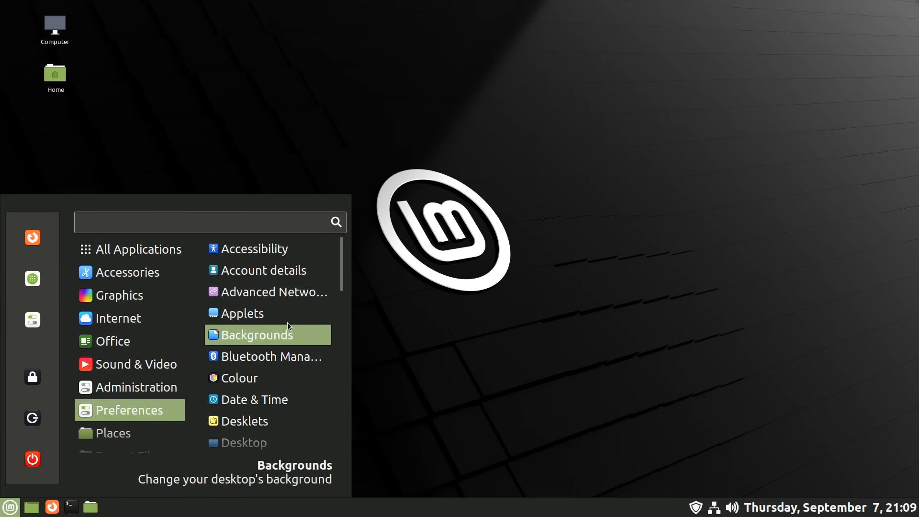
pyautogui.scroll(-3)
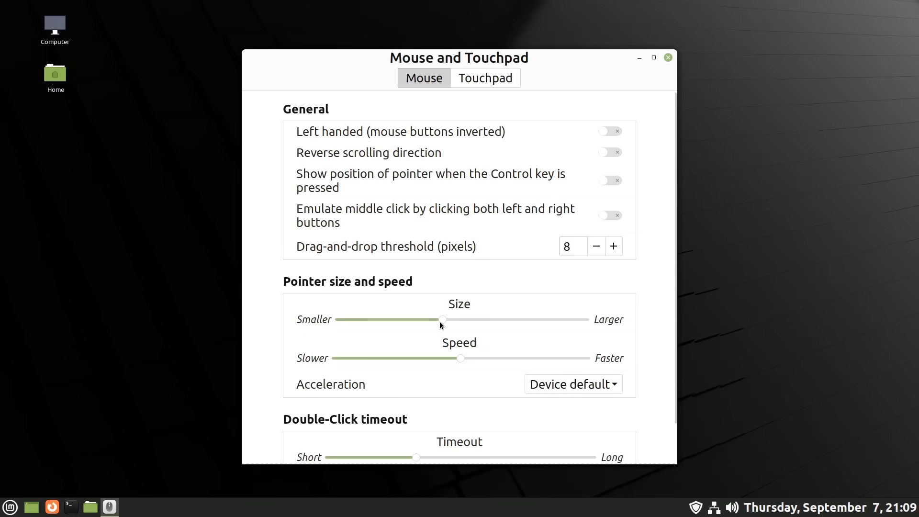
# - Drag the pointer size well toward Larger and leave the mouse settings
pyautogui.moveTo(441, 320); pyautogui.dragTo(514, 320)
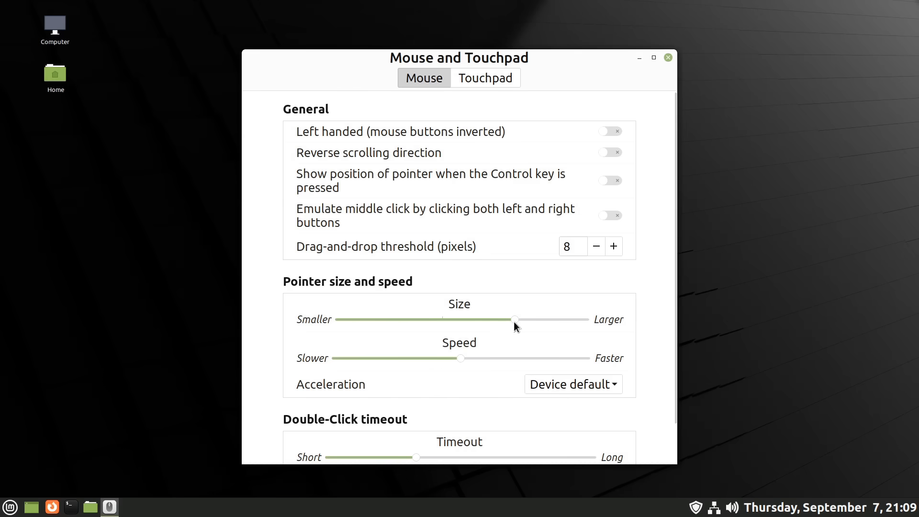
pyautogui.moveTo(515, 319); pyautogui.dragTo(530, 320)
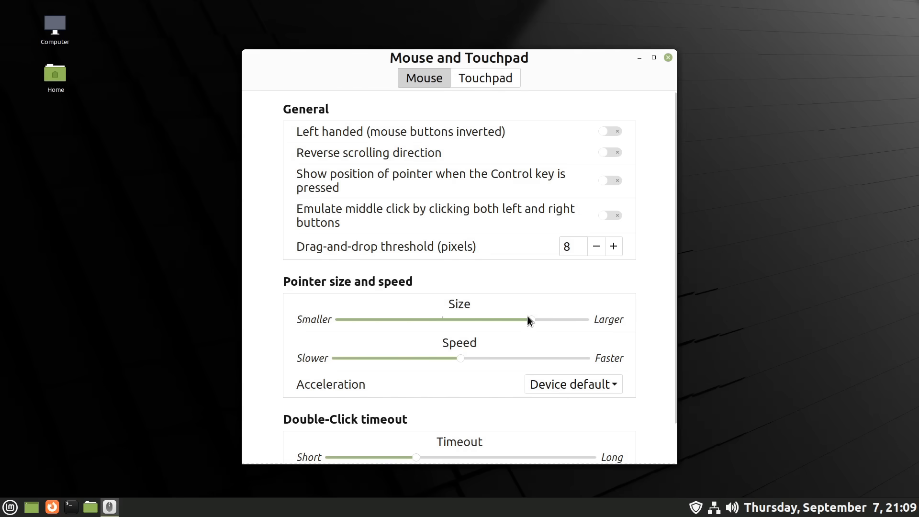
pyautogui.moveTo(527, 320); pyautogui.dragTo(548, 320)
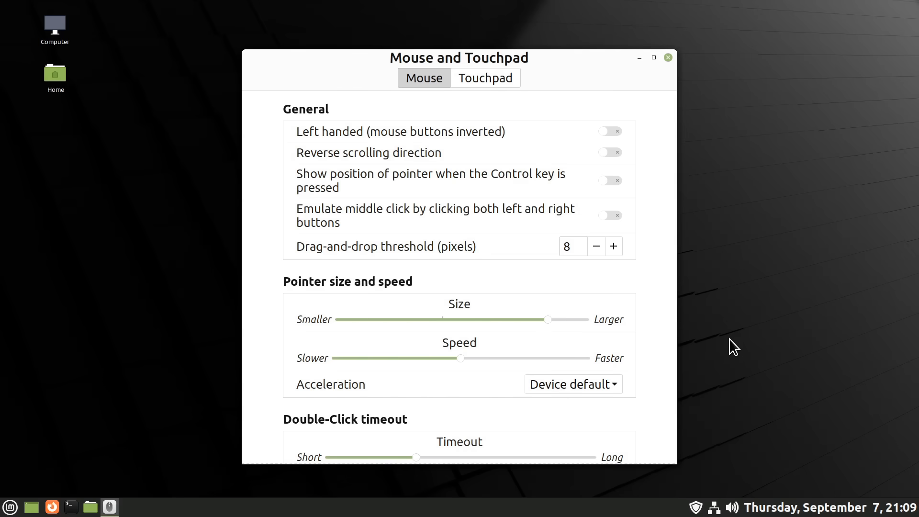
pyautogui.click(666, 56)
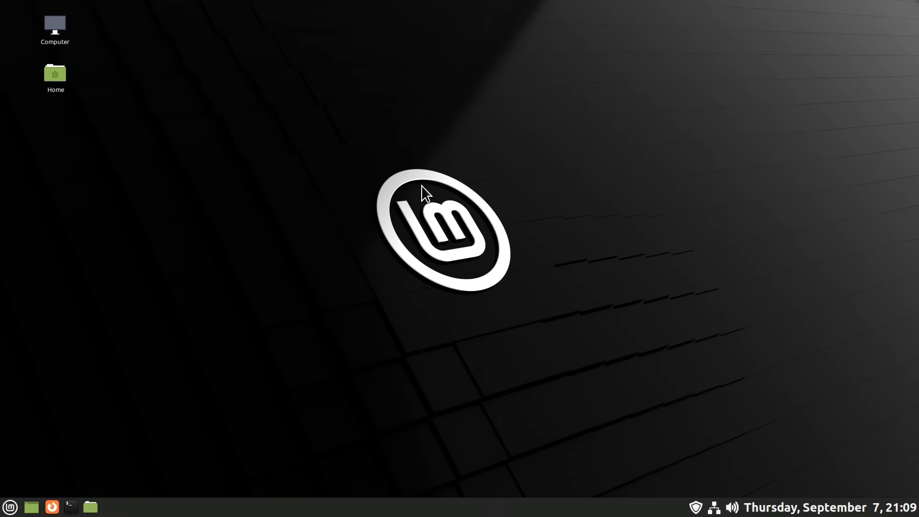
pyautogui.moveTo(279, 311)
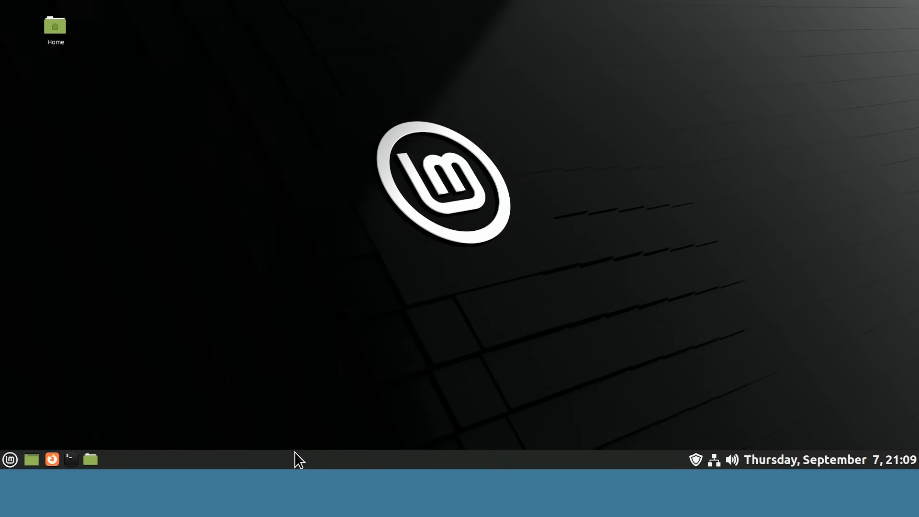
# - In Panel settings raise the bottom taskbar height from 40 to 60
pyautogui.rightClick(299, 459)
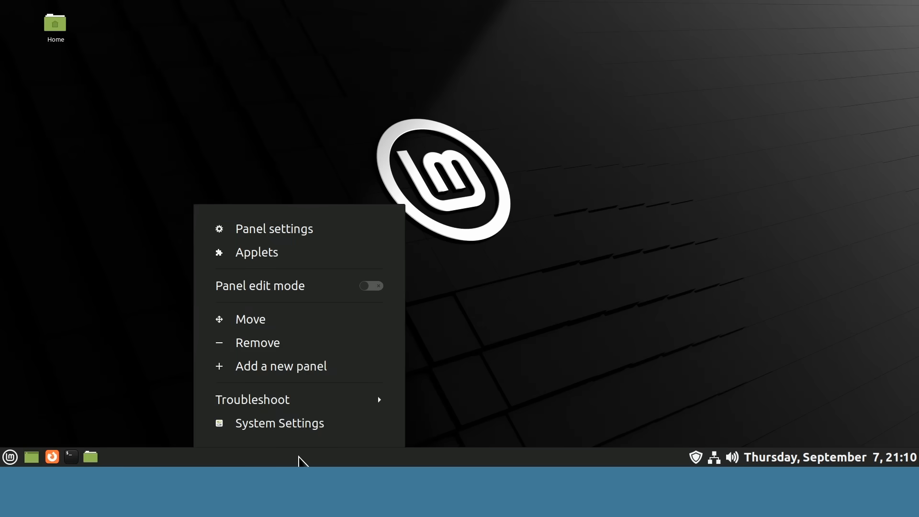
pyautogui.click(273, 229)
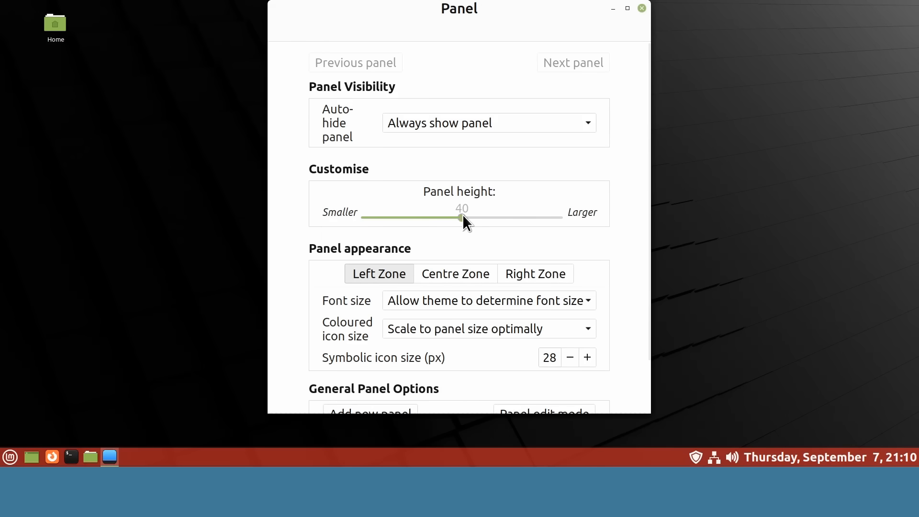
pyautogui.moveTo(460, 217); pyautogui.dragTo(561, 217)
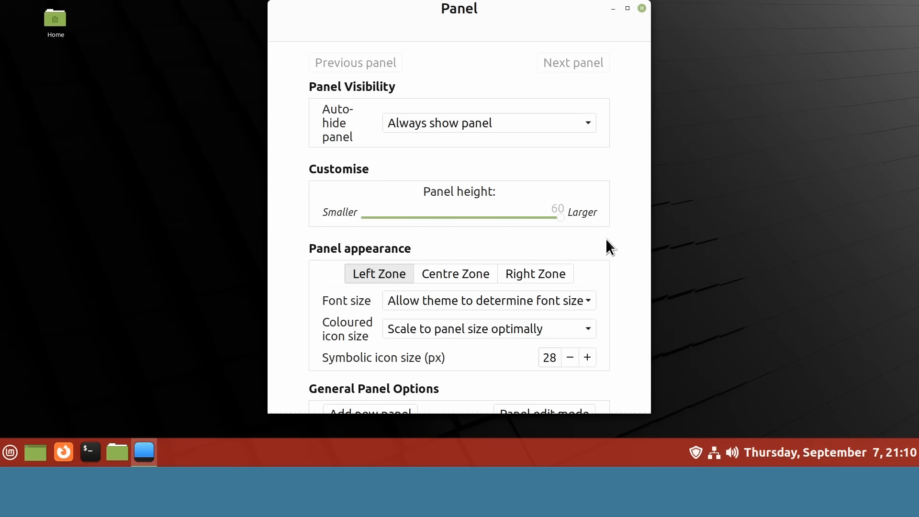
pyautogui.scroll(-3)
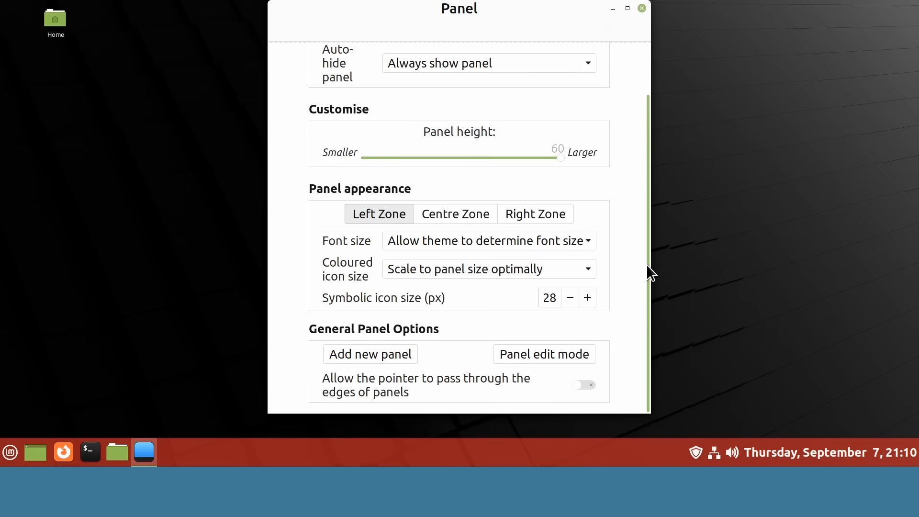
pyautogui.moveTo(461, 274)
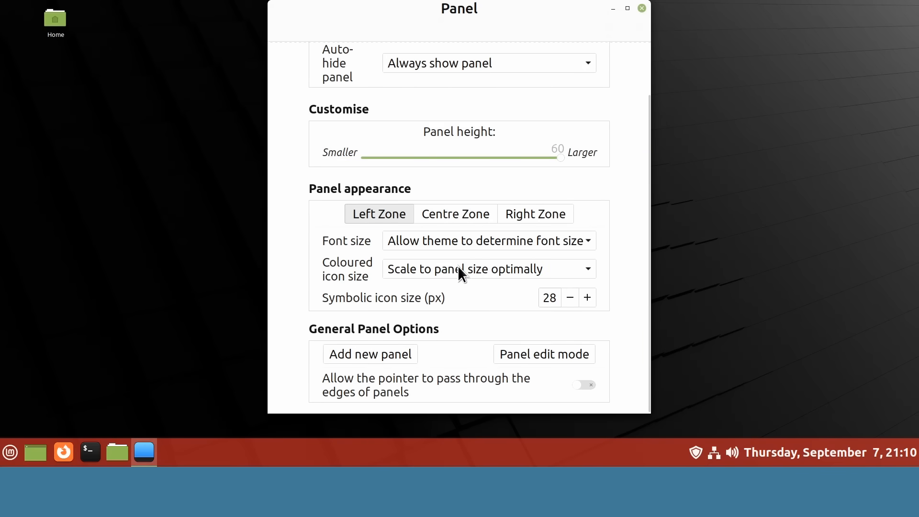
# - Keep coloured icons scaling optimally and raise the right-zone symbolic icon size to 38 px
pyautogui.click(488, 269)
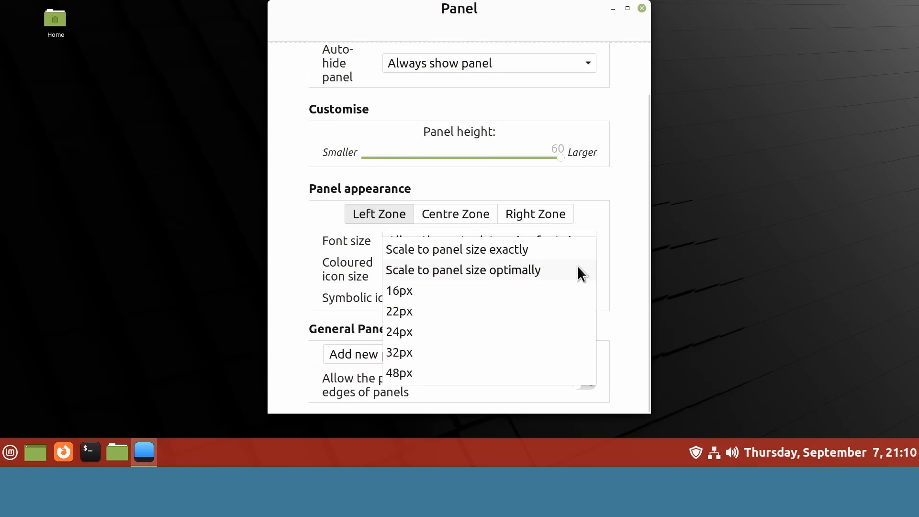
pyautogui.click(462, 269)
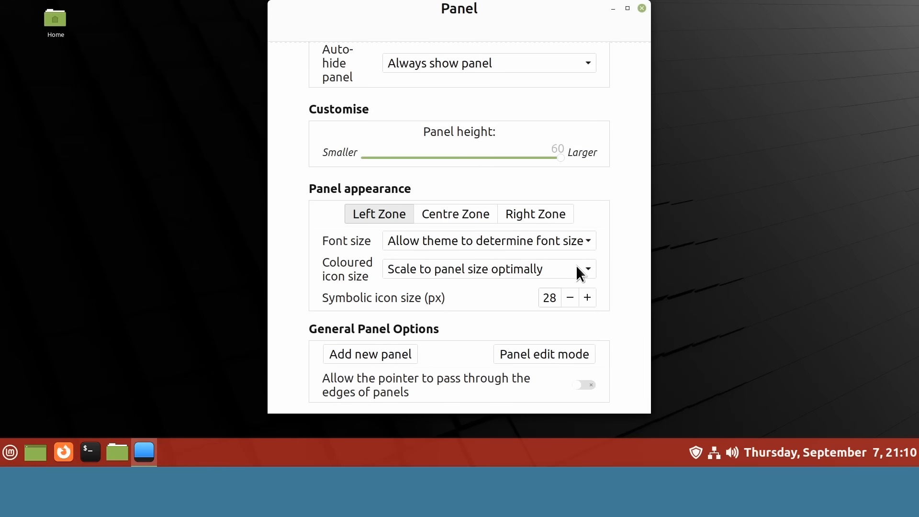
pyautogui.click(534, 214)
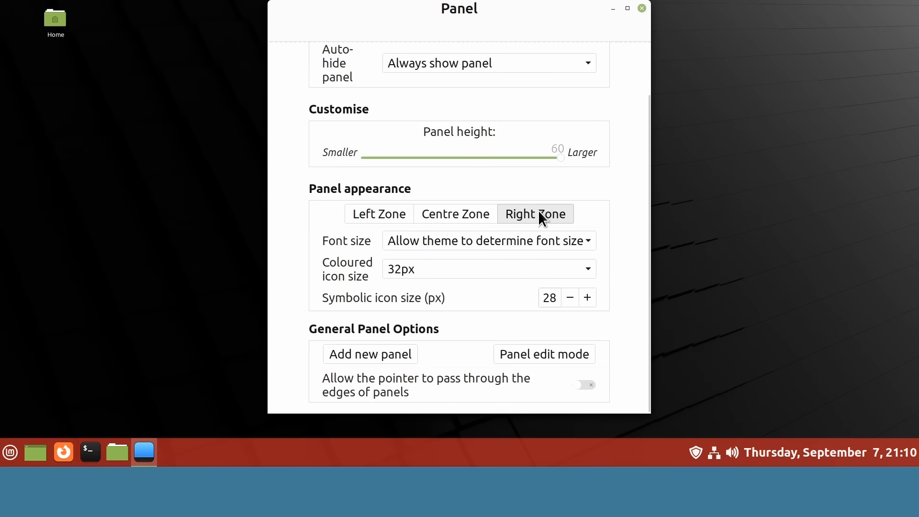
pyautogui.click(587, 299)
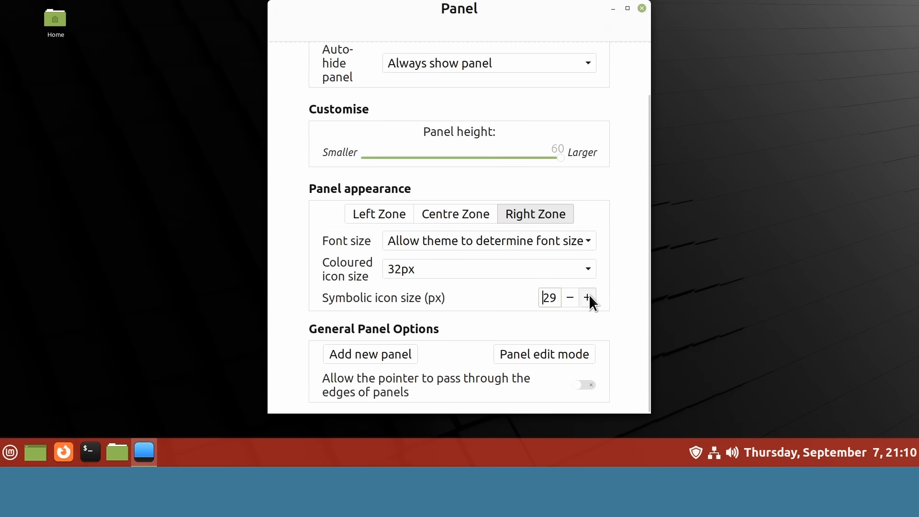
pyautogui.click(586, 298)
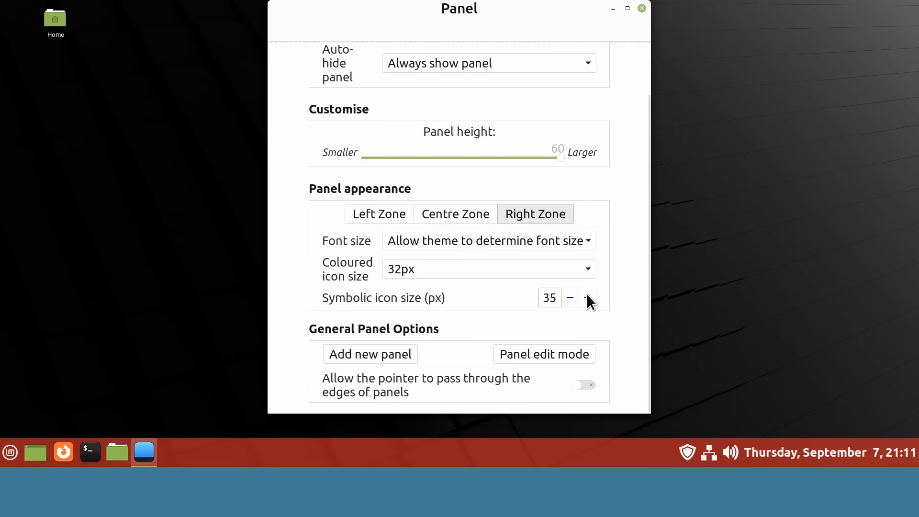
pyautogui.click(588, 296)
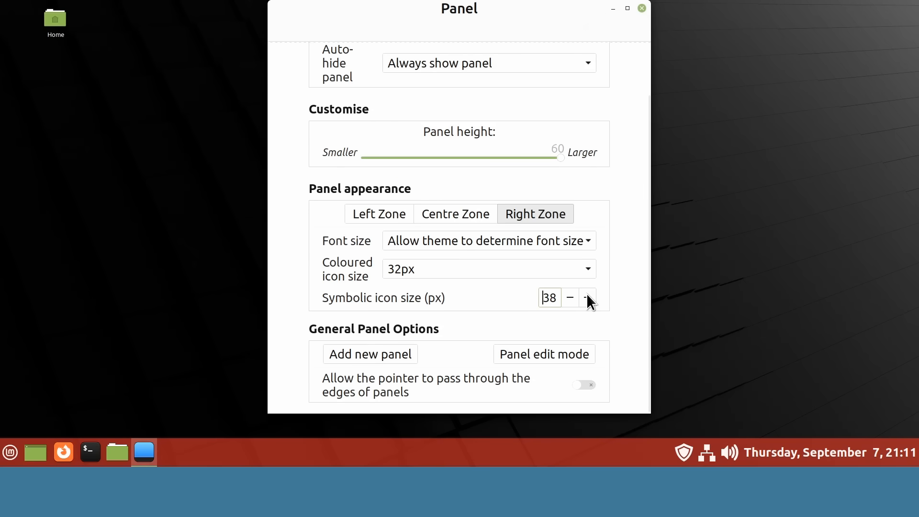
pyautogui.moveTo(644, 16)
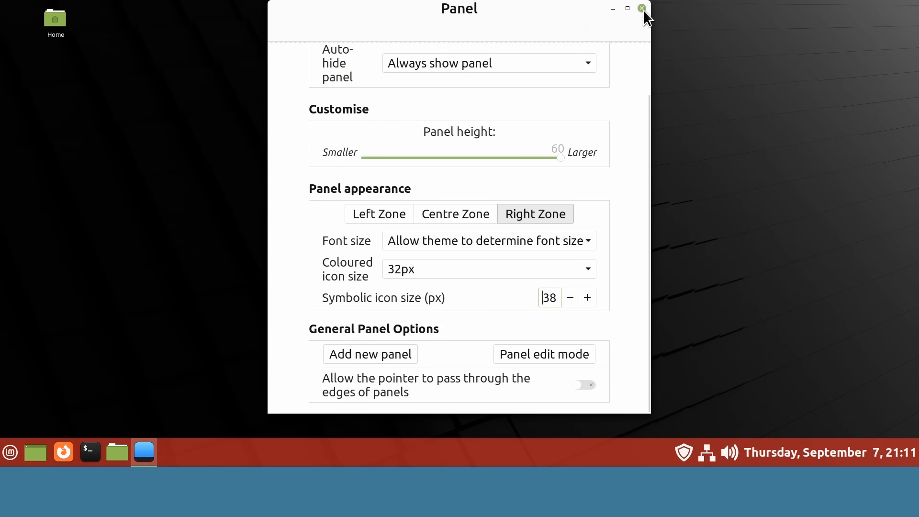
# - Set the green ExplainingComputers image from Pictures as the desktop wallpaper
pyautogui.click(641, 8)
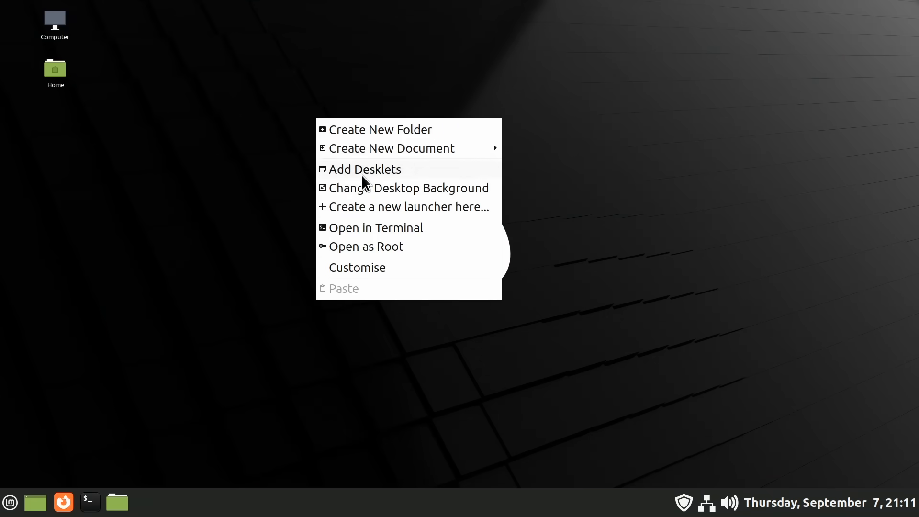
pyautogui.click(409, 187)
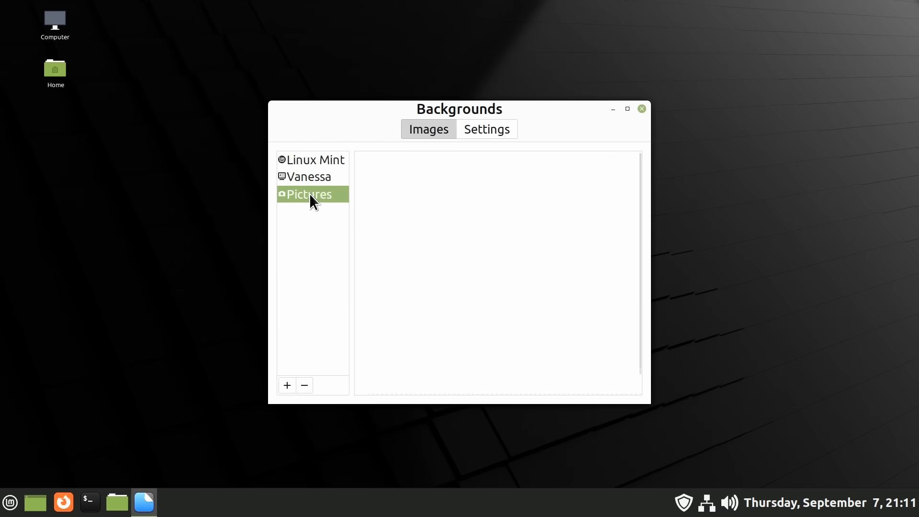
pyautogui.click(454, 174)
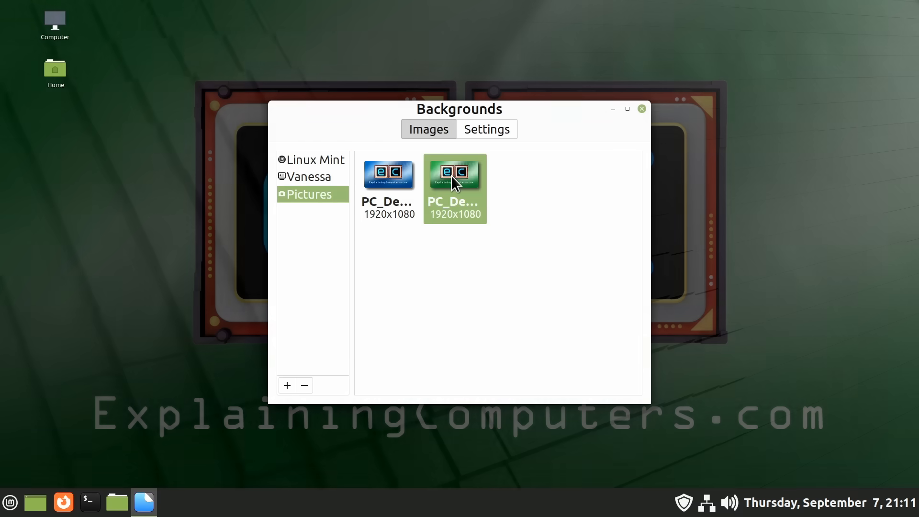
pyautogui.click(454, 173)
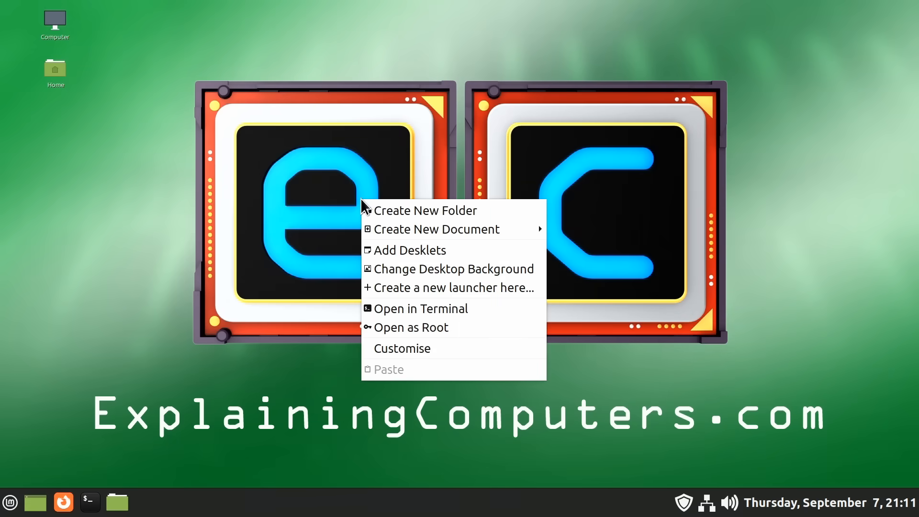
pyautogui.click(401, 348)
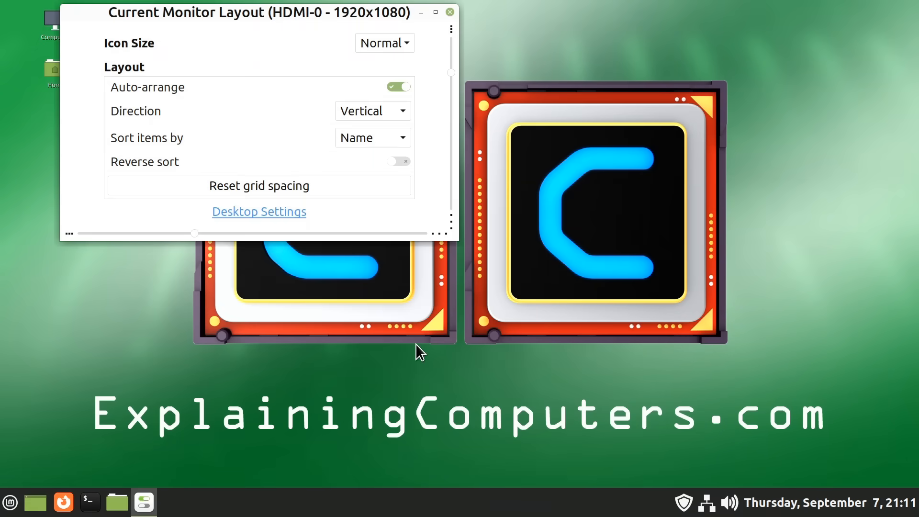
pyautogui.moveTo(258, 12); pyautogui.dragTo(430, 82)
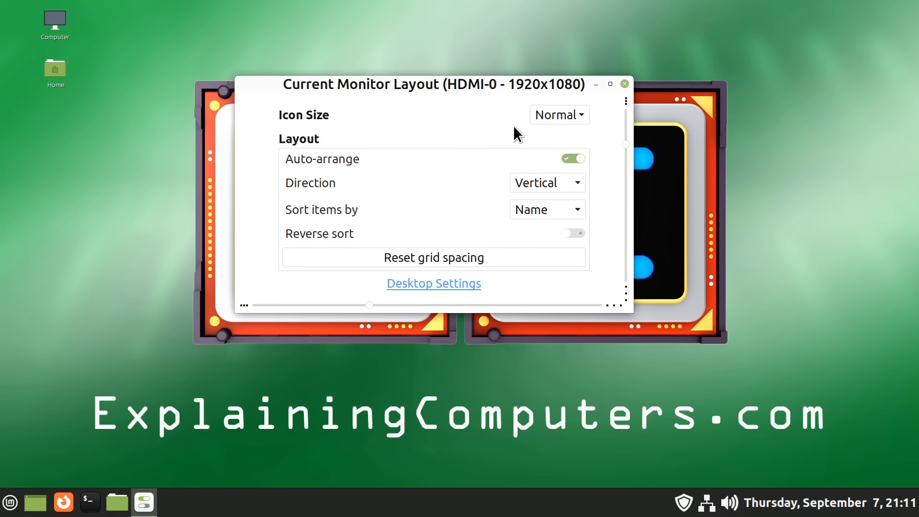
pyautogui.click(558, 114)
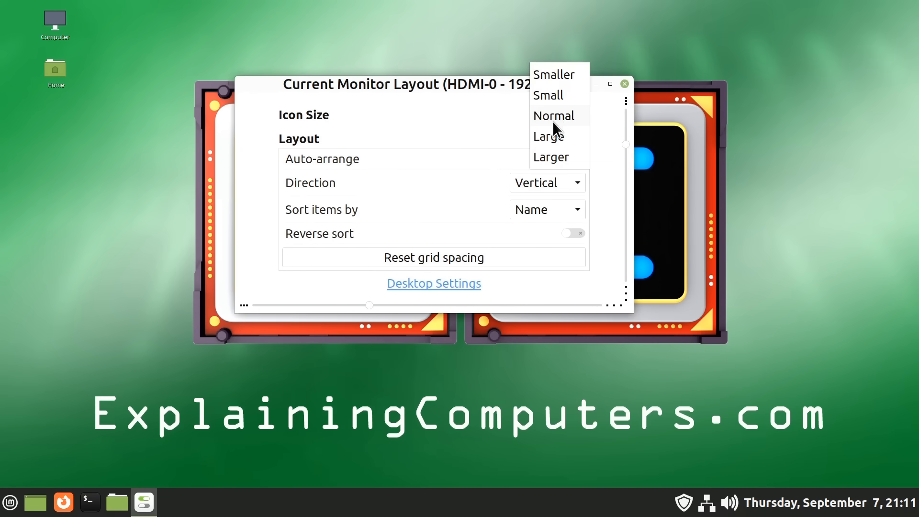
pyautogui.click(549, 156)
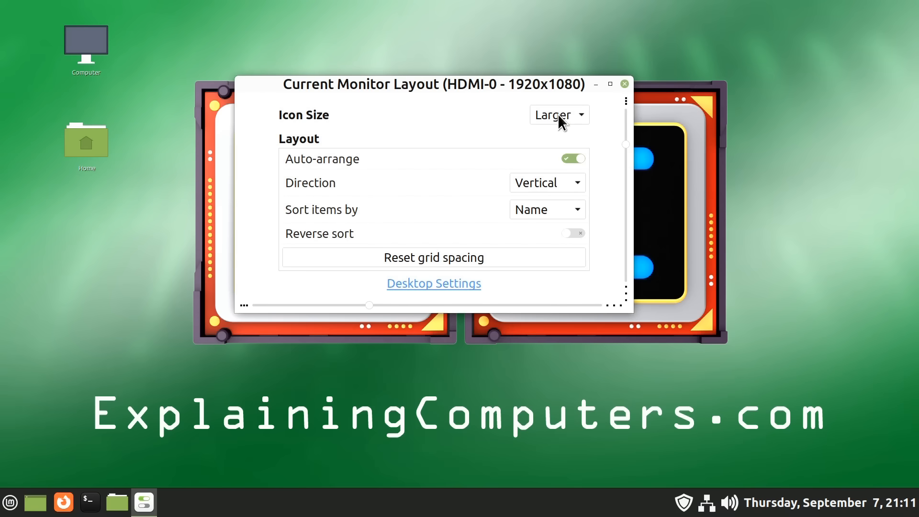
pyautogui.click(557, 114)
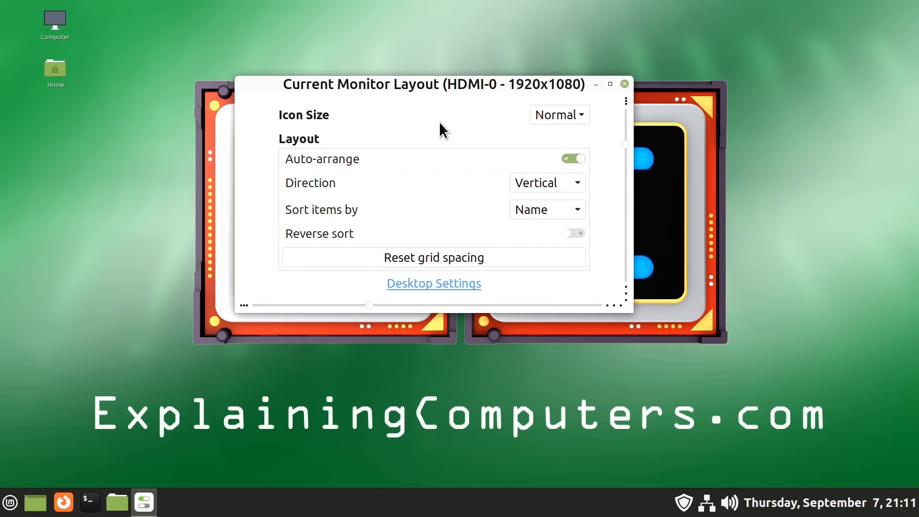
pyautogui.click(623, 84)
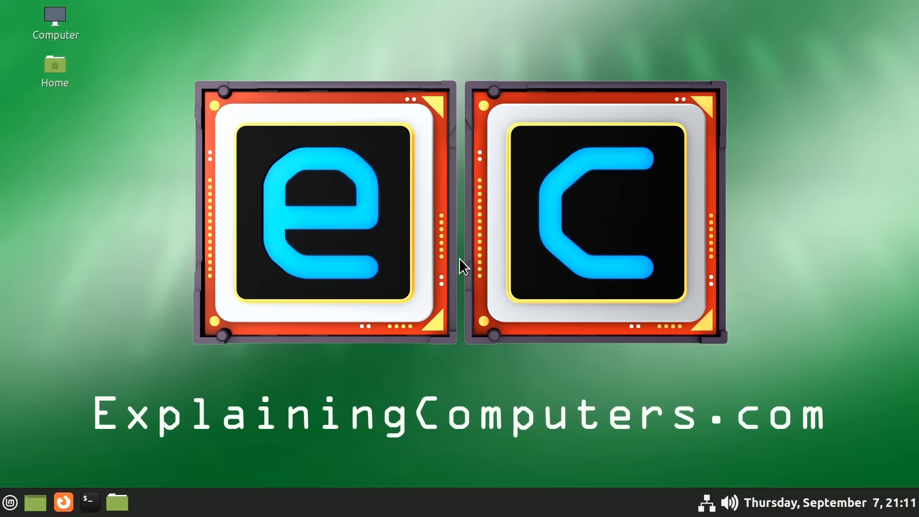
pyautogui.moveTo(276, 257)
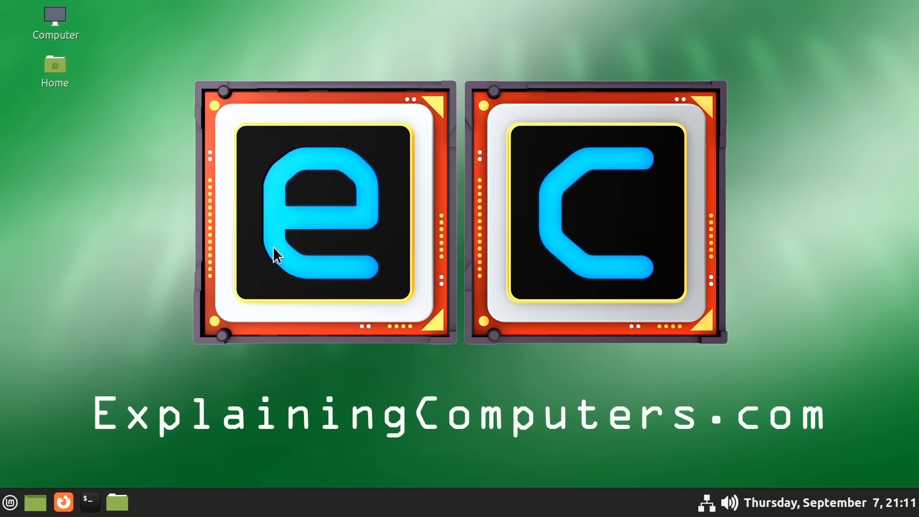
pyautogui.moveTo(105, 82)
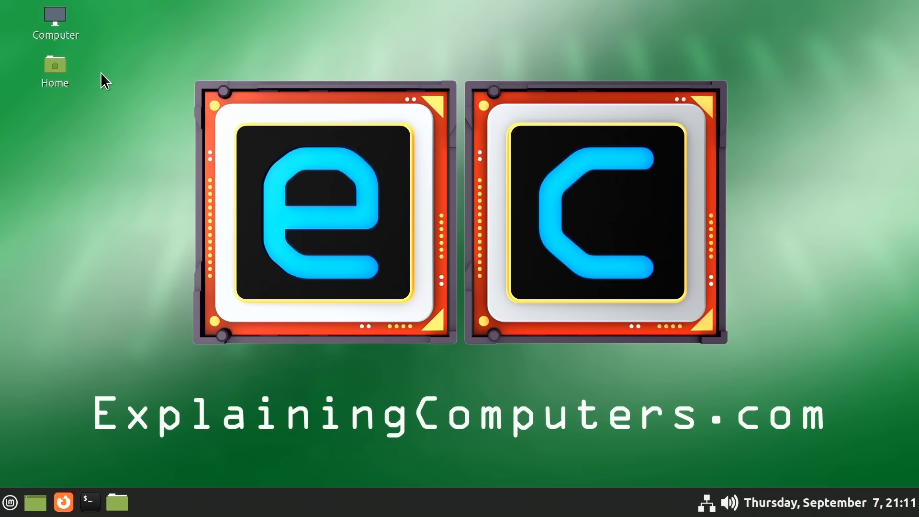
# - Browse the applications menu and list the Accessories category
pyautogui.click(10, 503)
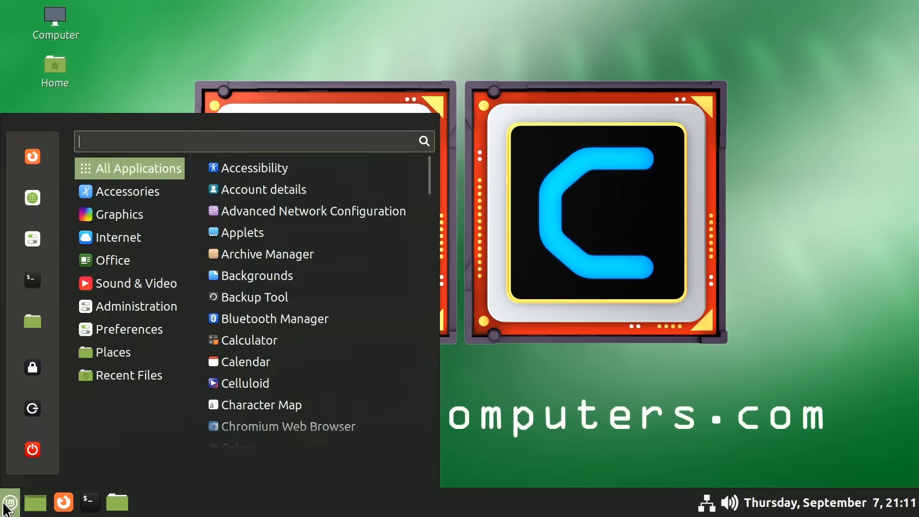
pyautogui.click(129, 375)
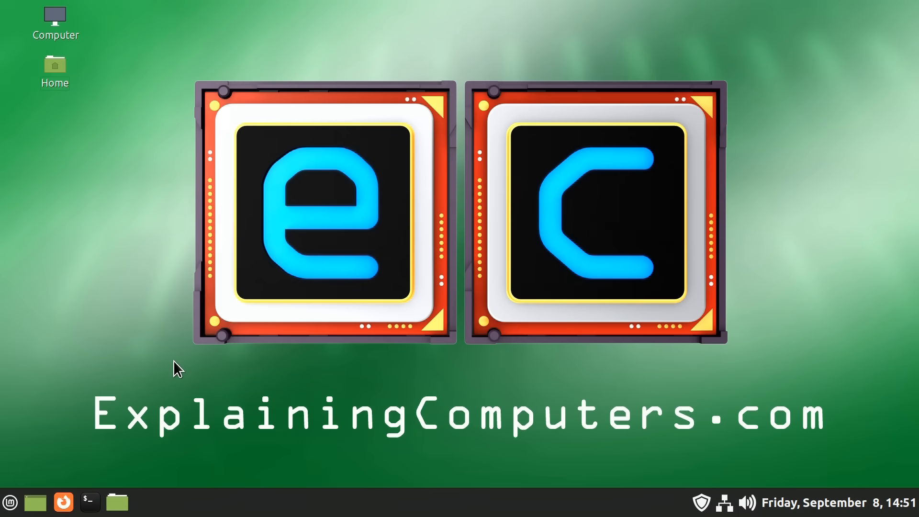
pyautogui.moveTo(66, 427)
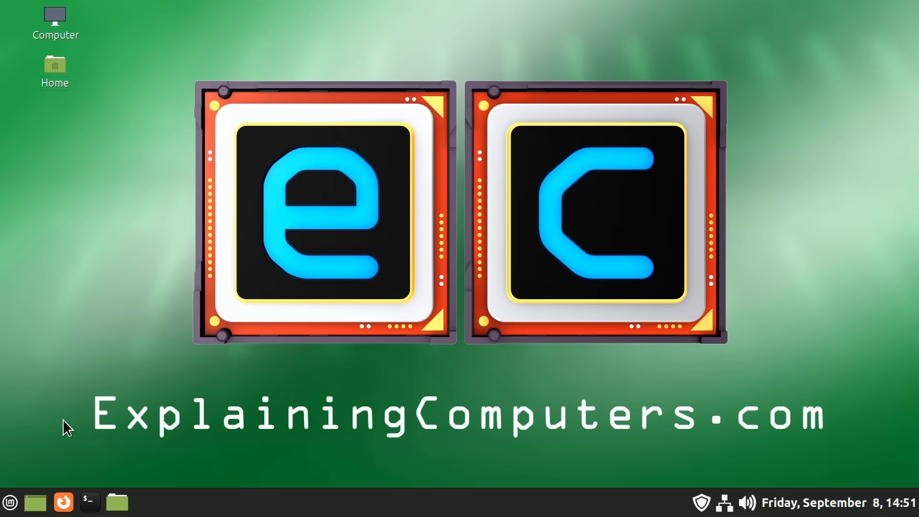
pyautogui.click(10, 503)
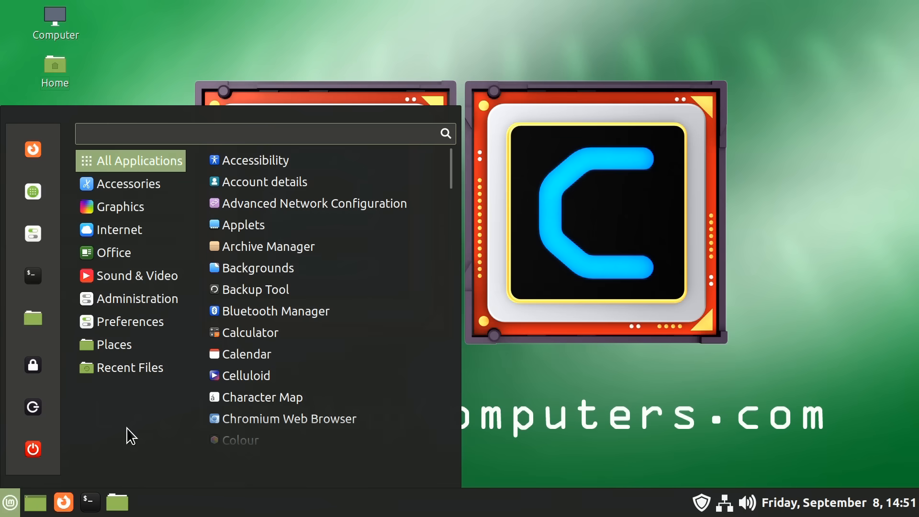
pyautogui.click(264, 133)
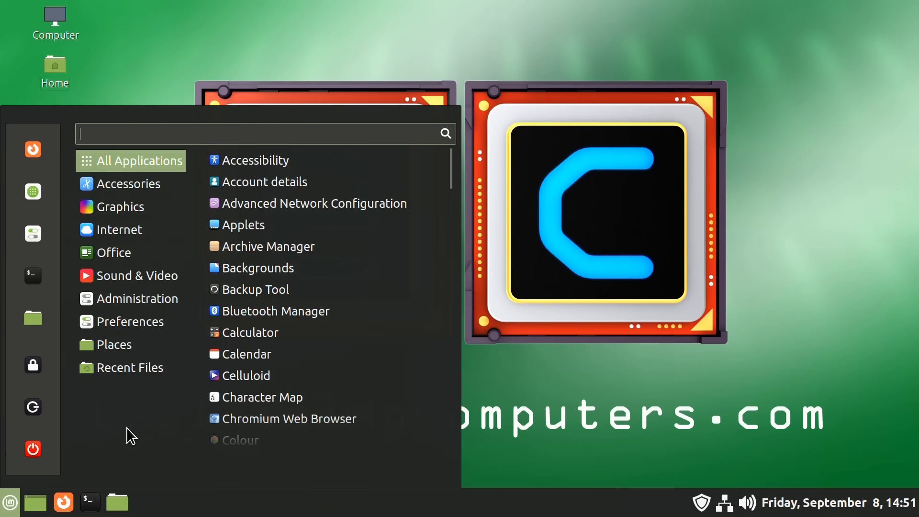
pyautogui.click(127, 184)
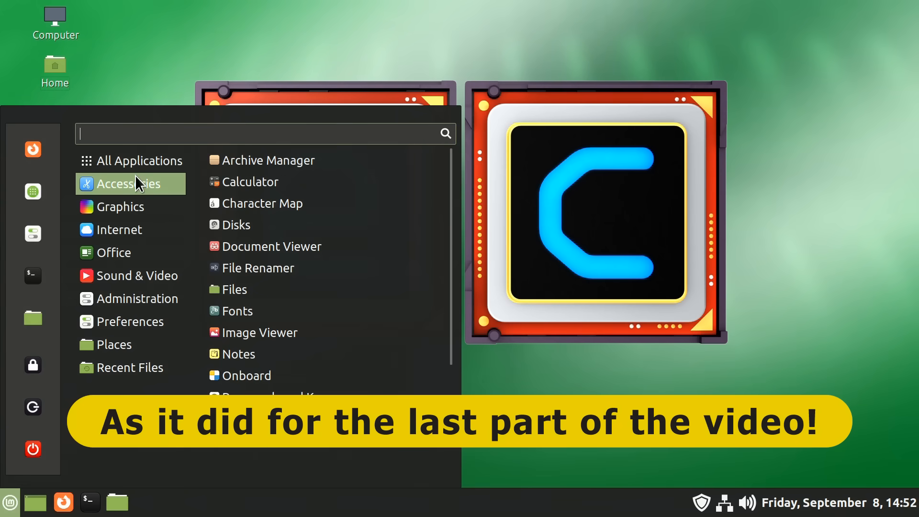
pyautogui.moveTo(260, 182)
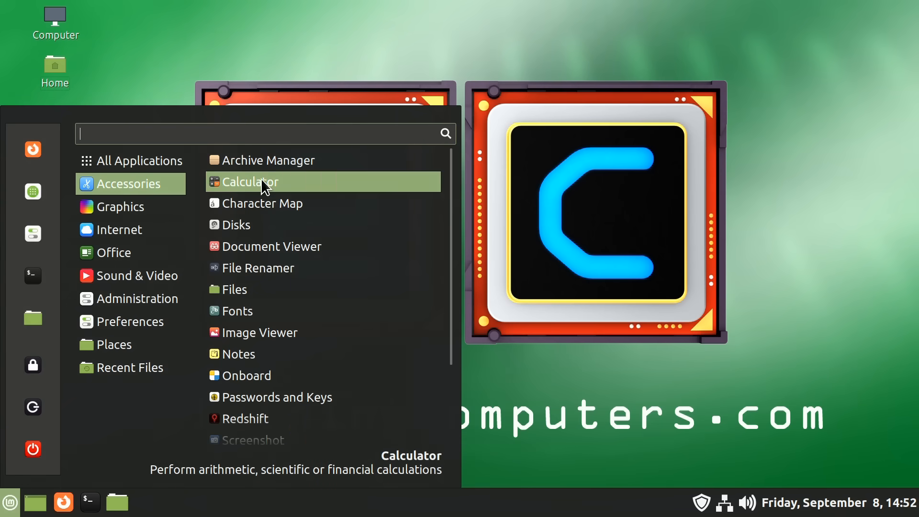
pyautogui.moveTo(324, 188)
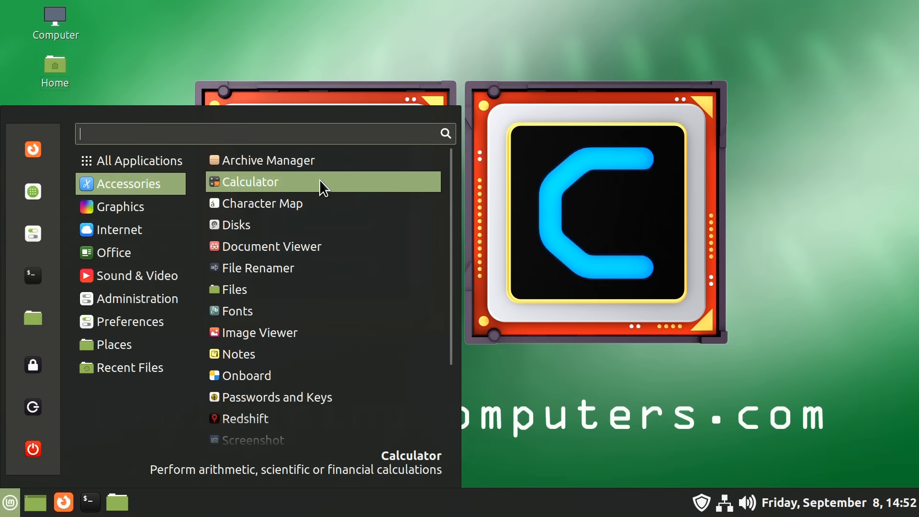
# - Add a Calculator launcher to the desktop and select it there
pyautogui.rightClick(252, 182)
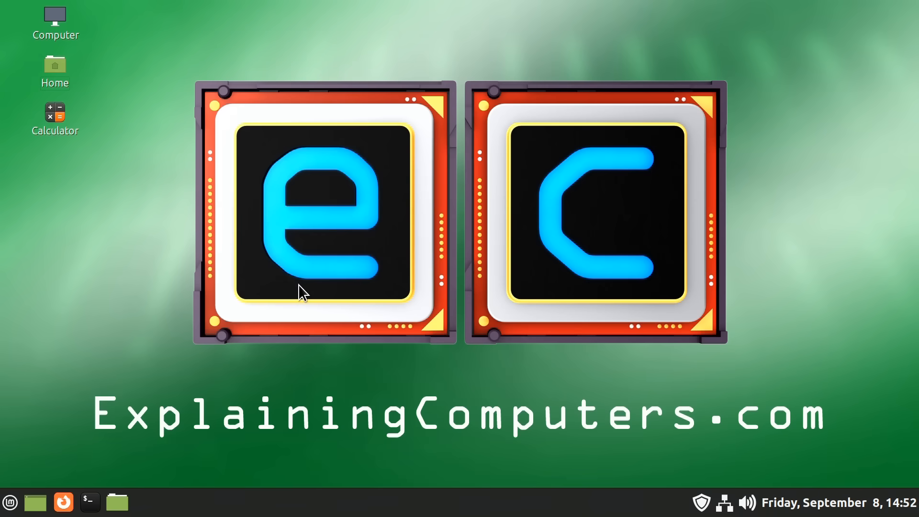
pyautogui.moveTo(295, 286)
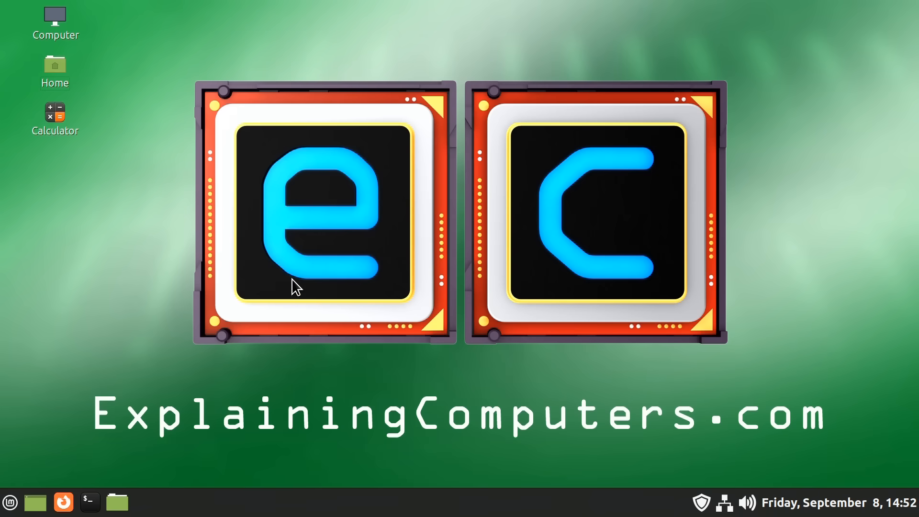
pyautogui.moveTo(151, 224)
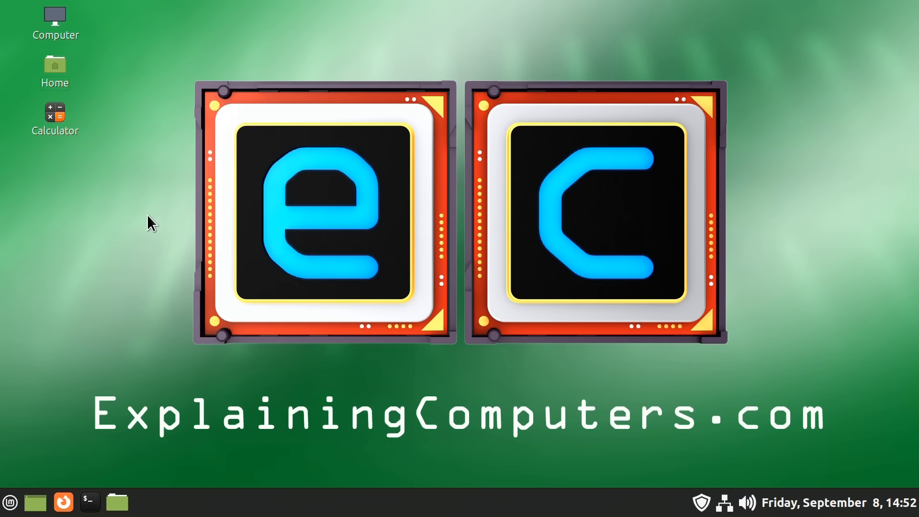
pyautogui.moveTo(58, 129)
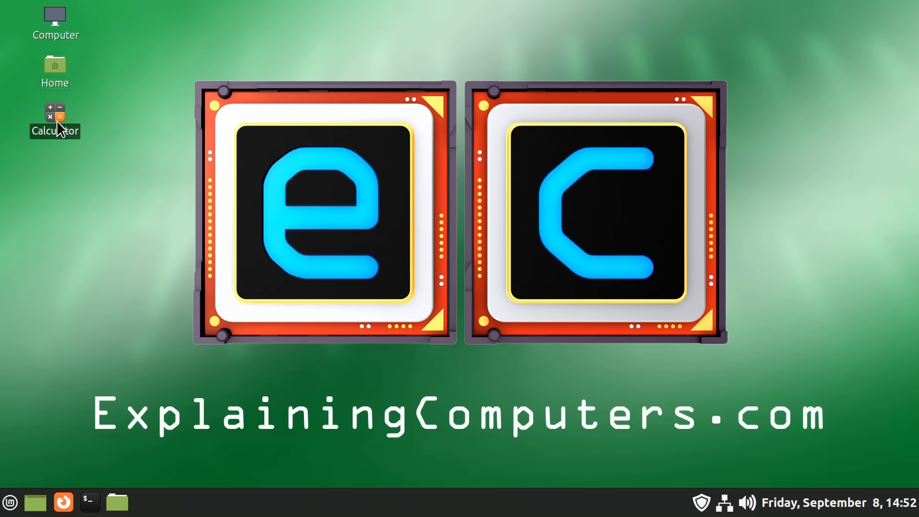
pyautogui.click(54, 113)
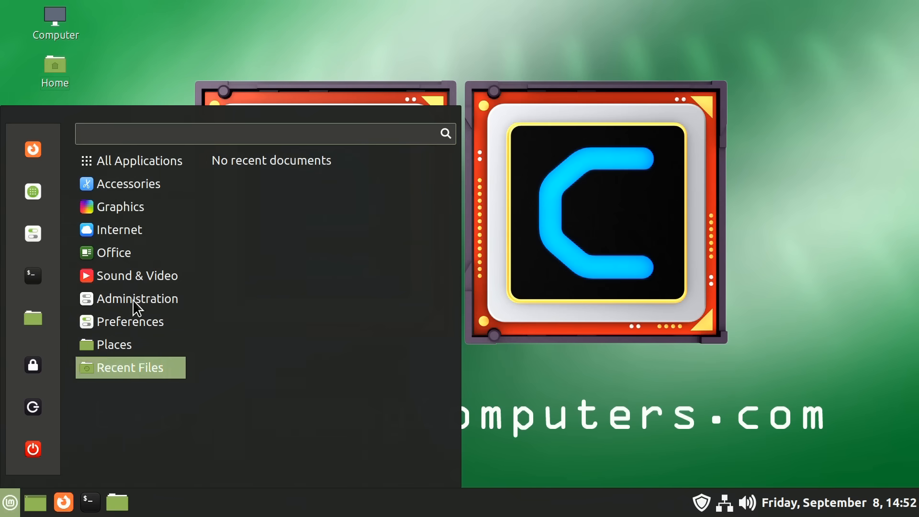
pyautogui.click(130, 183)
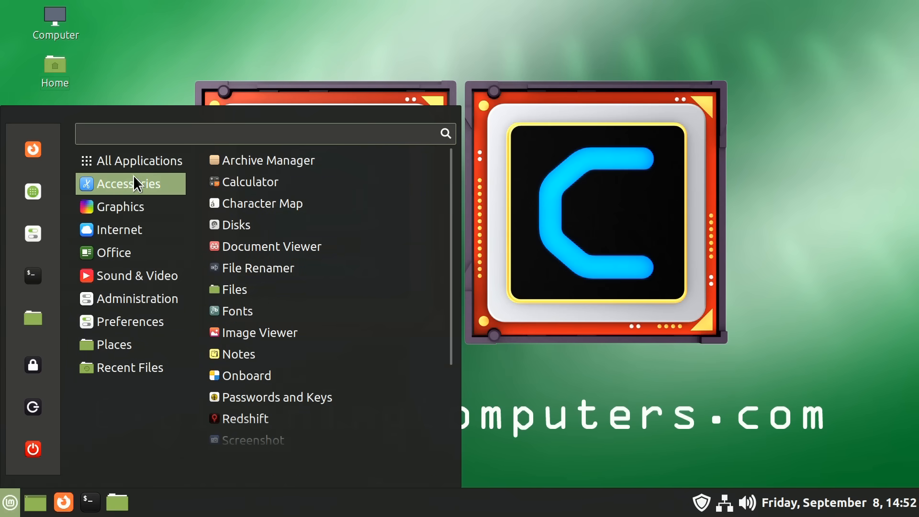
pyautogui.rightClick(250, 182)
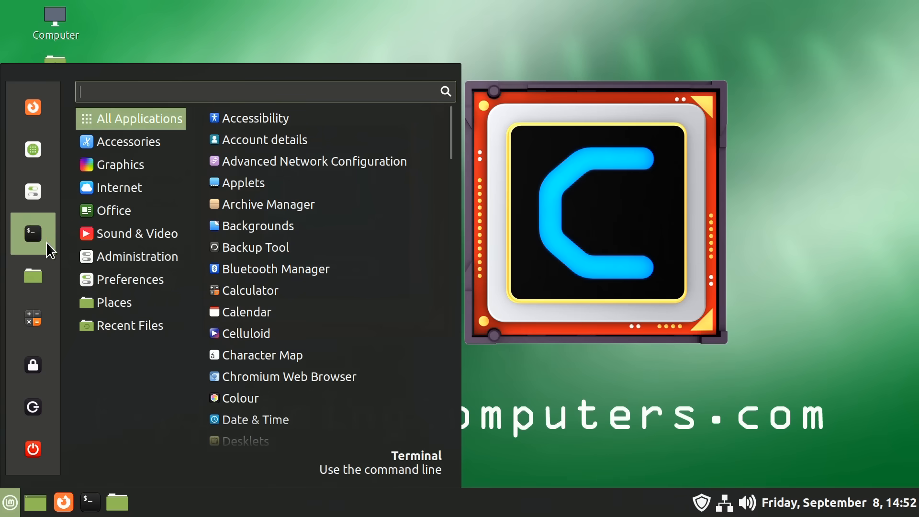
pyautogui.moveTo(32, 318)
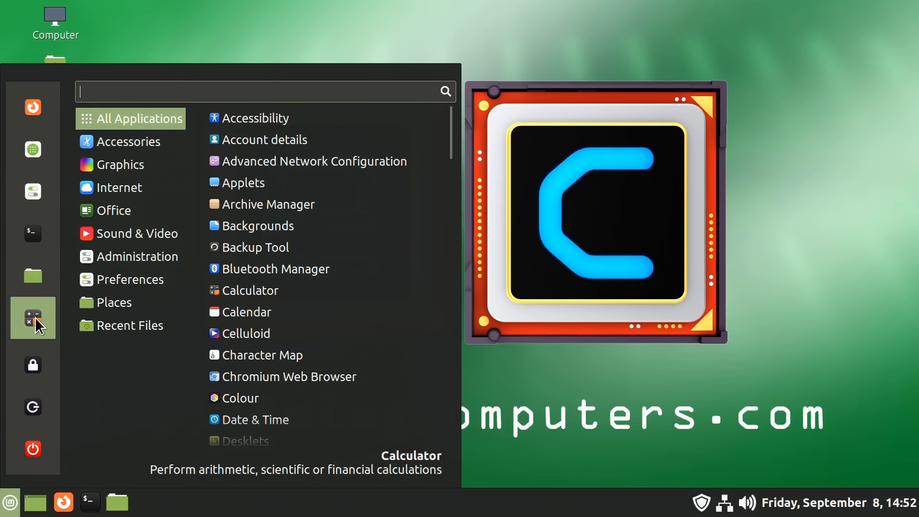
pyautogui.moveTo(78, 253)
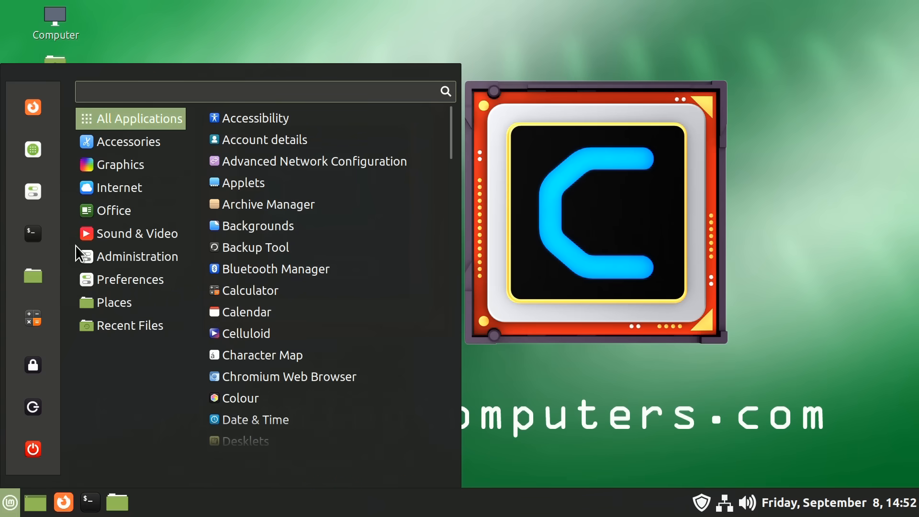
pyautogui.click(129, 141)
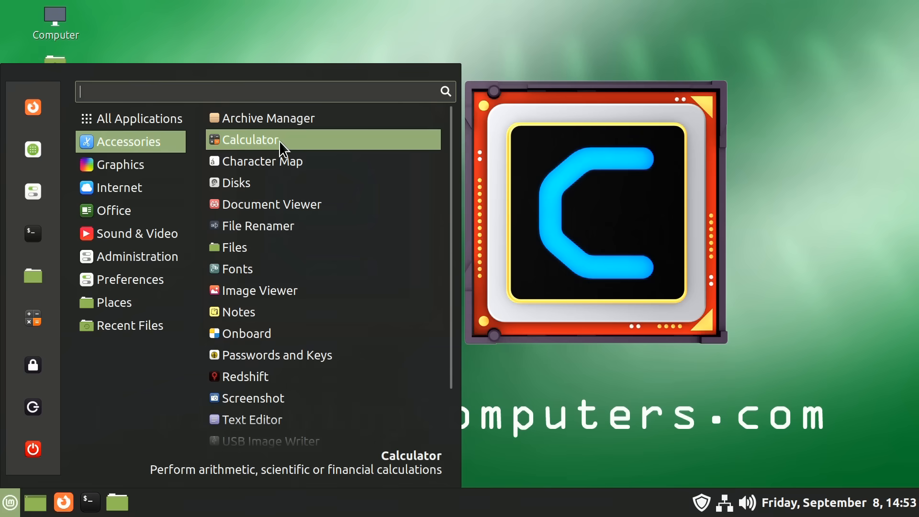
pyautogui.rightClick(252, 140)
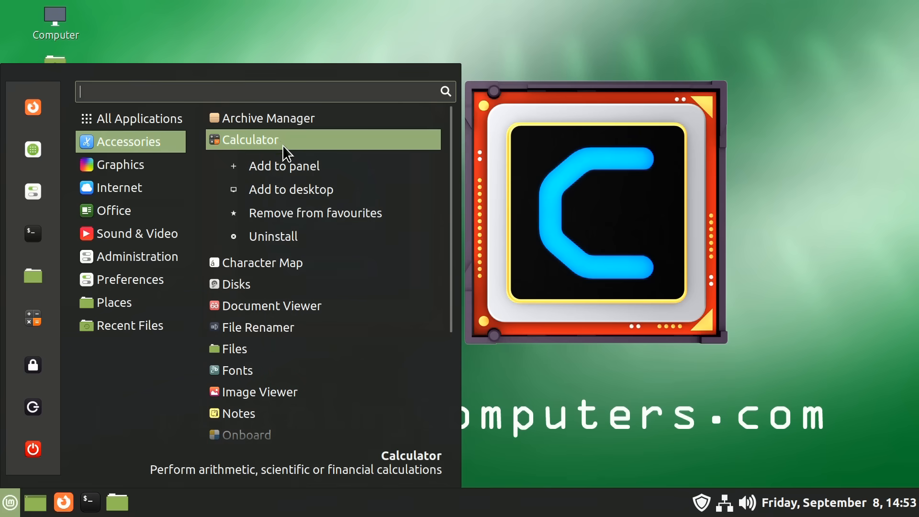
pyautogui.click(138, 160)
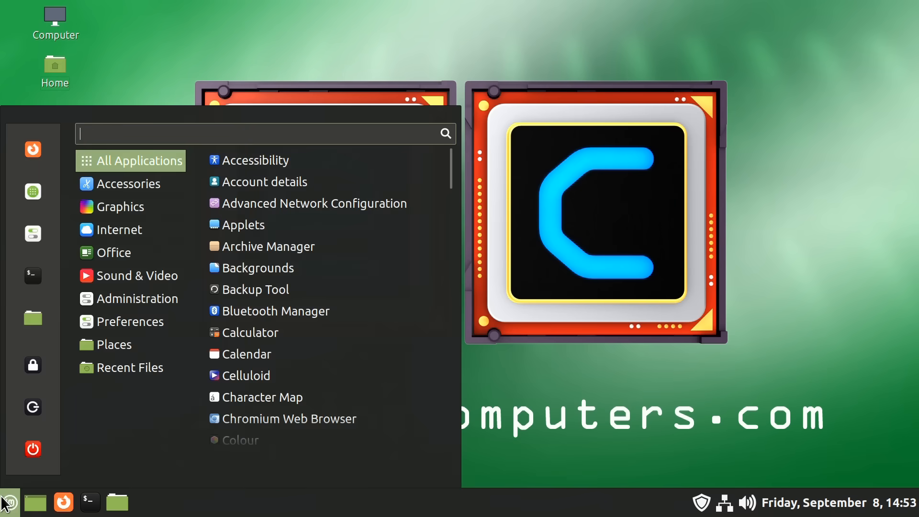
pyautogui.click(126, 184)
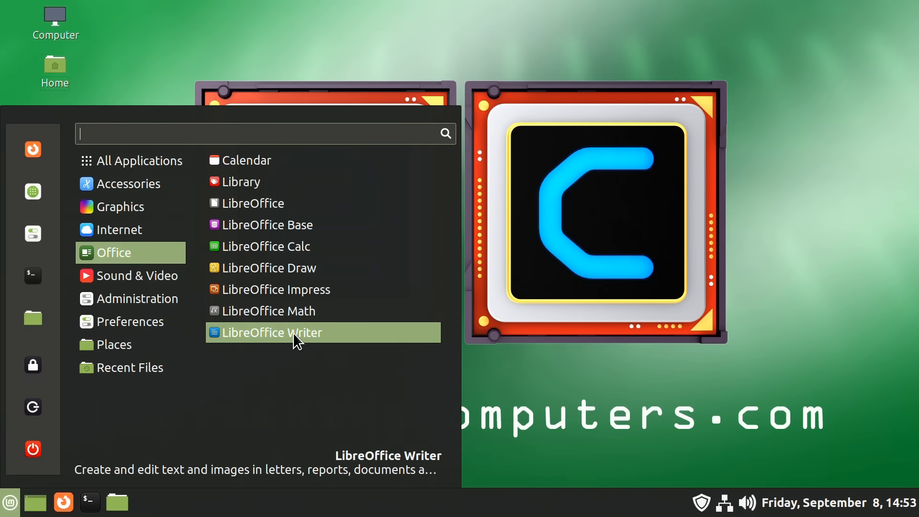
# - Bring up the actions for LibreOffice Writer in the Office category
pyautogui.rightClick(270, 332)
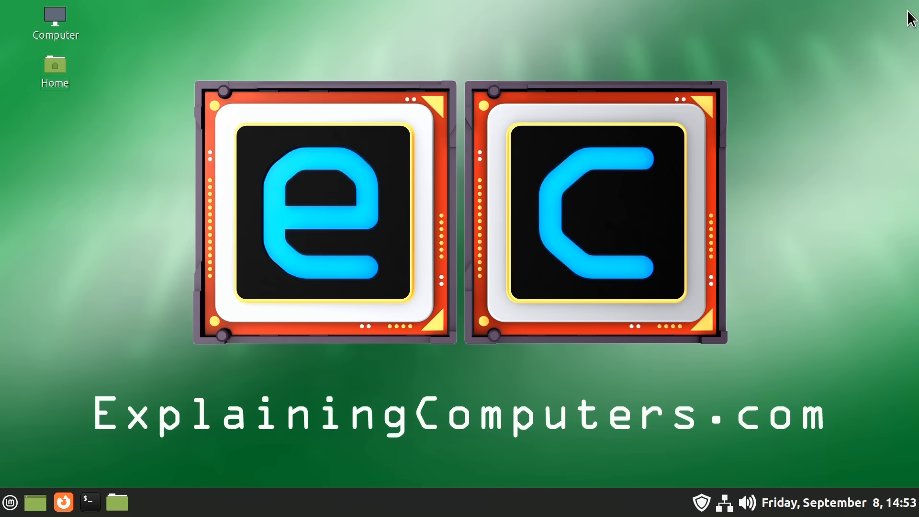
pyautogui.moveTo(492, 294)
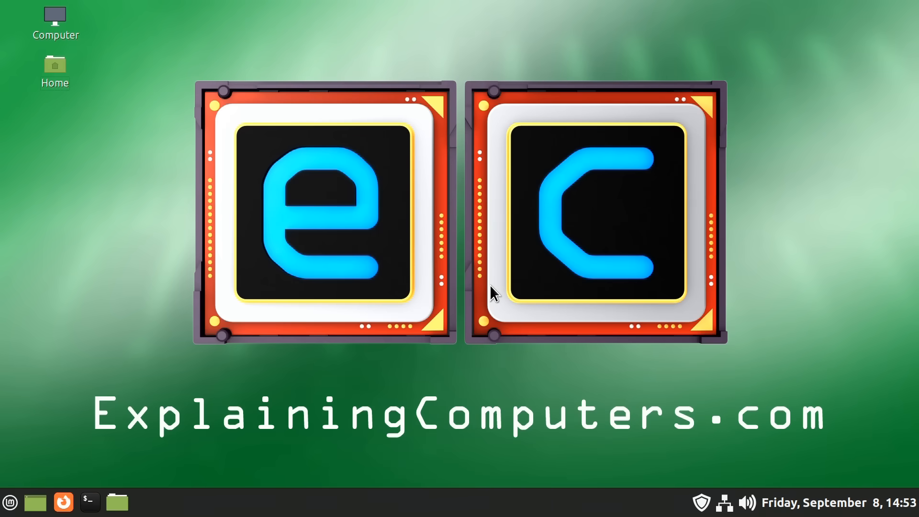
pyautogui.moveTo(9, 502)
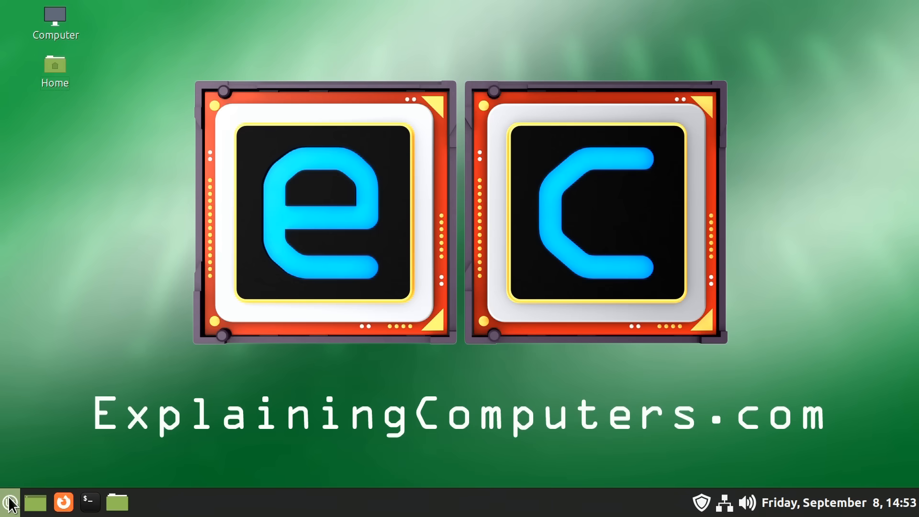
# - In the menu applet's Configure settings, toggle category icons off, preview, and turn them back on
pyautogui.rightClick(9, 502)
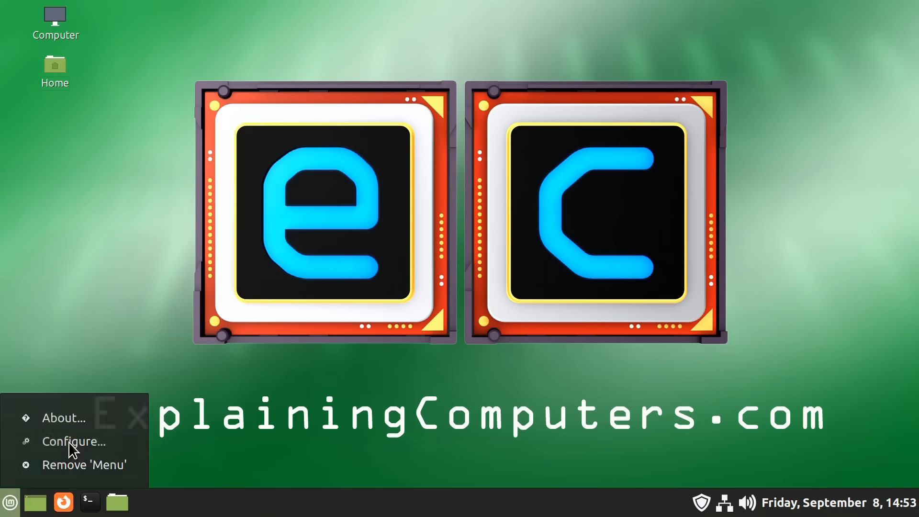
pyautogui.click(72, 441)
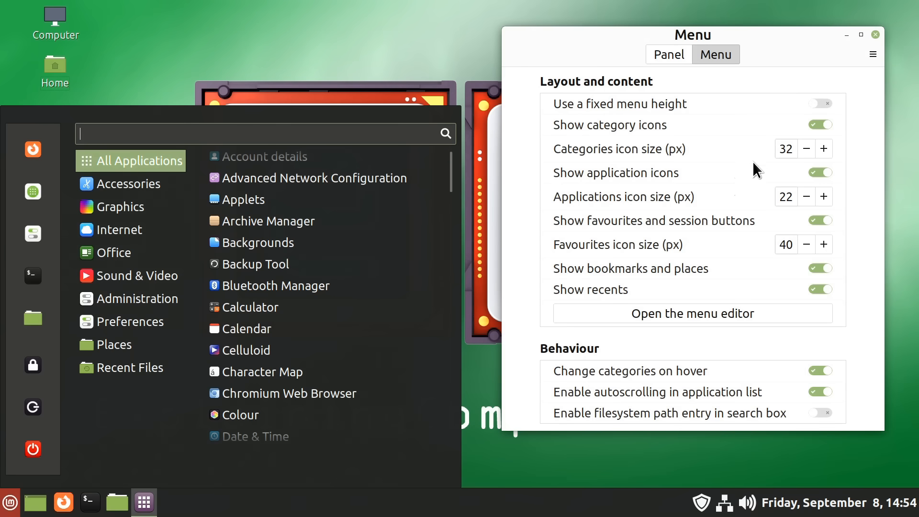
pyautogui.moveTo(779, 166)
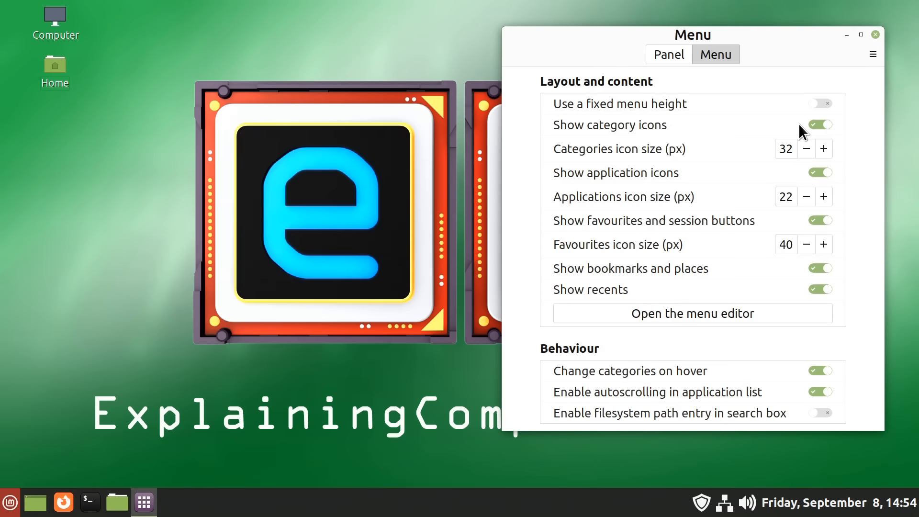
pyautogui.click(818, 124)
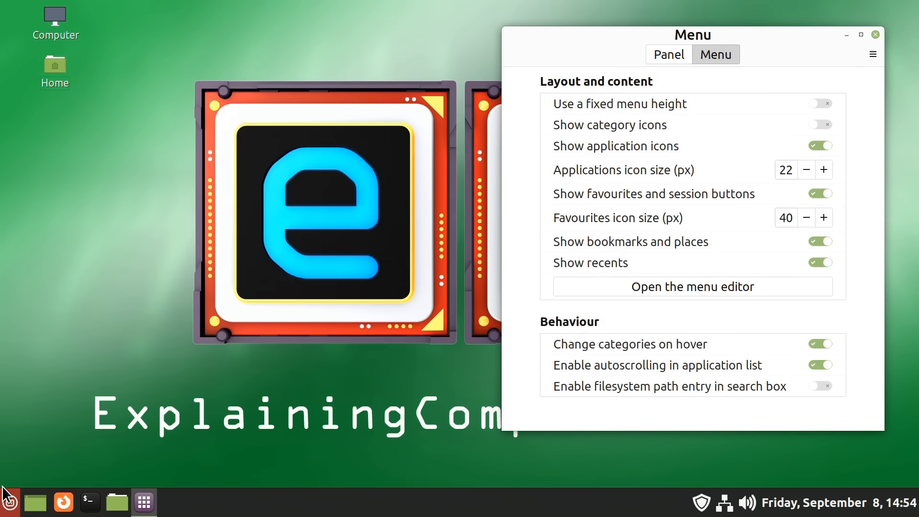
pyautogui.click(9, 502)
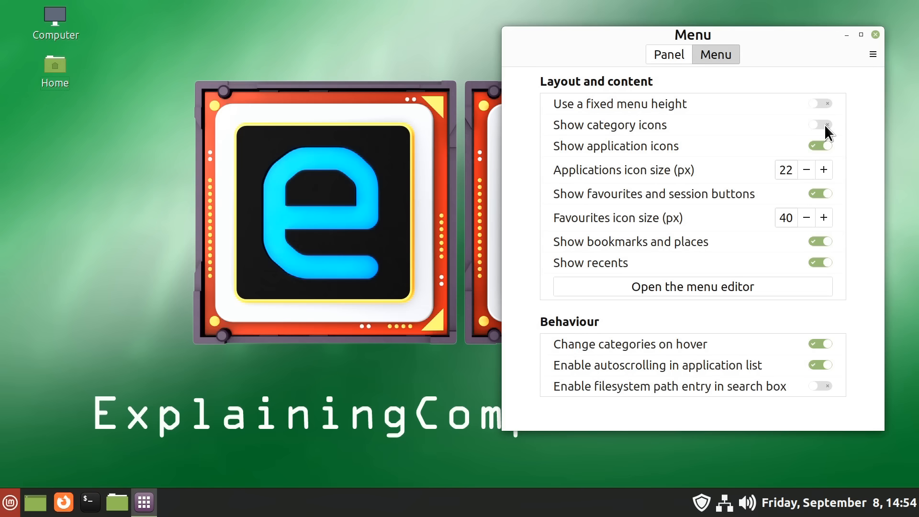
pyautogui.click(818, 124)
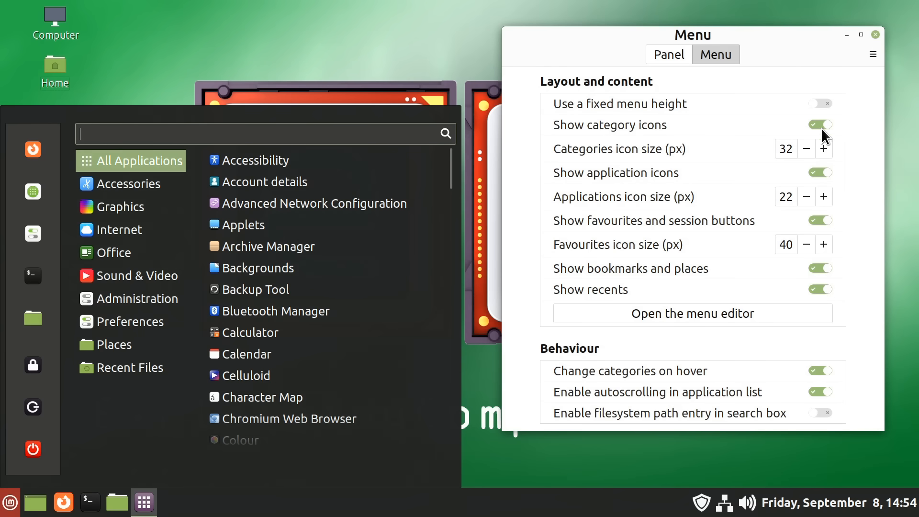
# - Turn on a fixed menu height and scroll to the remaining menu options
pyautogui.click(818, 103)
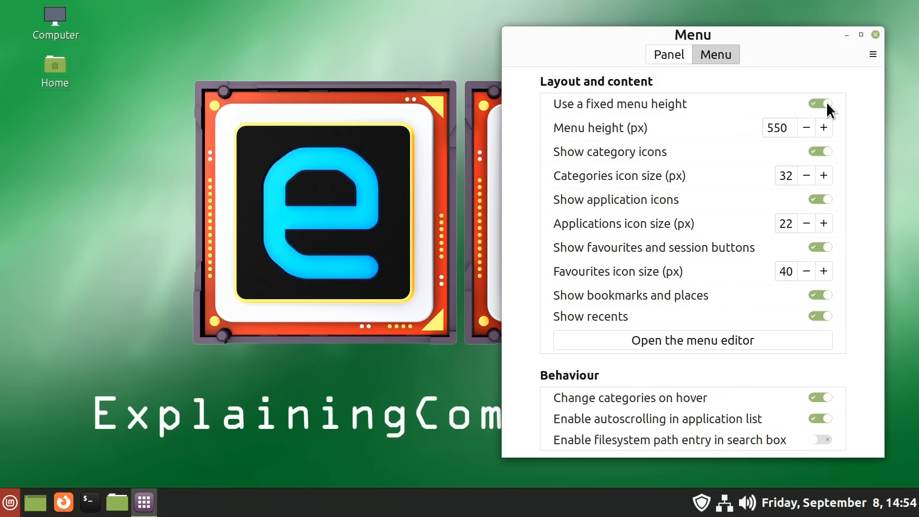
pyautogui.moveTo(9, 497)
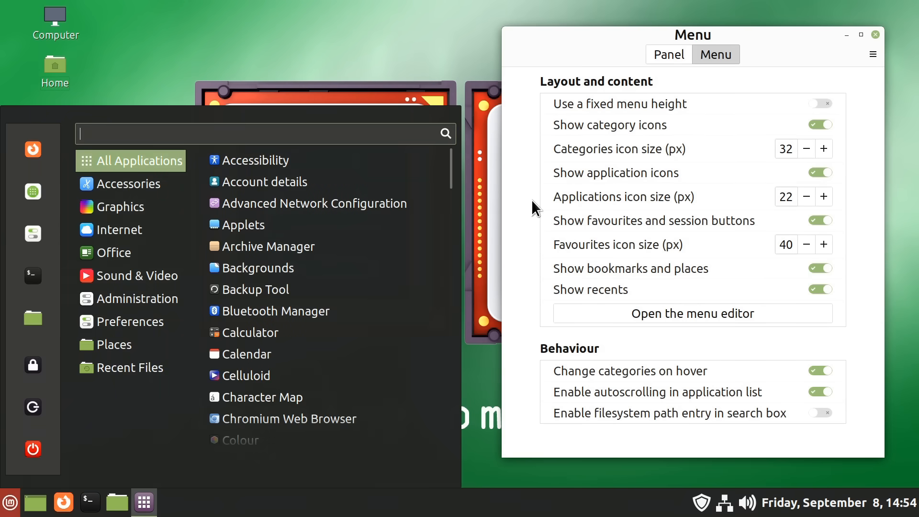
pyautogui.moveTo(637, 403)
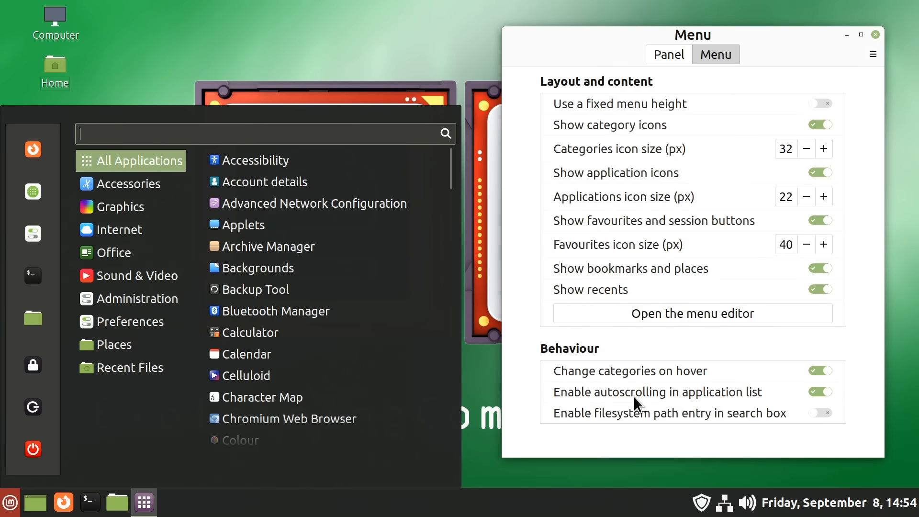
pyautogui.moveTo(694, 404)
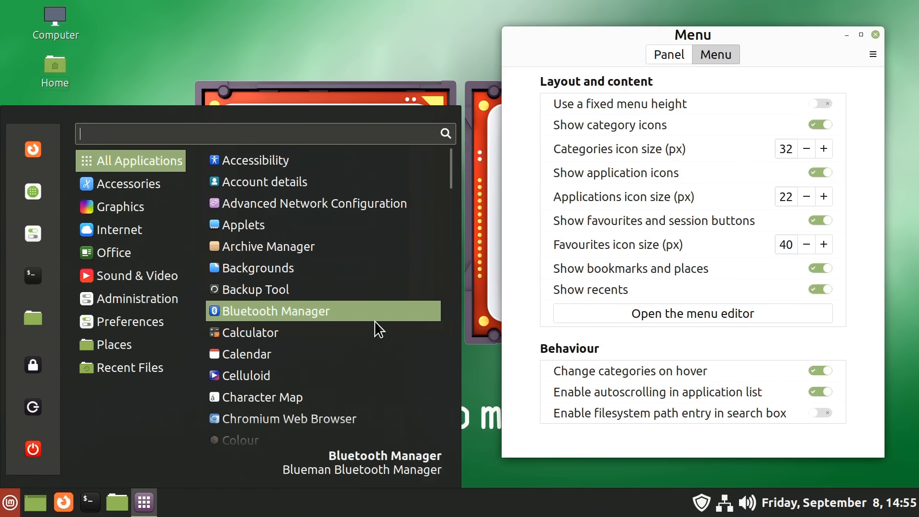
pyautogui.scroll(-3)
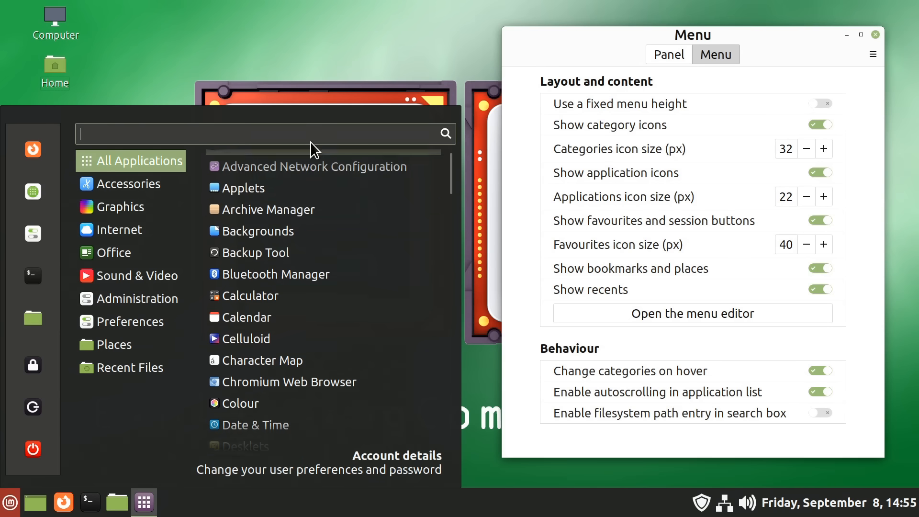
pyautogui.moveTo(345, 287)
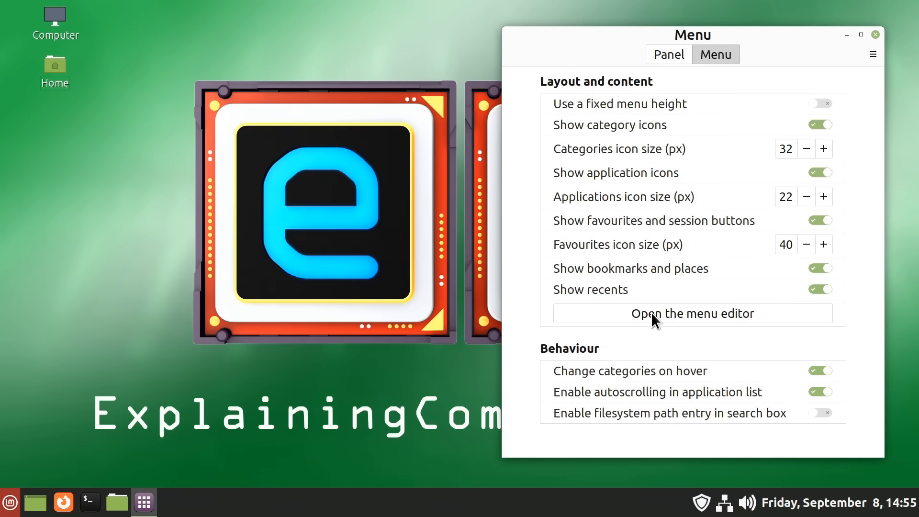
# - Review the Main Menu editor's categories, then close the editor and the Menu settings
pyautogui.click(691, 313)
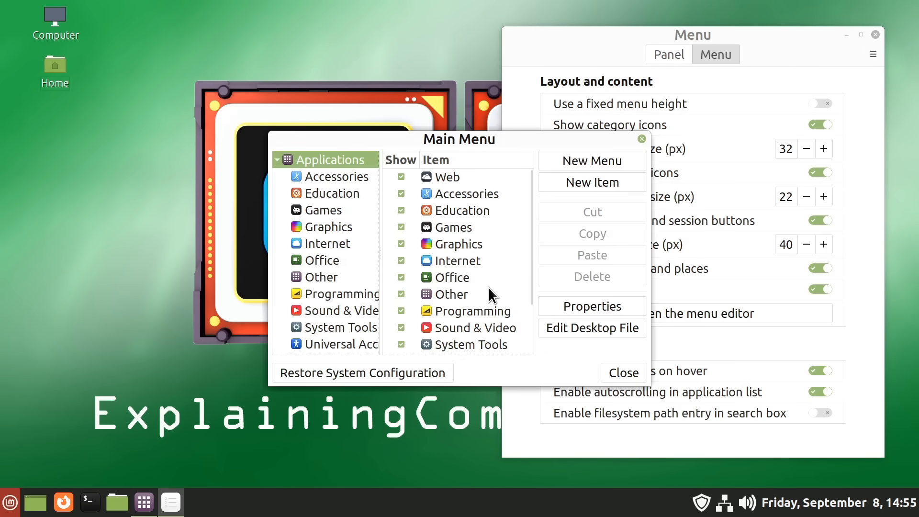
pyautogui.click(335, 176)
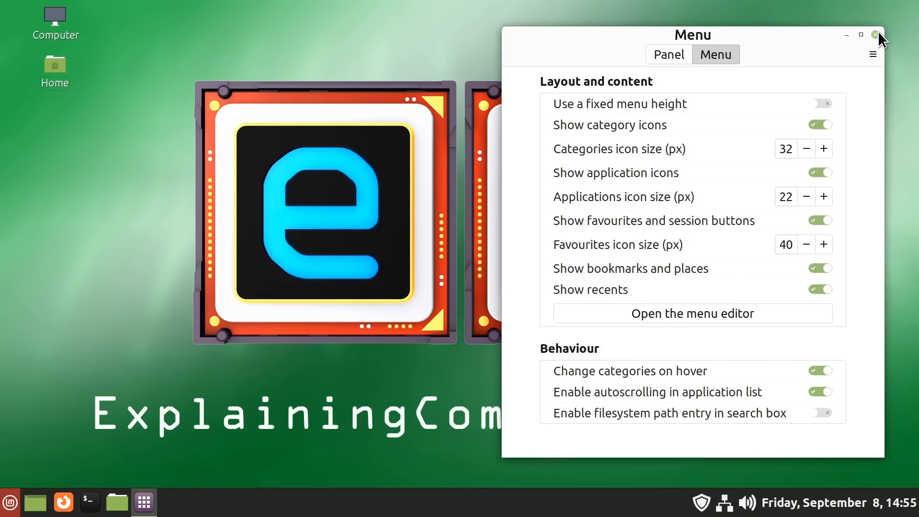
pyautogui.click(876, 35)
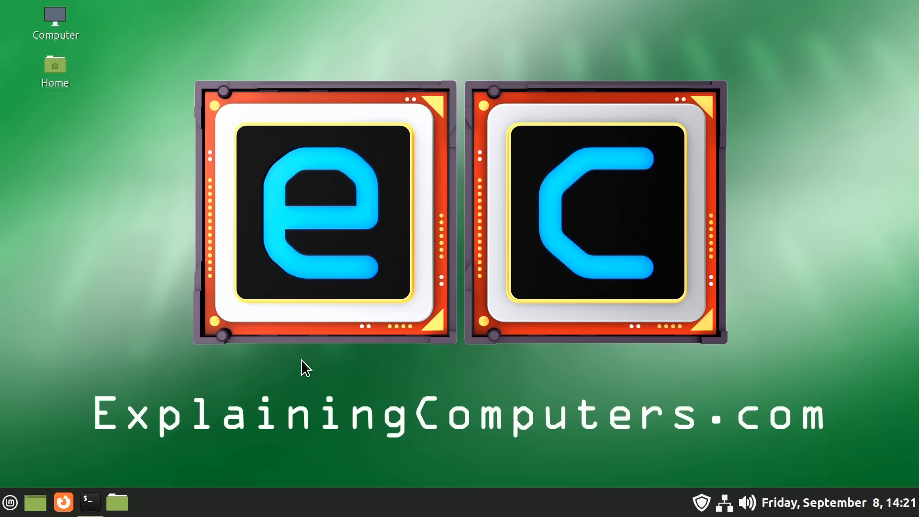
pyautogui.moveTo(265, 364)
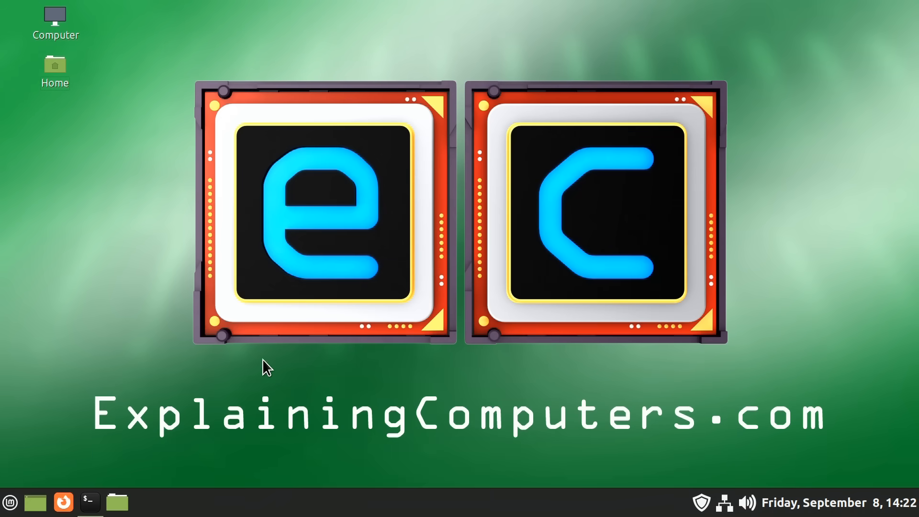
pyautogui.click(9, 503)
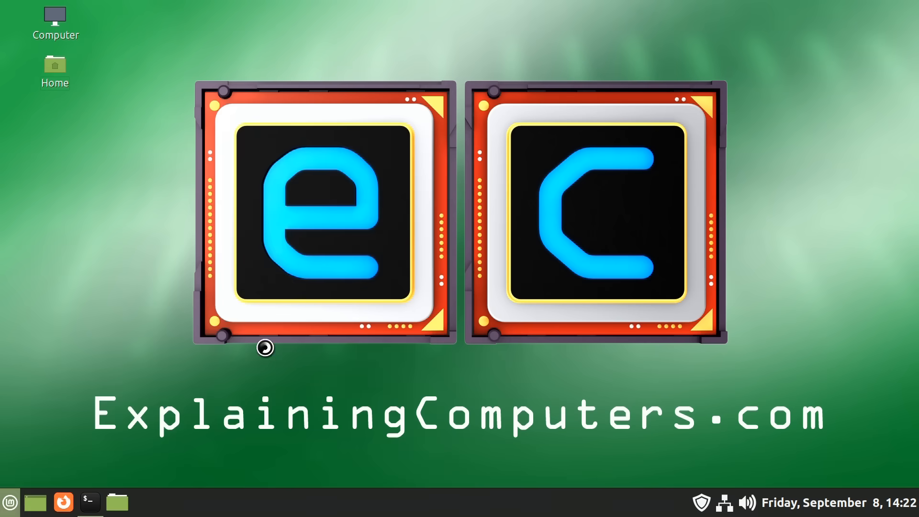
pyautogui.click(142, 503)
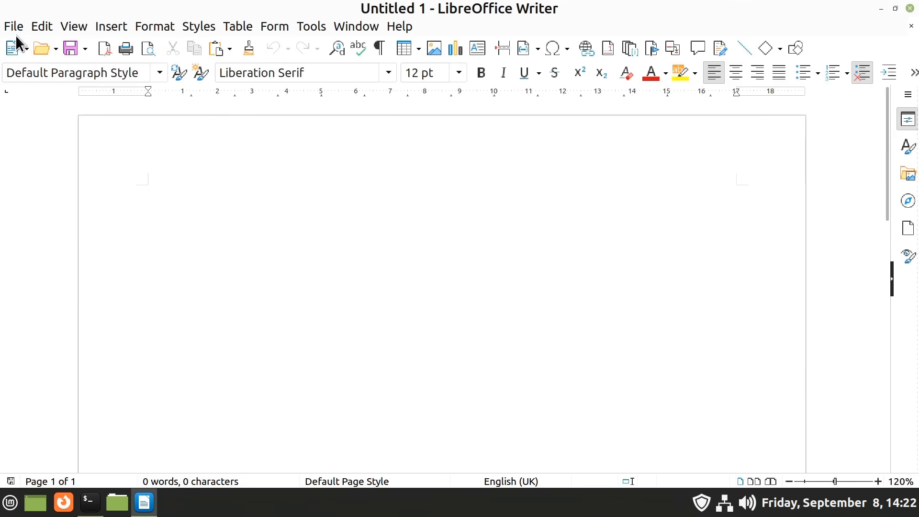
pyautogui.click(12, 27)
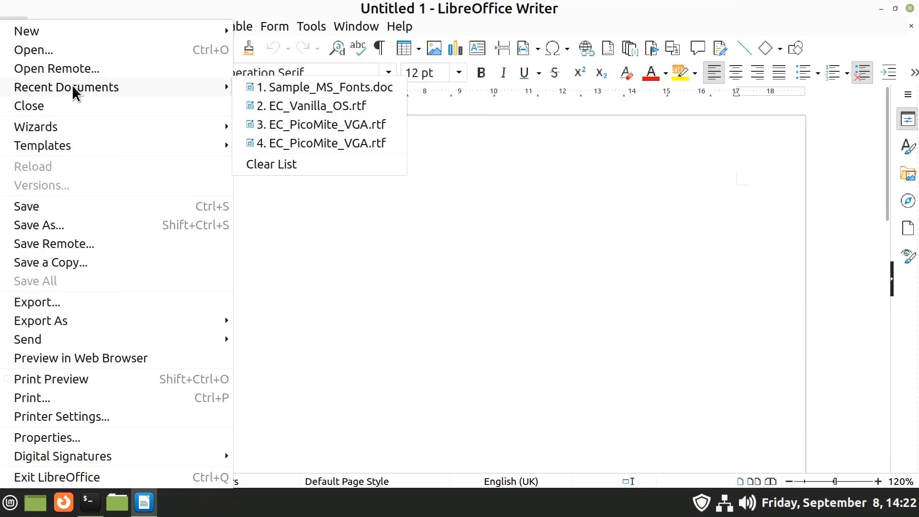
pyautogui.click(326, 87)
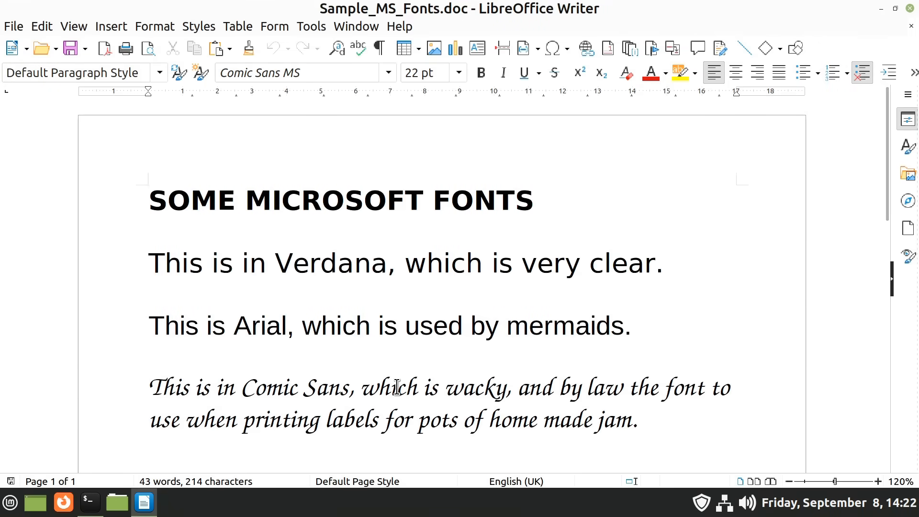
pyautogui.click(387, 73)
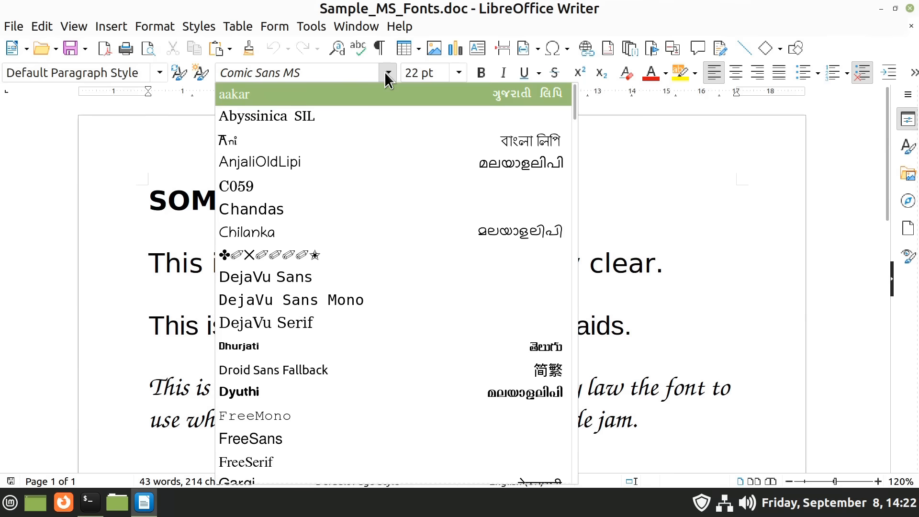
pyautogui.moveTo(387, 78)
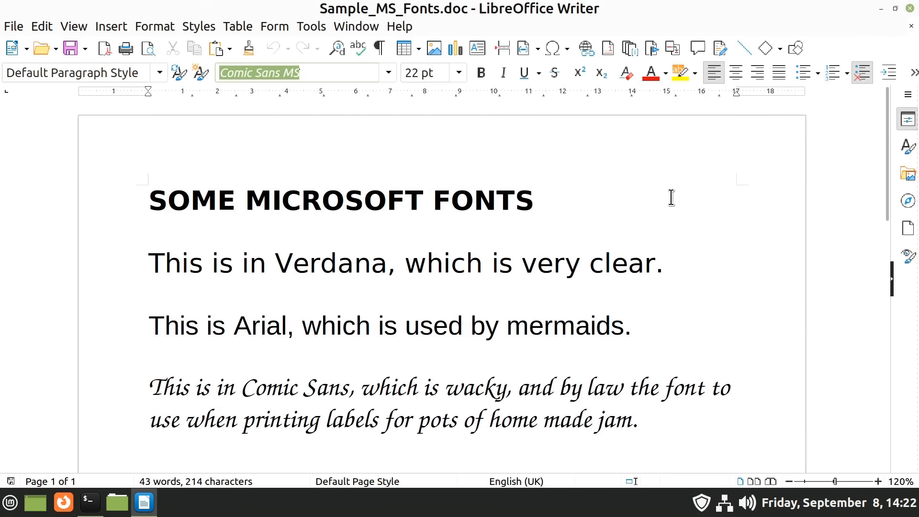
pyautogui.moveTo(912, 22)
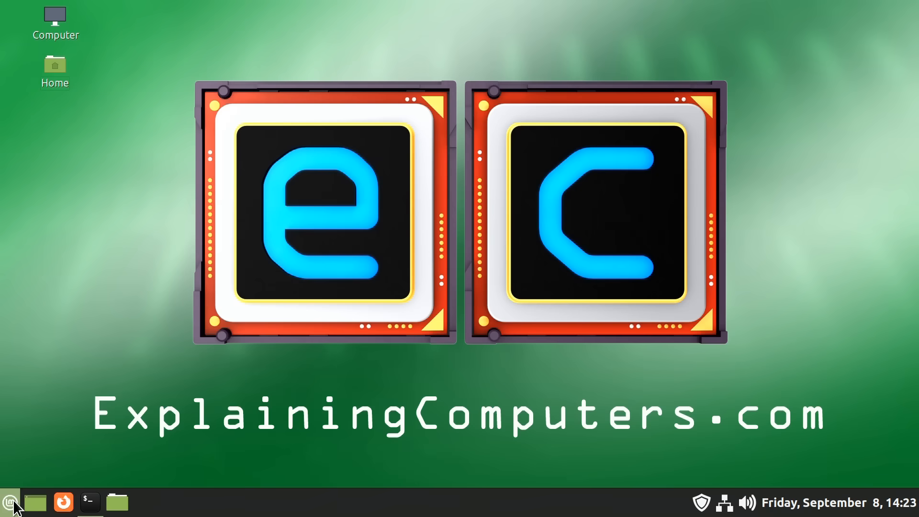
pyautogui.click(9, 502)
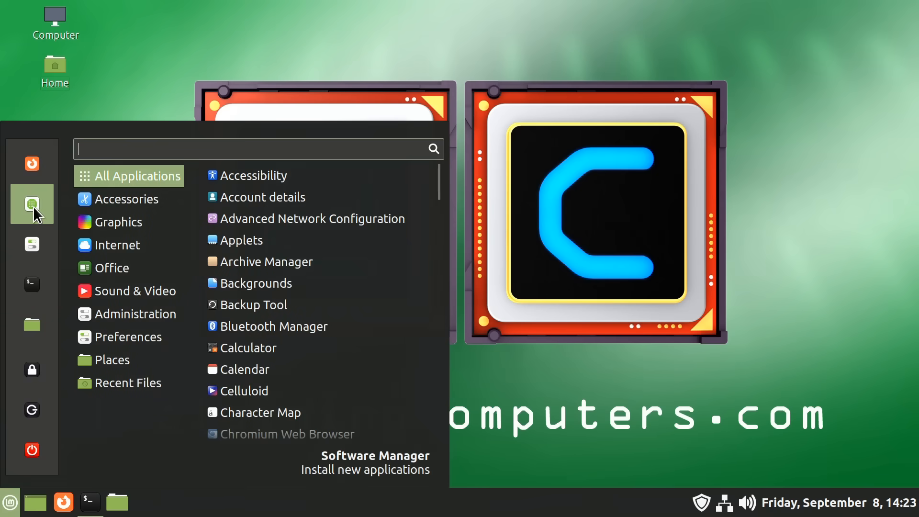
pyautogui.click(374, 461)
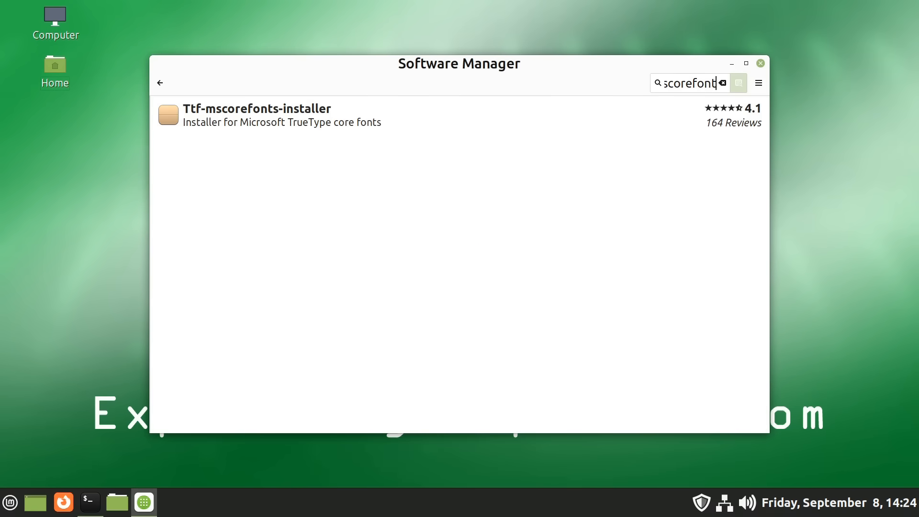
pyautogui.click(257, 115)
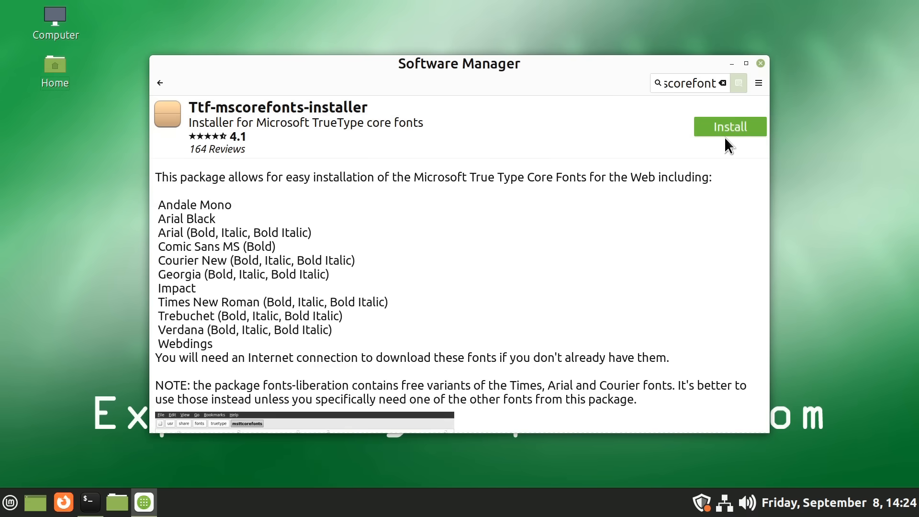
pyautogui.click(759, 63)
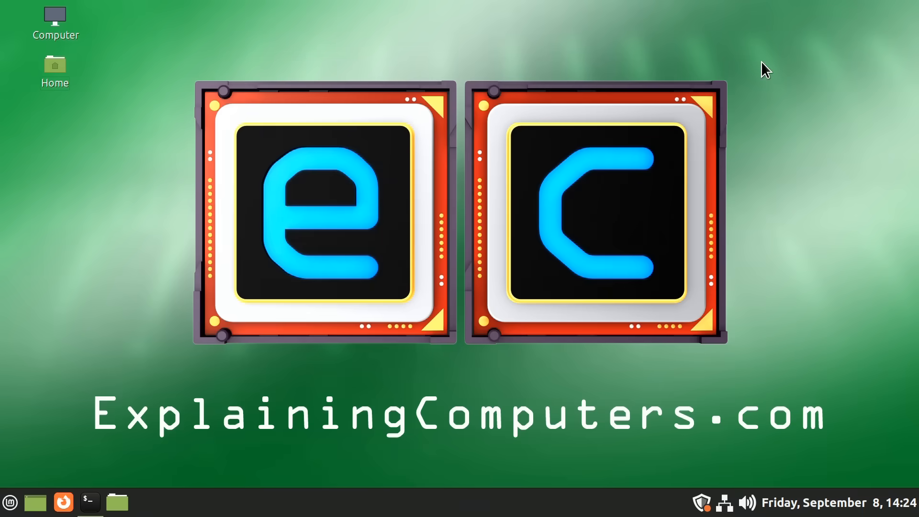
pyautogui.moveTo(342, 364)
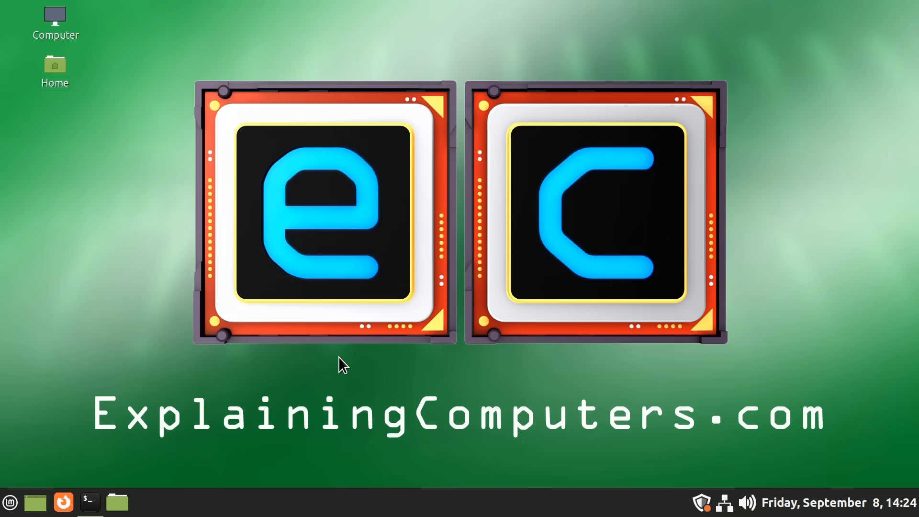
pyautogui.moveTo(220, 414)
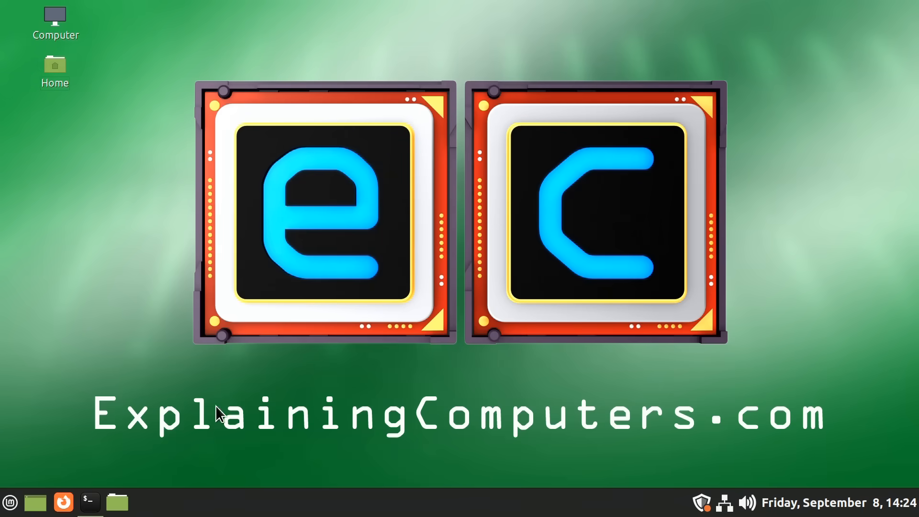
# - Run sudo apt install ttf-mscorefonts-installer in a terminal, giving the password and answering Y
pyautogui.click(89, 502)
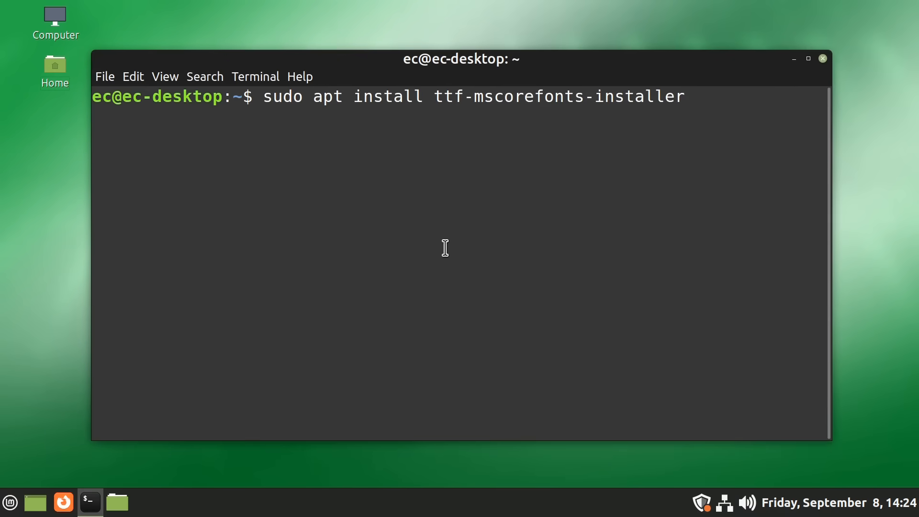
pyautogui.moveTo(433, 247)
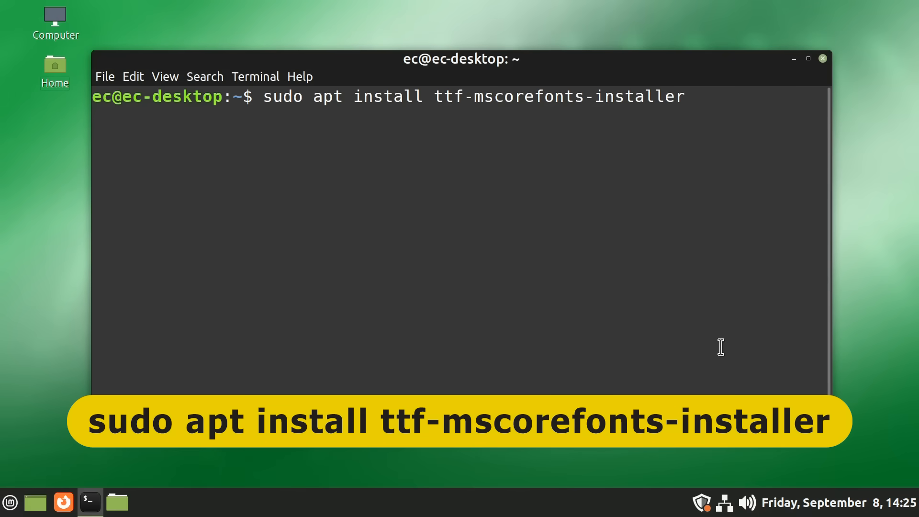
pyautogui.press('Return')
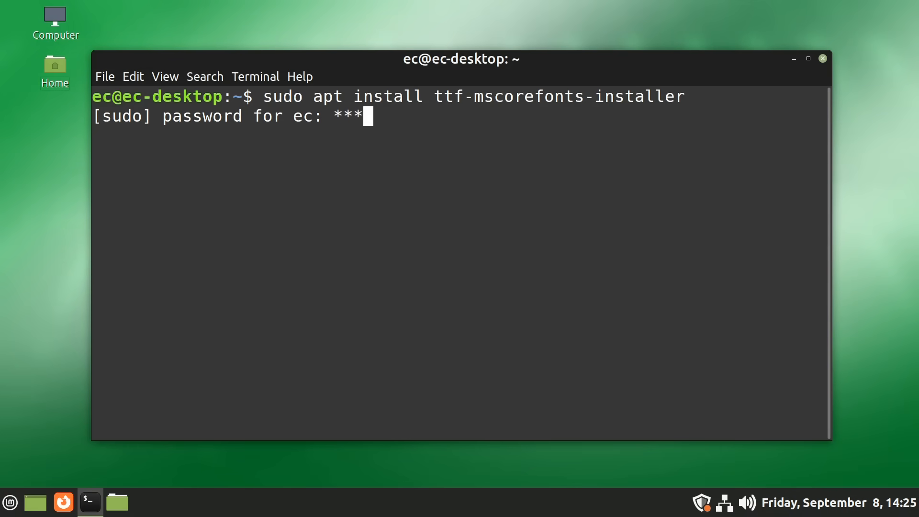
pyautogui.press('Return')
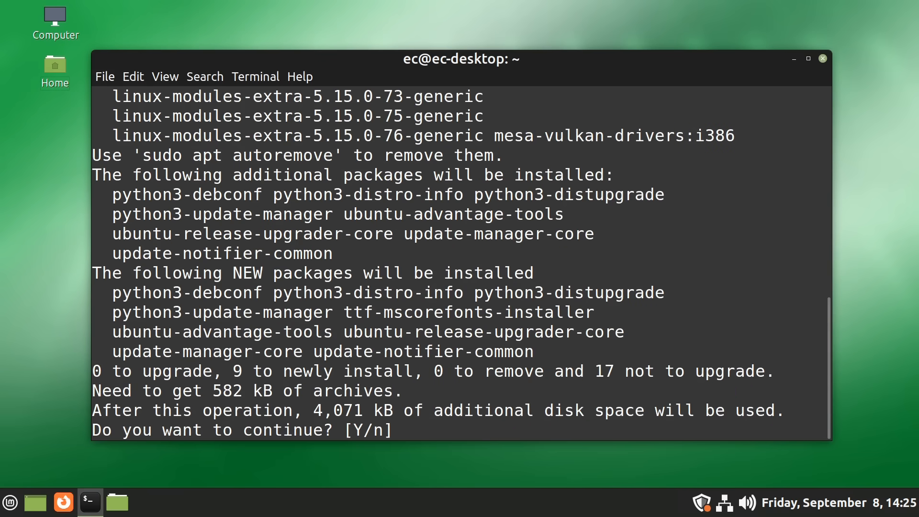
pyautogui.write('Y')
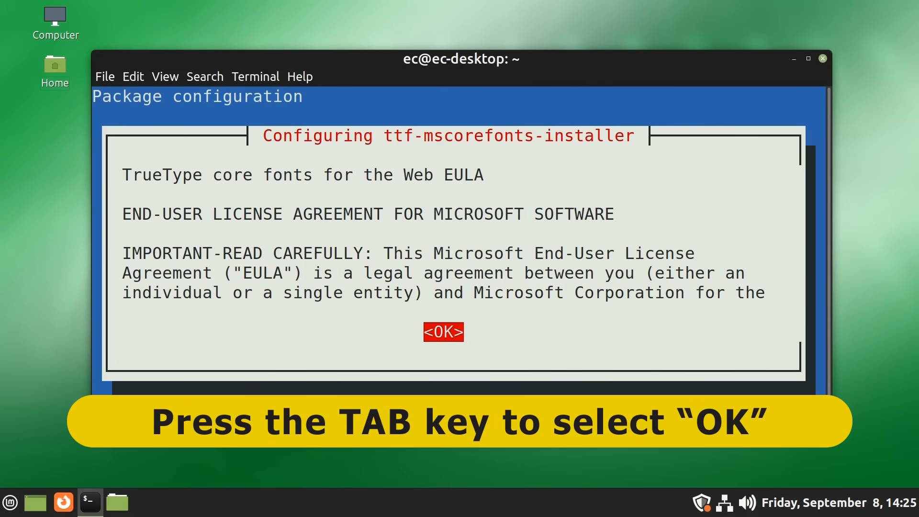
# - Accept the Microsoft core fonts EULA so the installation completes
pyautogui.press('Return')
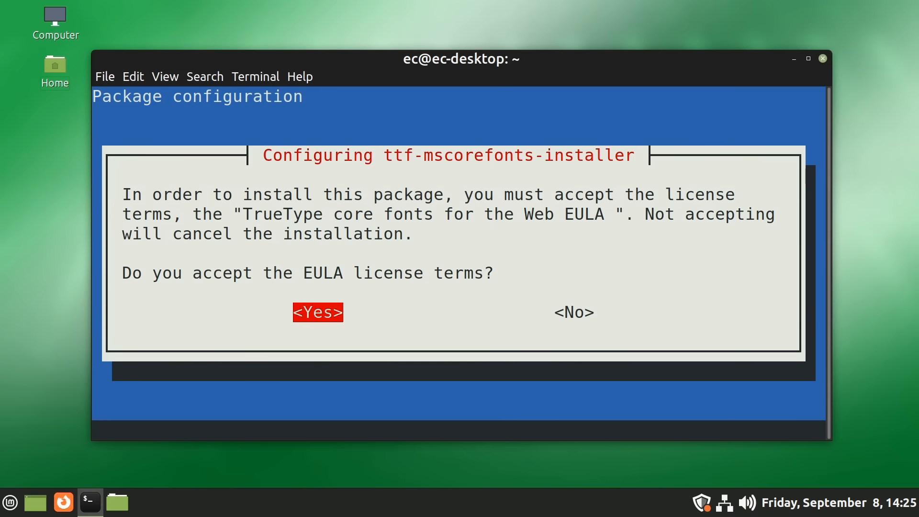
pyautogui.click(318, 312)
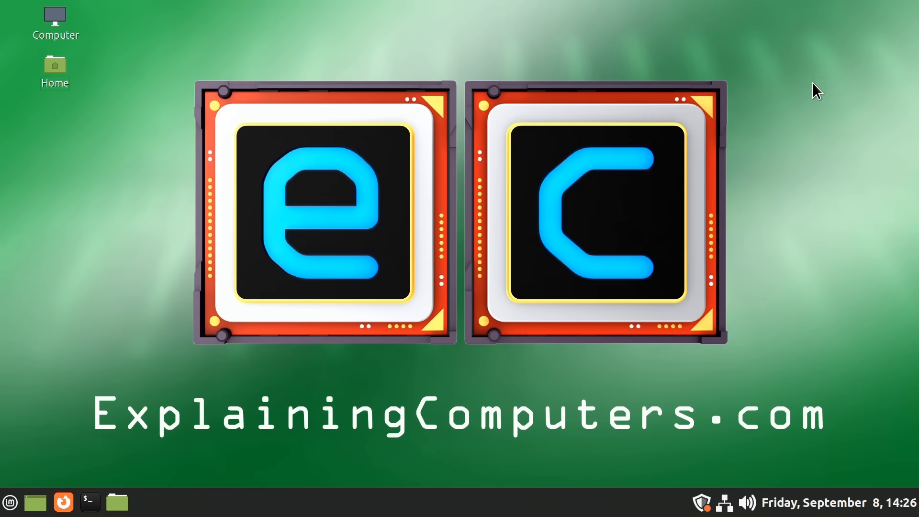
# - Launch LibreOffice Writer and reopen Sample_MS_Fonts.doc from Recent Documents
pyautogui.click(10, 502)
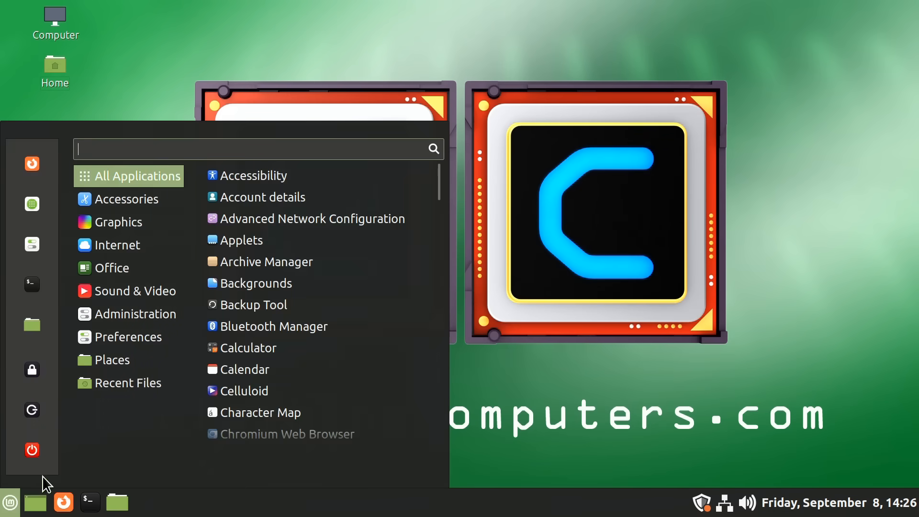
pyautogui.click(113, 268)
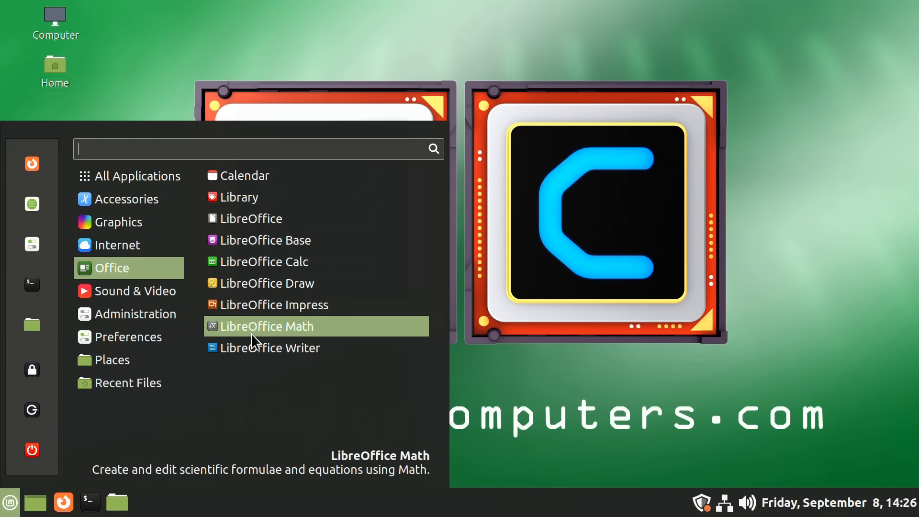
pyautogui.click(272, 348)
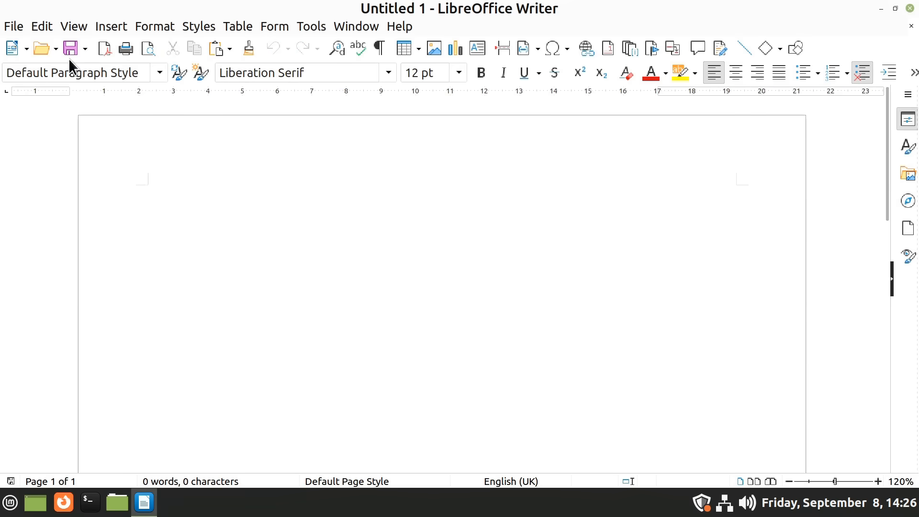
pyautogui.click(12, 27)
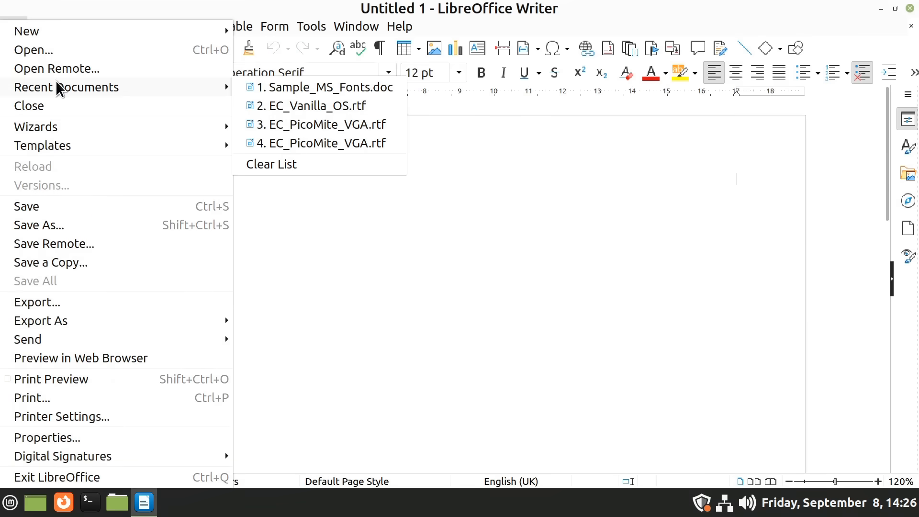
pyautogui.click(324, 87)
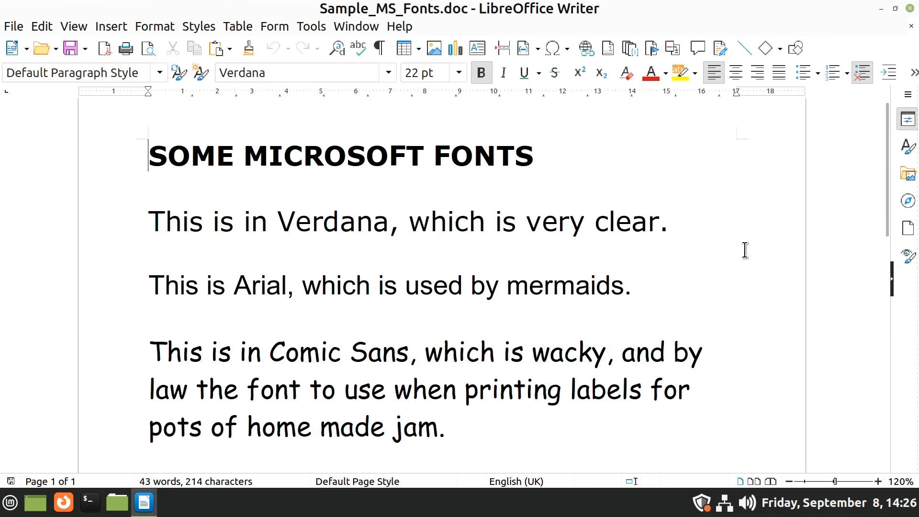
pyautogui.moveTo(507, 434)
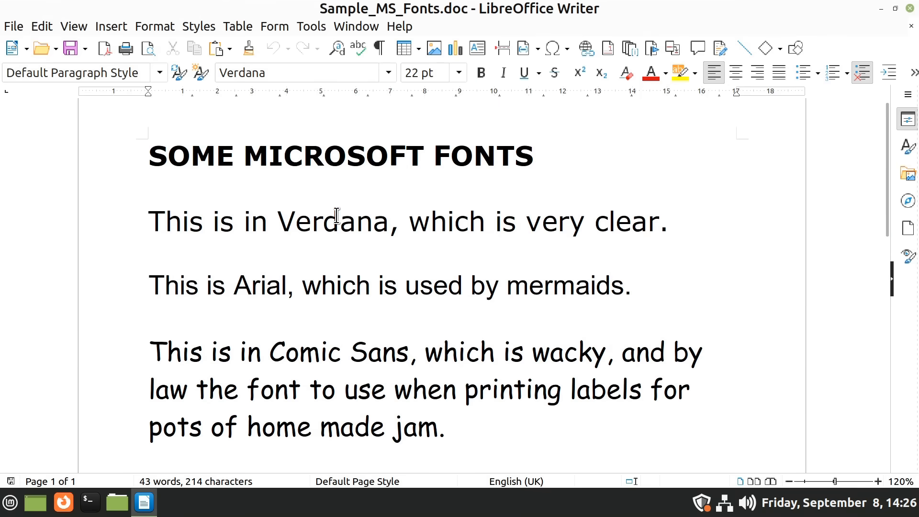
# - Check the font name list to confirm Verdana, Arial and Comic Sans now render
pyautogui.click(385, 73)
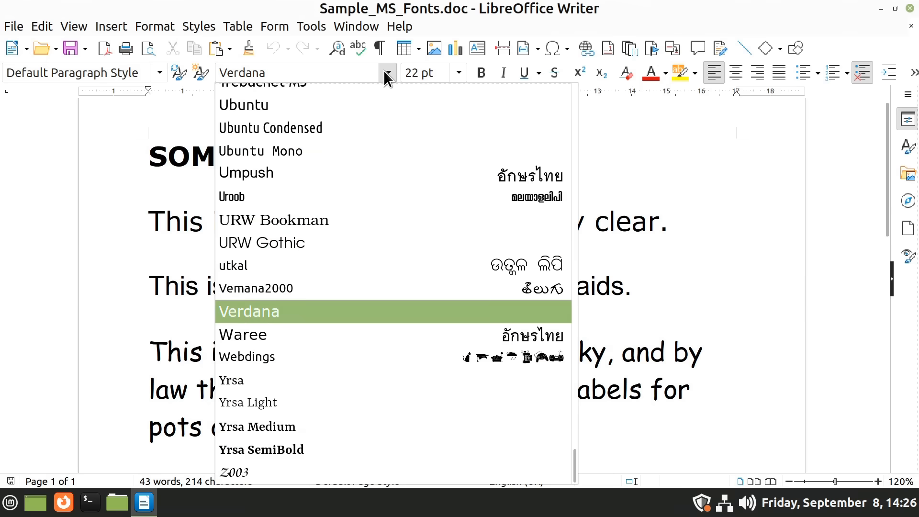
pyautogui.click(248, 311)
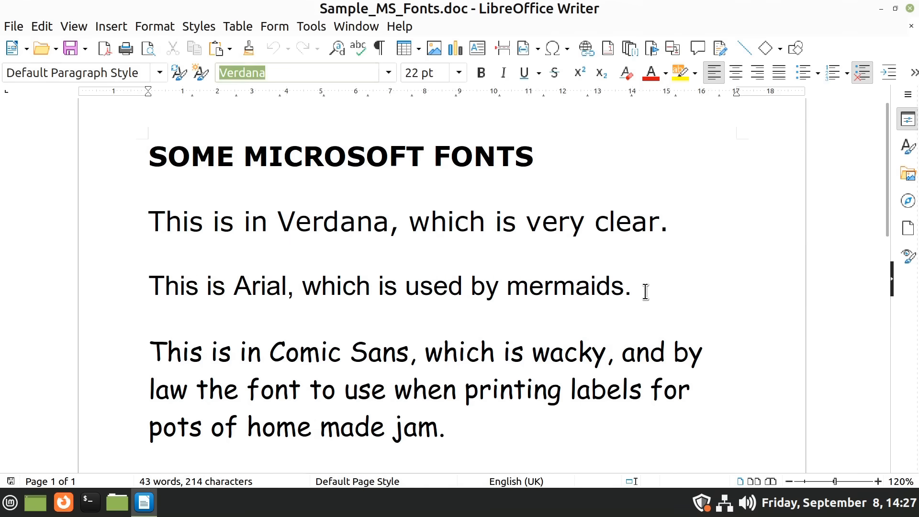
pyautogui.moveTo(715, 240)
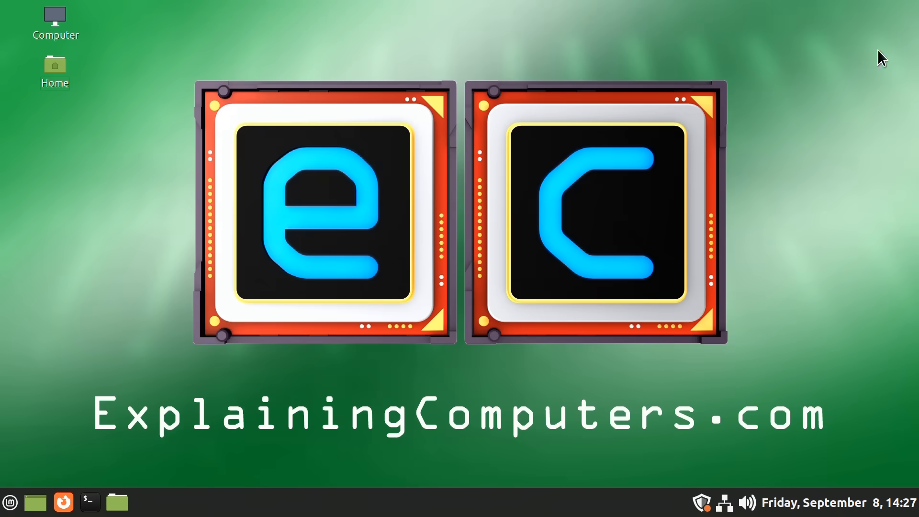
pyautogui.moveTo(363, 378)
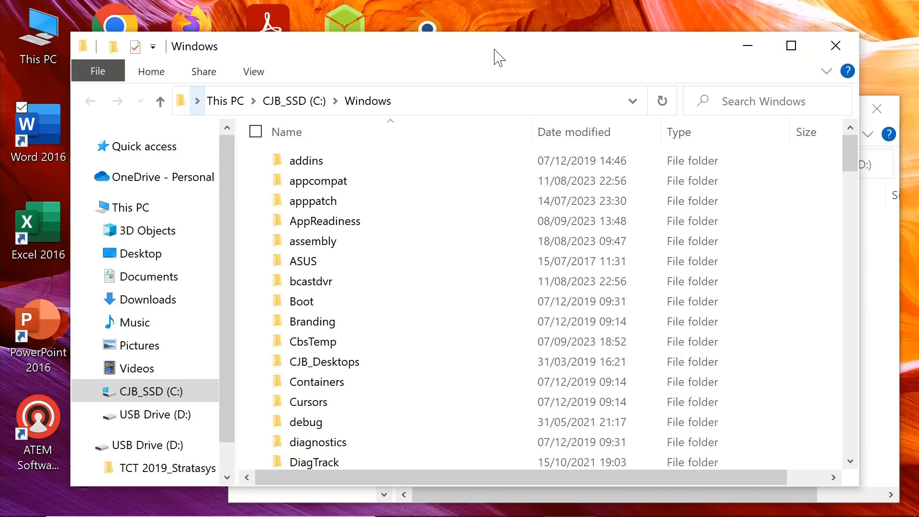
# - Browse into C:\Windows\Fonts in File Explorer and maximise the window
pyautogui.click(155, 391)
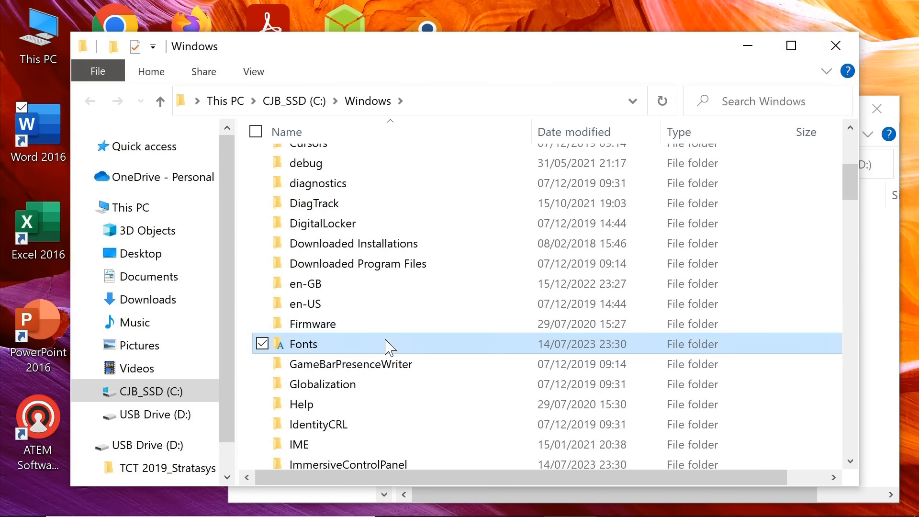
pyautogui.doubleClick(303, 343)
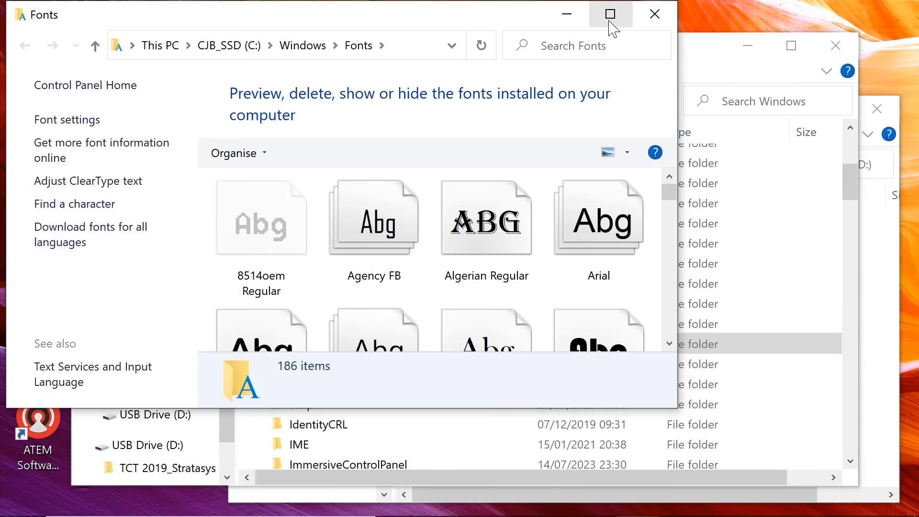
pyautogui.click(610, 14)
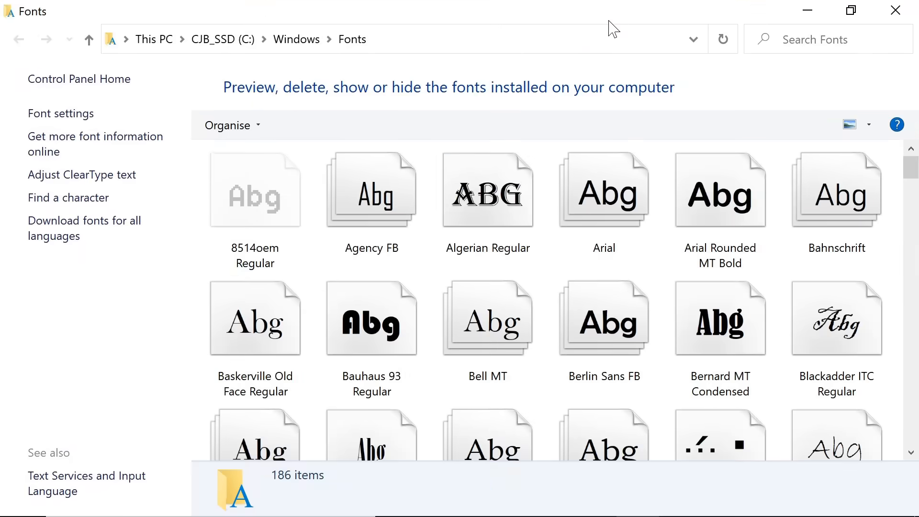
pyautogui.moveTo(194, 352)
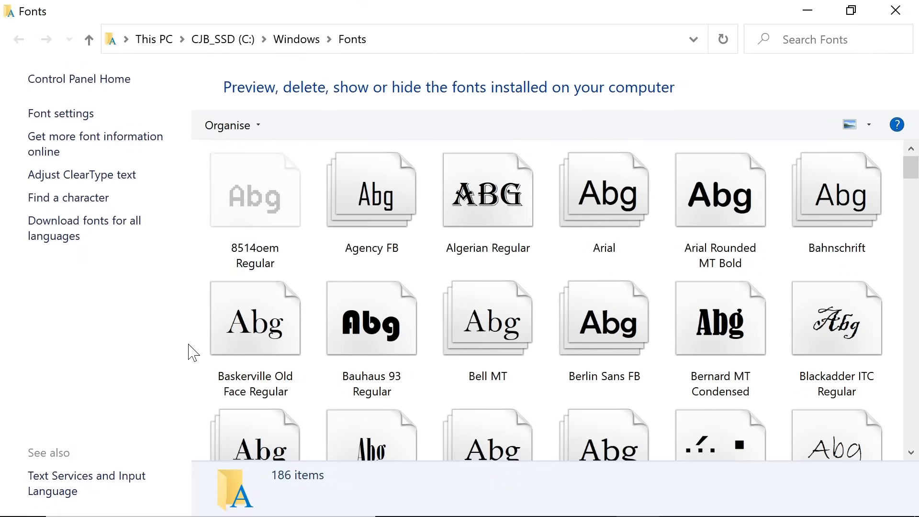
pyautogui.scroll(-3)
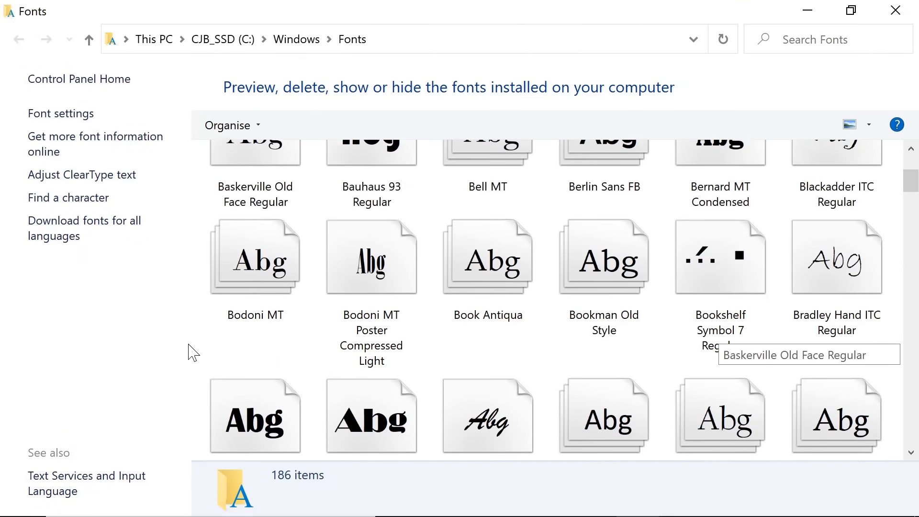
pyautogui.scroll(-3)
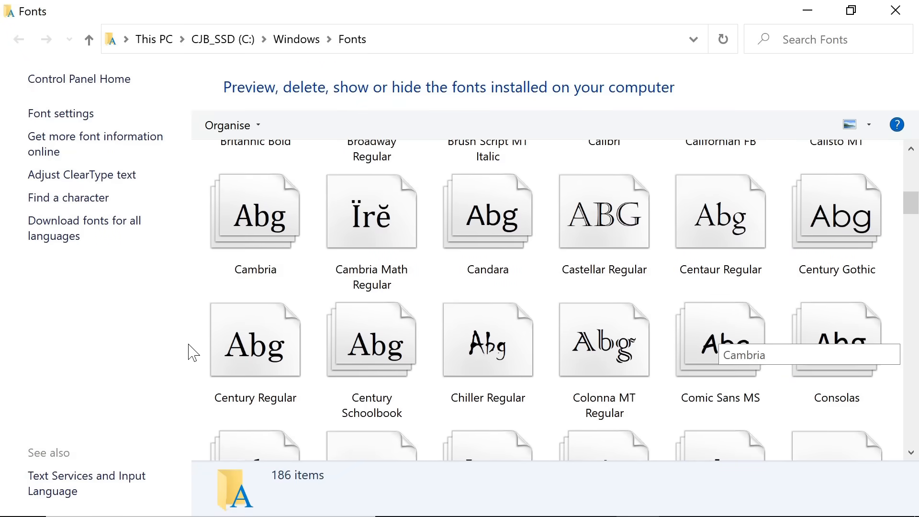
pyautogui.scroll(-3)
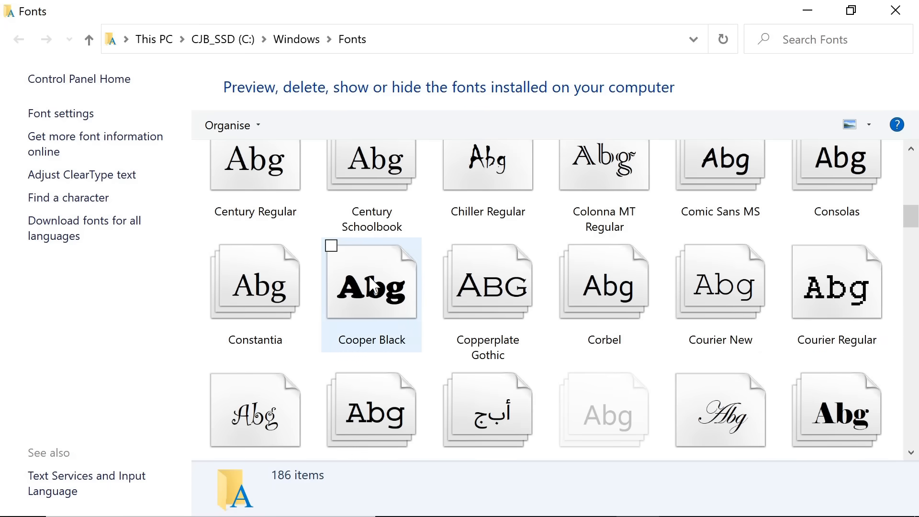
# - Select Cooper Black and Copperplate Gothic and copy them for the USB drive
pyautogui.click(331, 246)
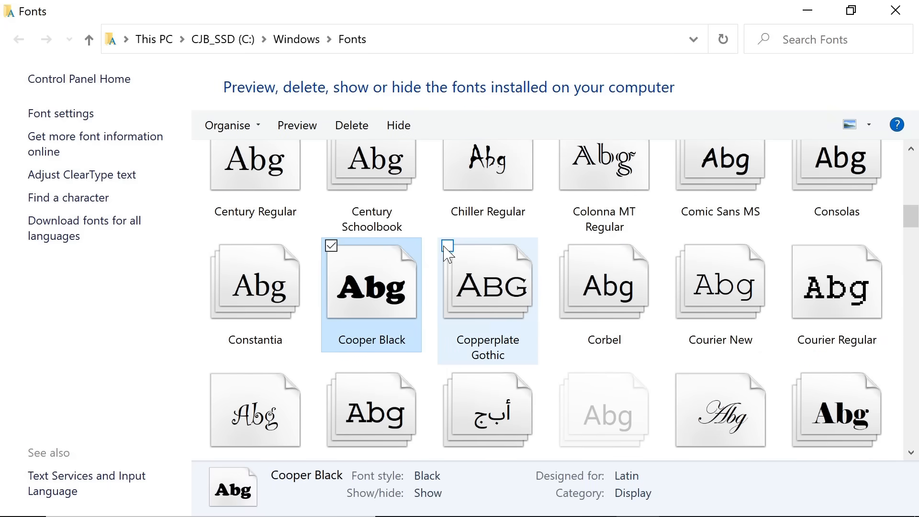
pyautogui.click(447, 246)
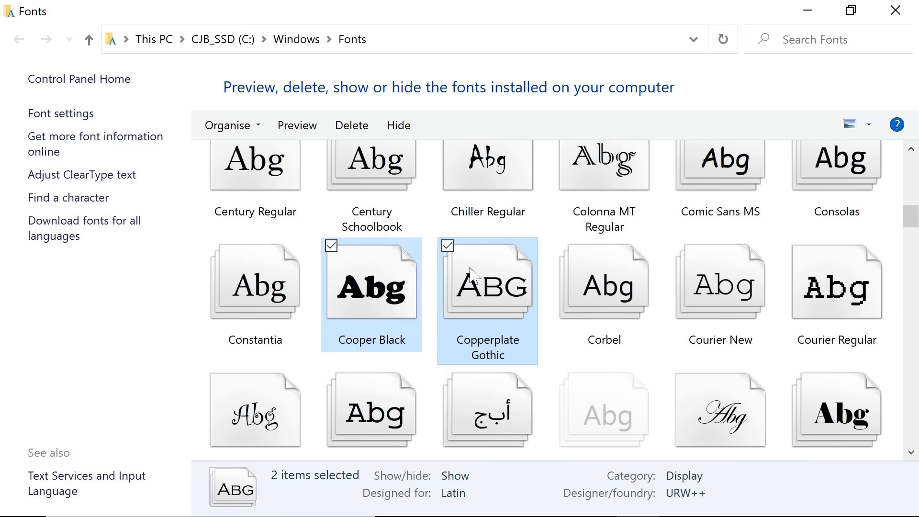
pyautogui.rightClick(487, 282)
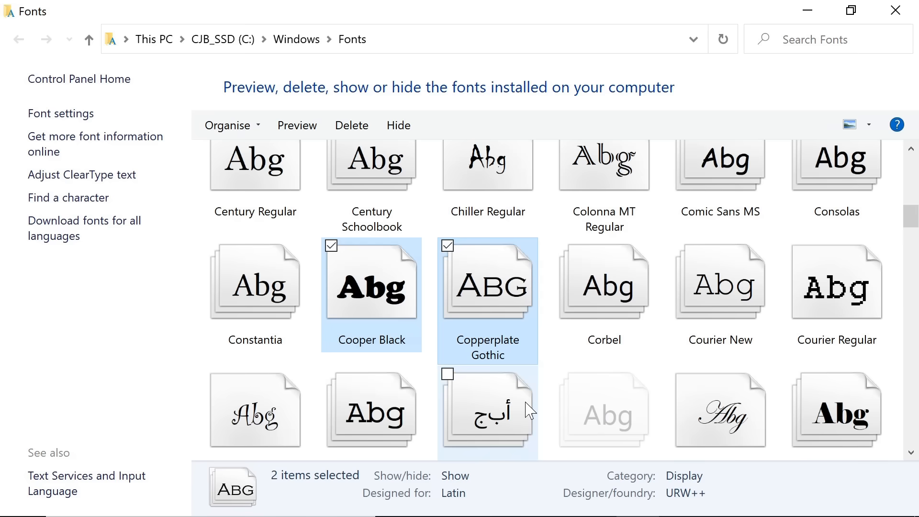
pyautogui.press('alt+tab')
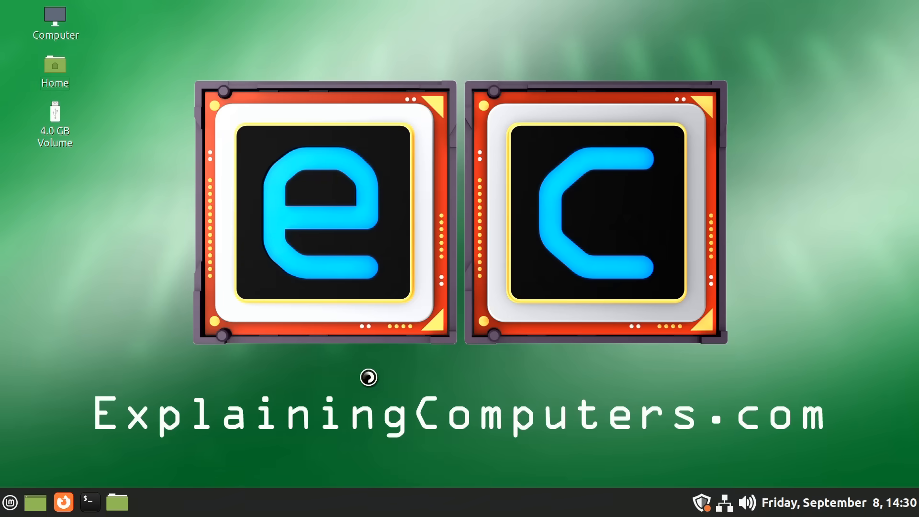
# - Open the 4.0 GB USB volume in Nemo and install COOPBL.TTF (Cooper Black)
pyautogui.doubleClick(54, 116)
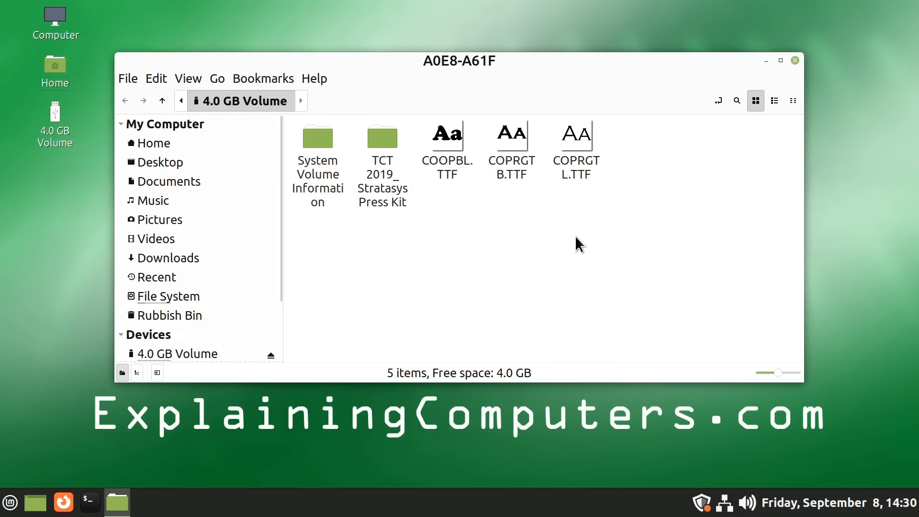
pyautogui.moveTo(454, 166)
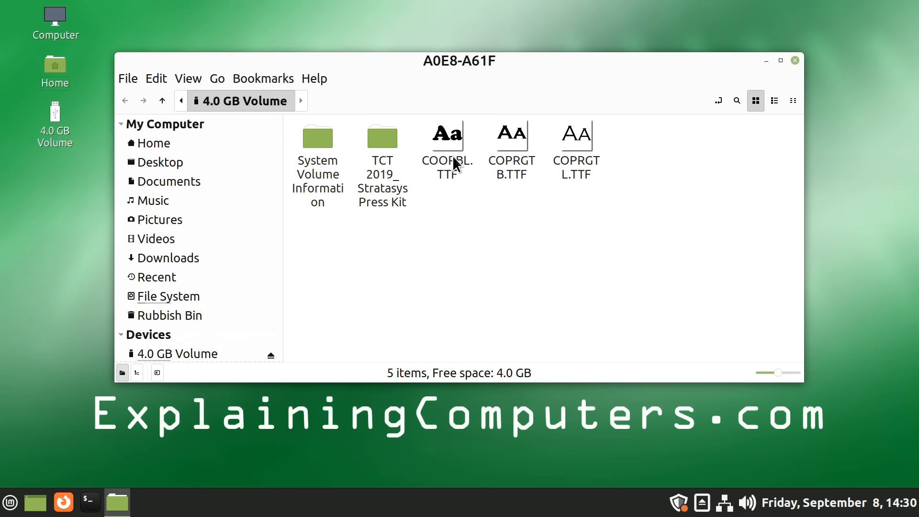
pyautogui.doubleClick(447, 141)
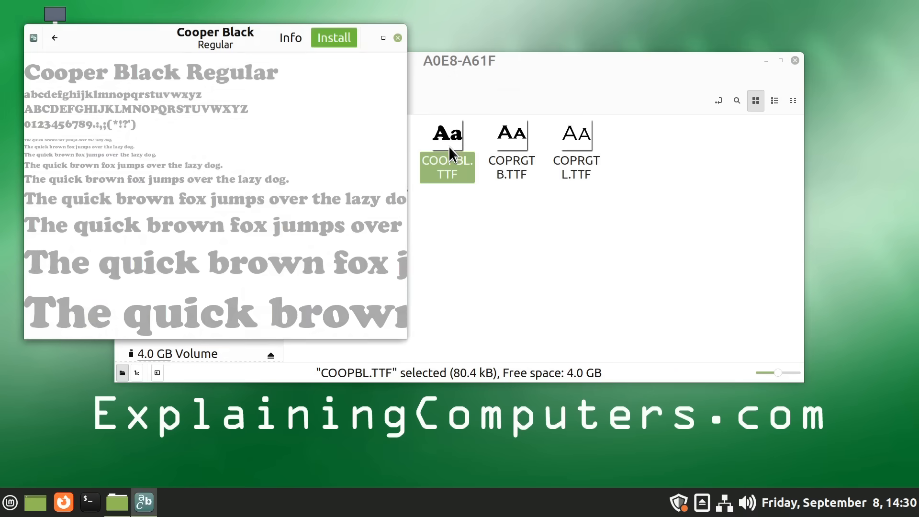
pyautogui.click(333, 37)
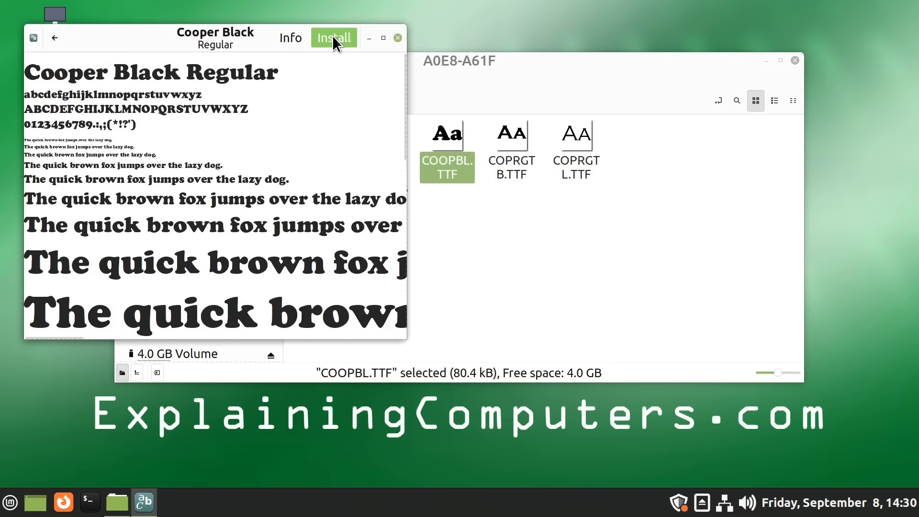
# - Install the Copperplate Gothic Bold and Light font files, then close the file manager
pyautogui.click(333, 37)
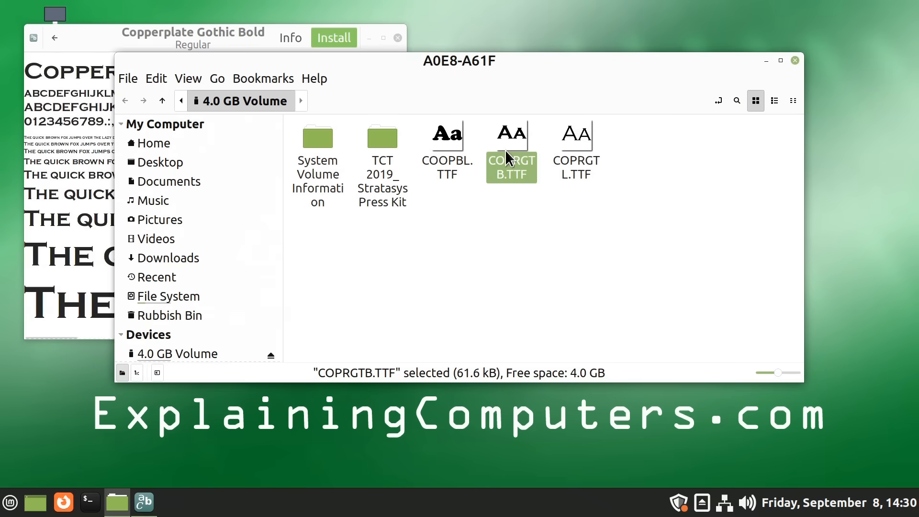
pyautogui.click(576, 150)
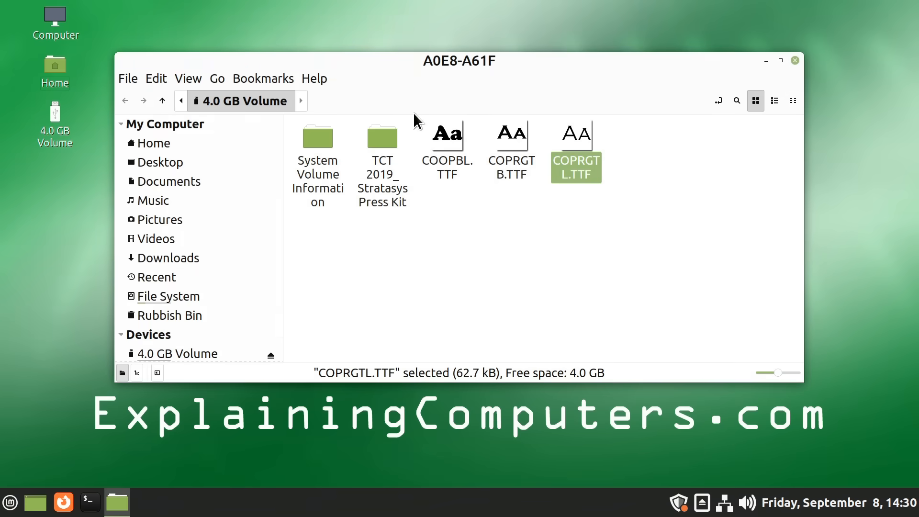
pyautogui.moveTo(797, 67)
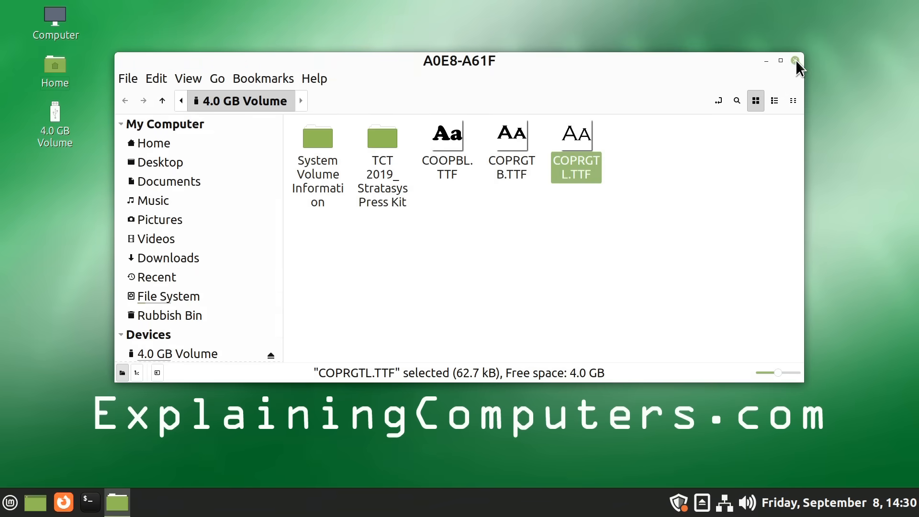
pyautogui.click(794, 60)
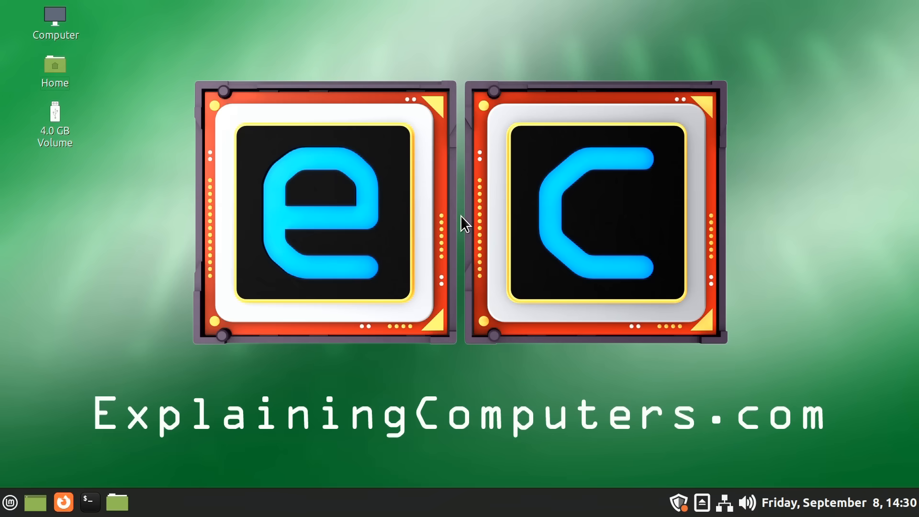
pyautogui.moveTo(49, 416)
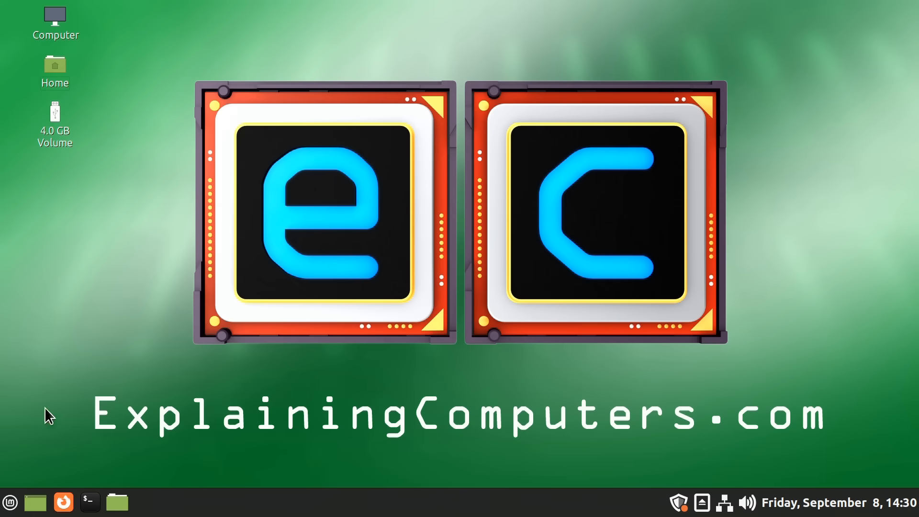
# - Search the menu for 'font', launch Font Selection and maximise the All Fonts list
pyautogui.click(10, 503)
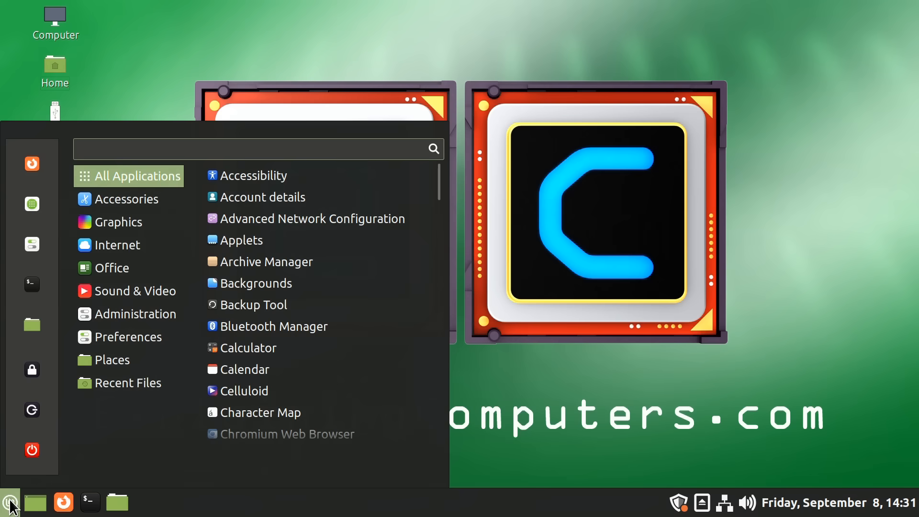
pyautogui.click(128, 336)
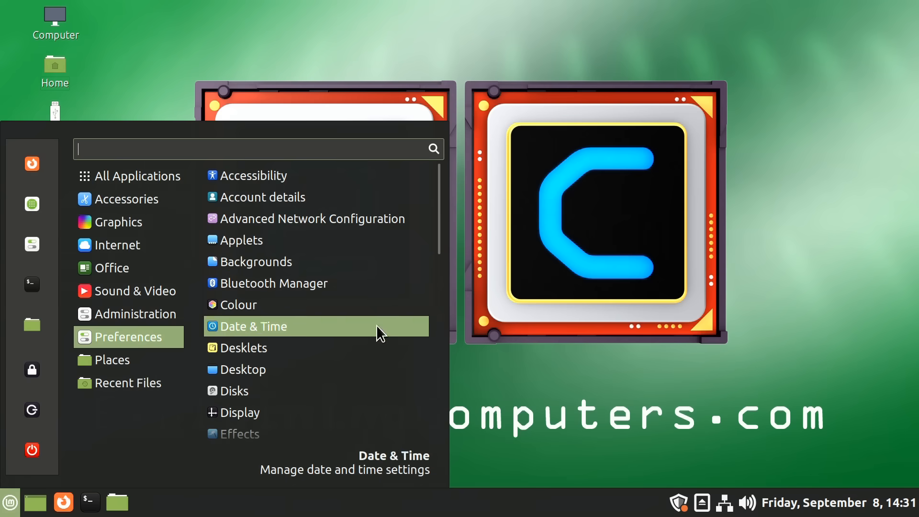
pyautogui.moveTo(440, 255)
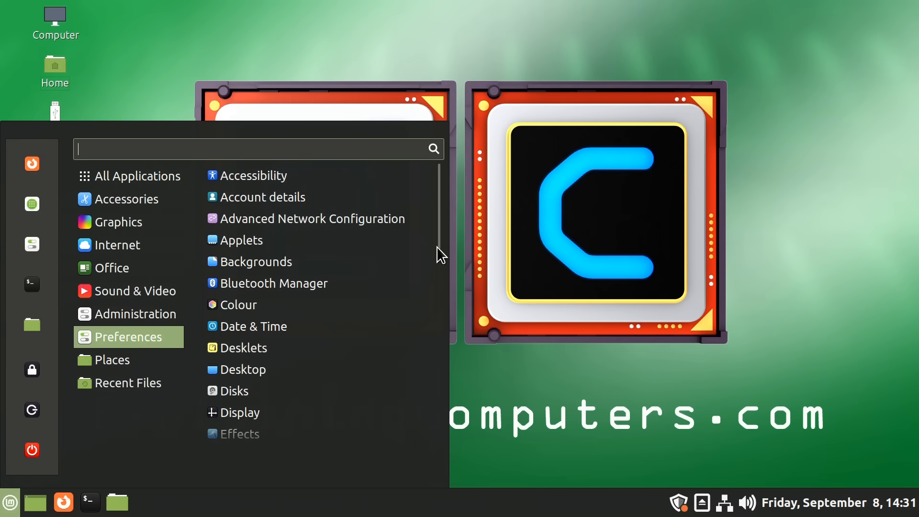
pyautogui.scroll(-3)
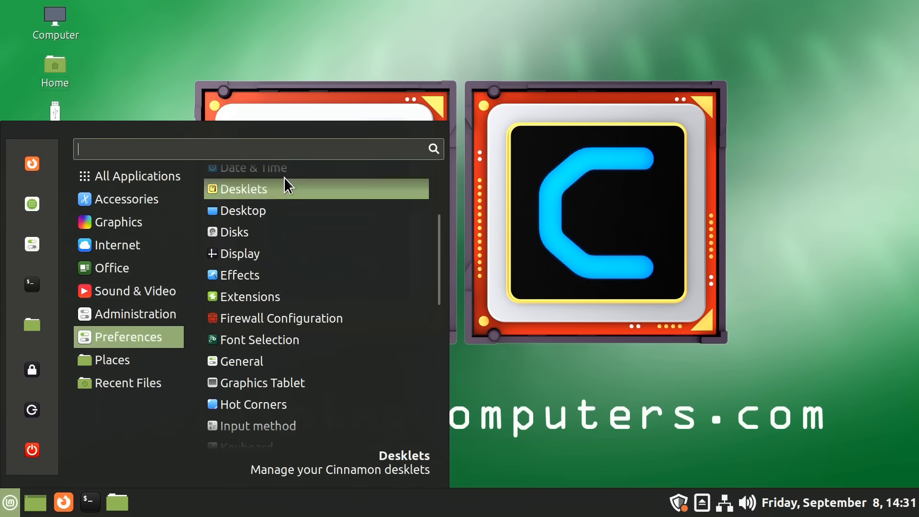
pyautogui.write('f')
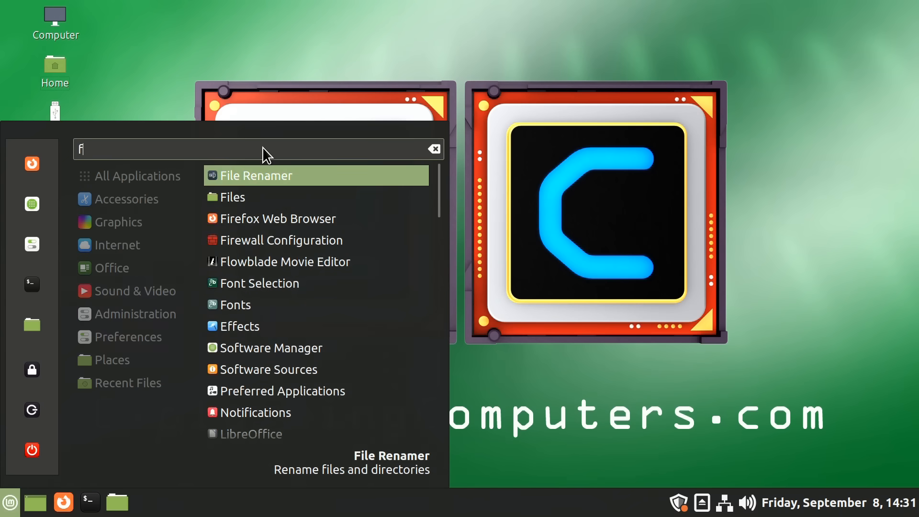
pyautogui.write('ont')
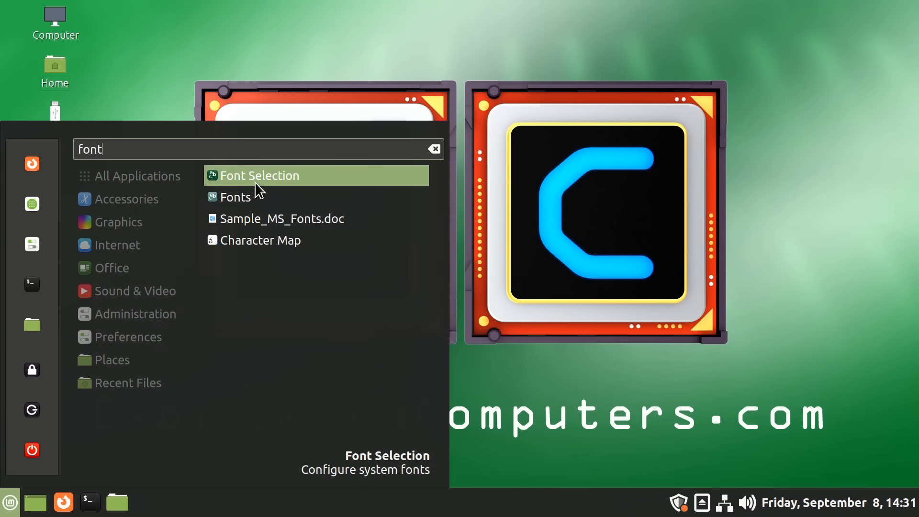
pyautogui.click(259, 175)
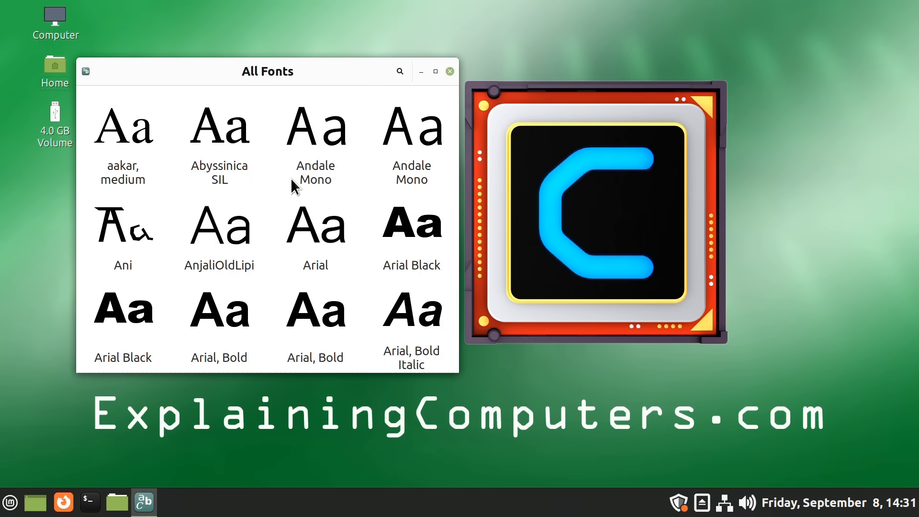
pyautogui.click(435, 71)
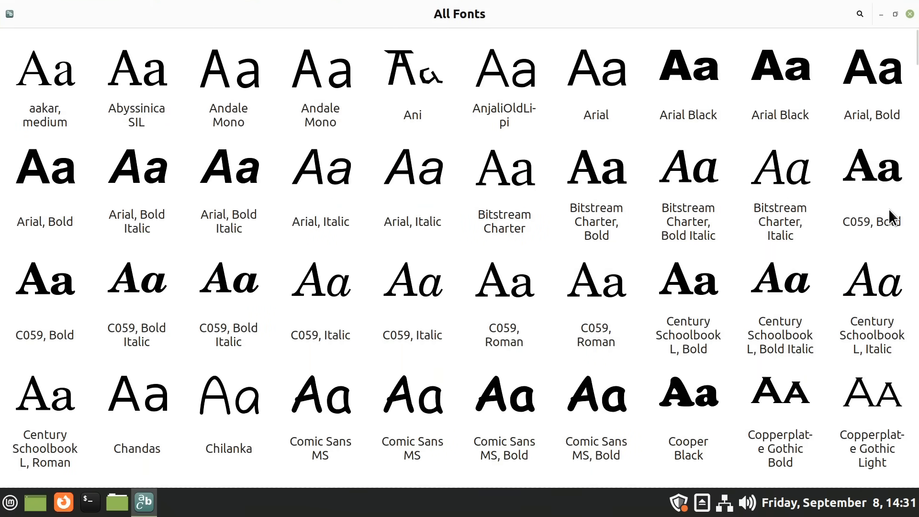
pyautogui.moveTo(392, 393)
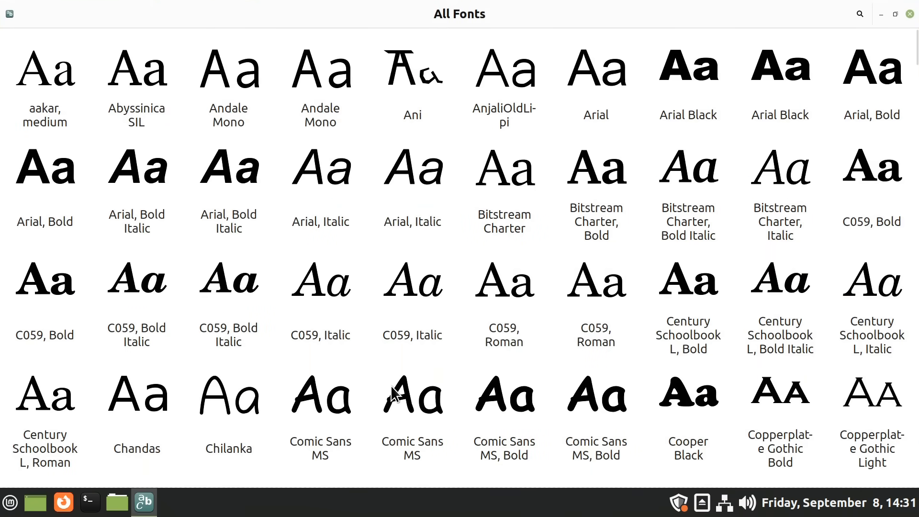
pyautogui.moveTo(768, 412)
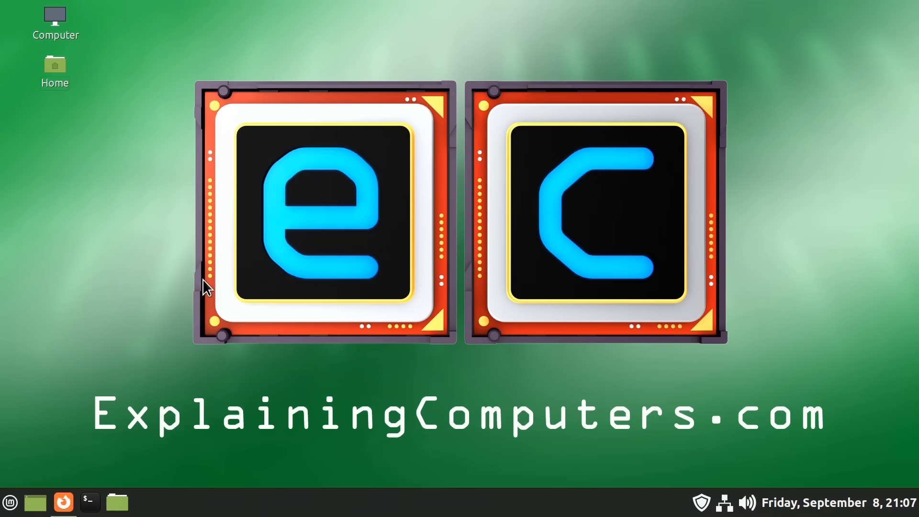
pyautogui.moveTo(159, 378)
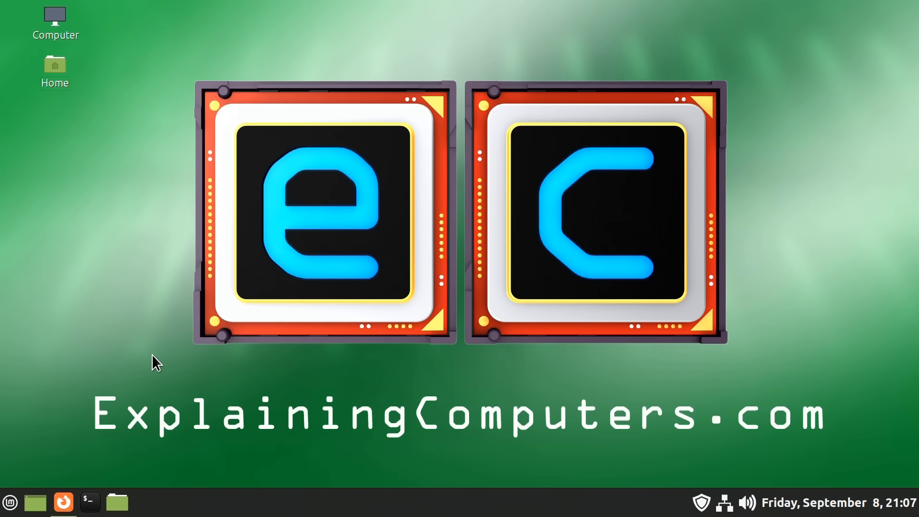
pyautogui.moveTo(33, 465)
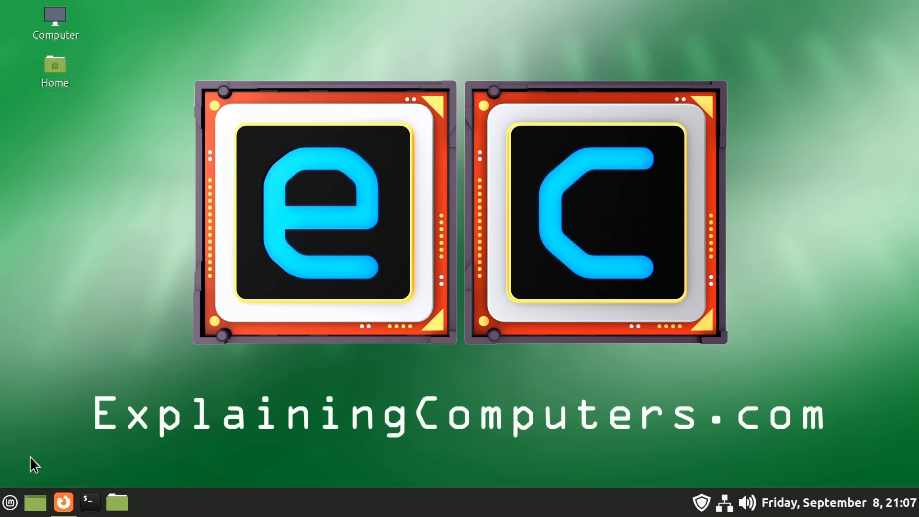
pyautogui.click(10, 502)
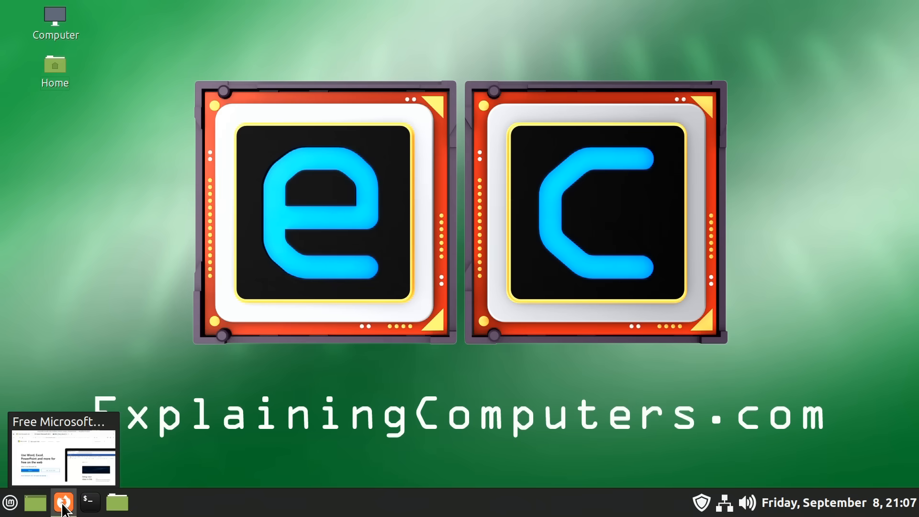
# - Bring Firefox forward and switch via Microsoft 365 to the Mint_Test_Word_Document tab
pyautogui.click(63, 503)
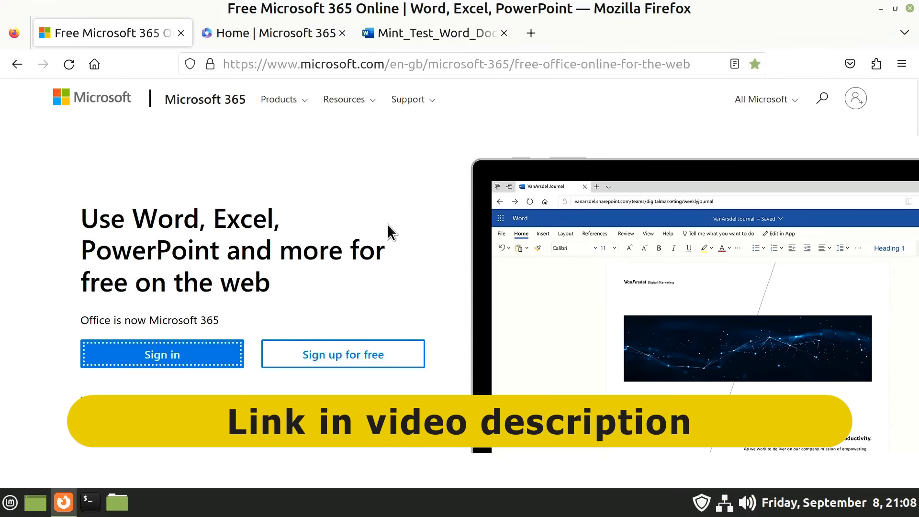
pyautogui.click(273, 32)
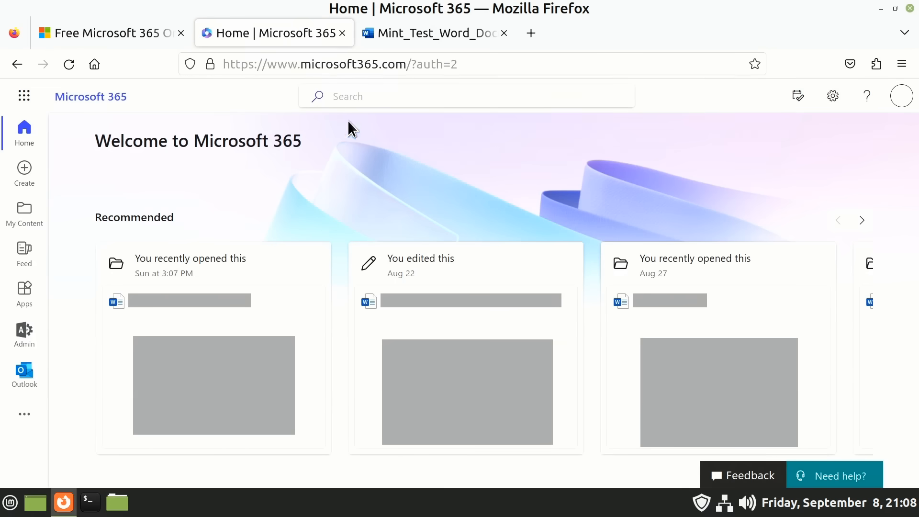
pyautogui.moveTo(399, 157)
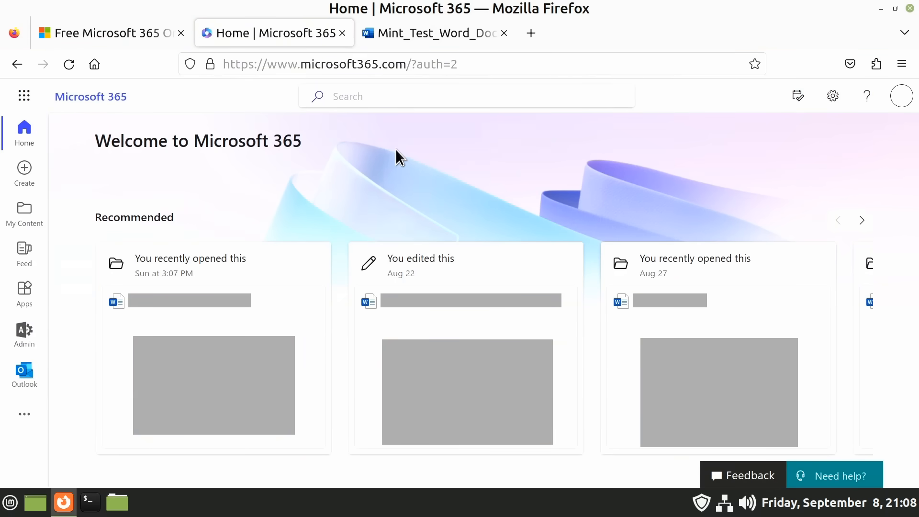
pyautogui.moveTo(439, 163)
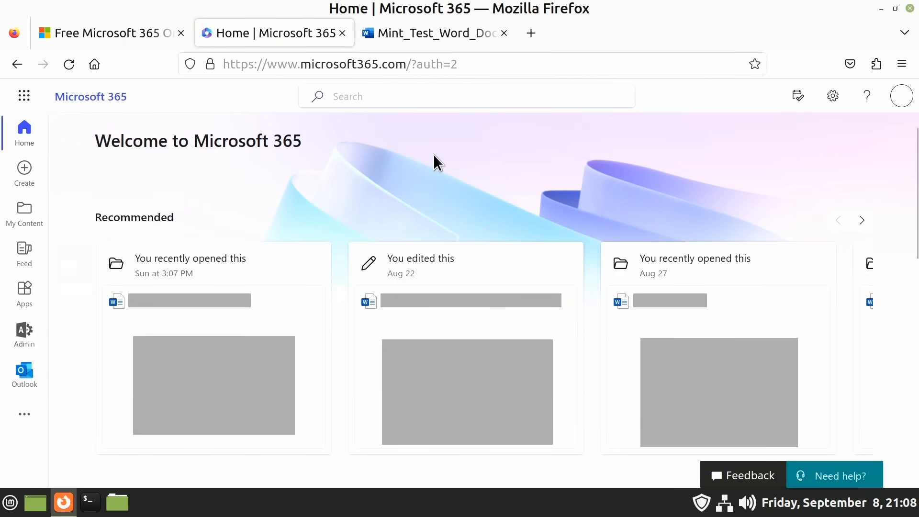
pyautogui.click(434, 33)
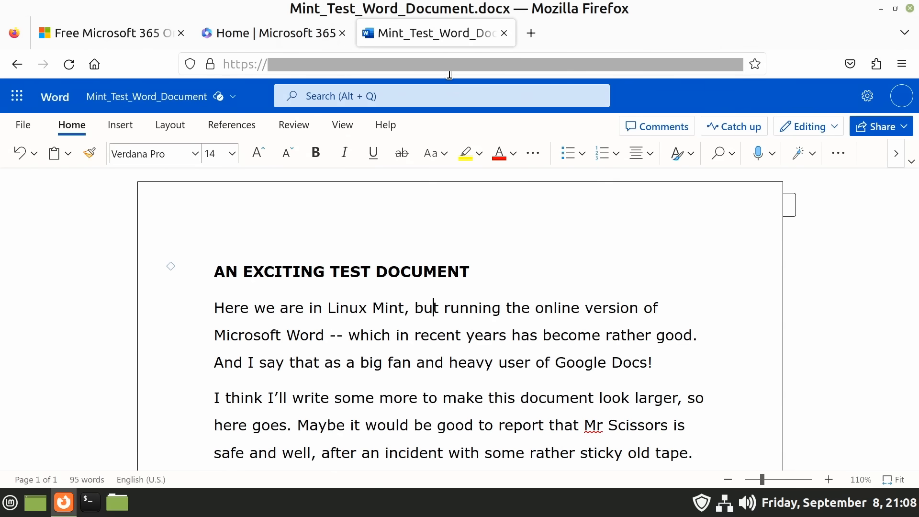
pyautogui.moveTo(557, 260)
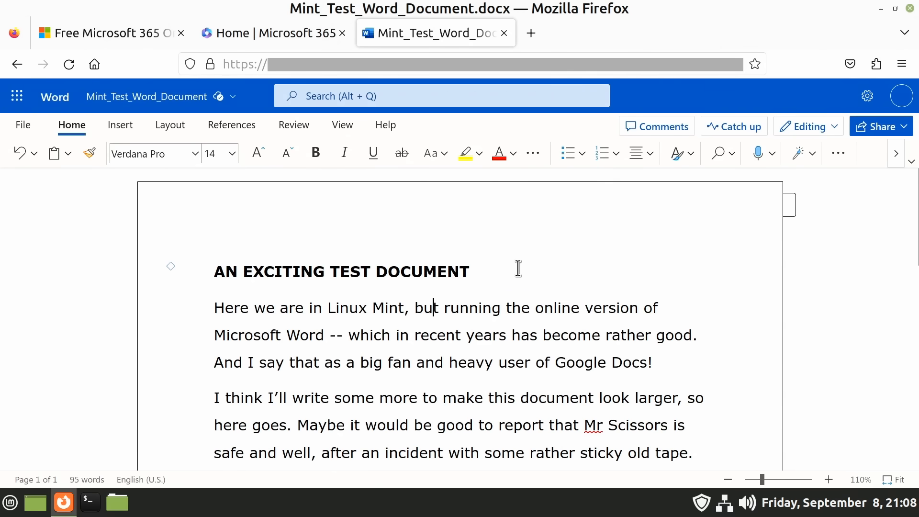
pyautogui.moveTo(529, 279)
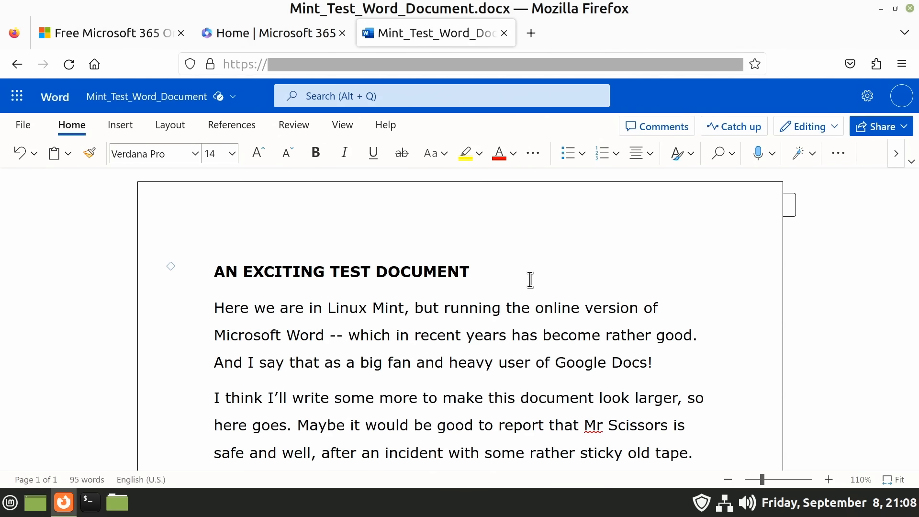
# - Place the cursor at the word 'running' in online Word, checking its editing options
pyautogui.click(432, 307)
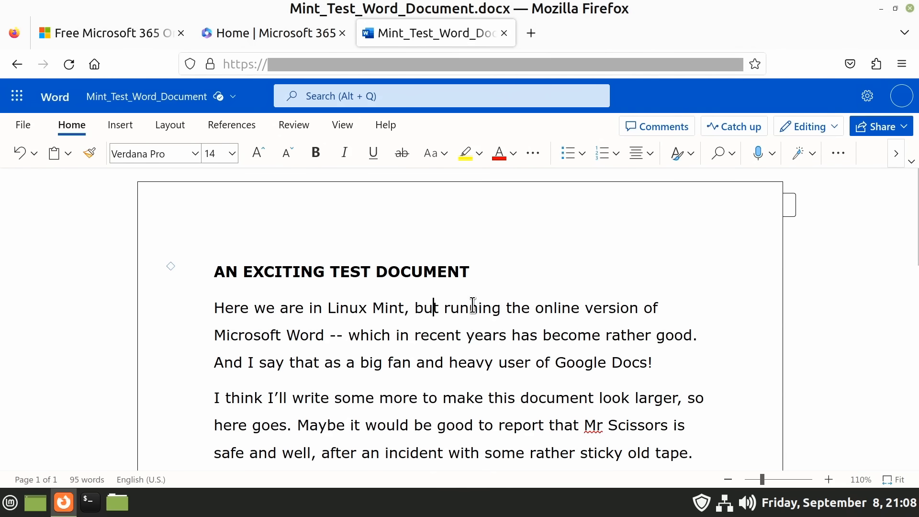
pyautogui.rightClick(471, 307)
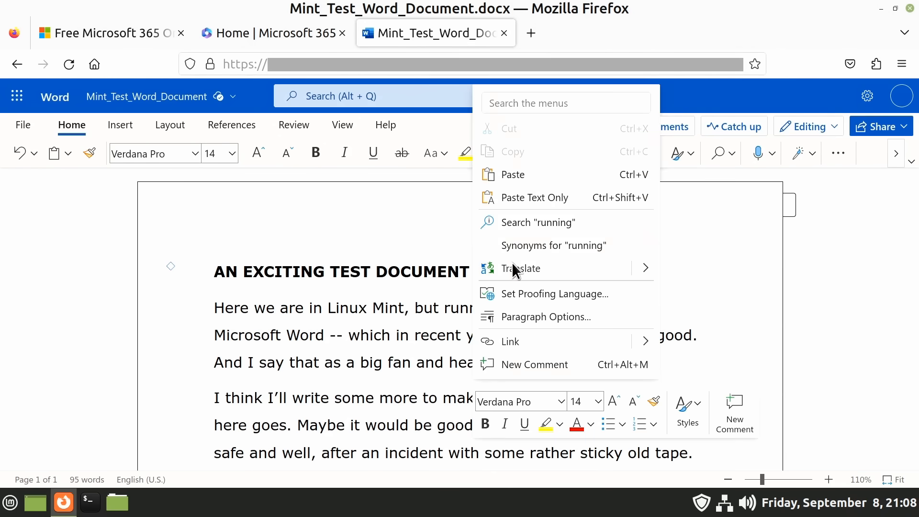
pyautogui.click(545, 316)
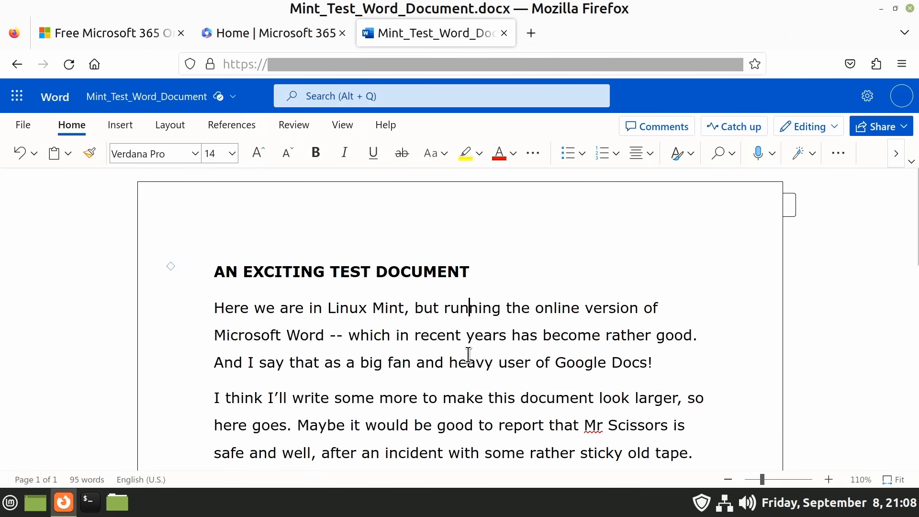
pyautogui.moveTo(427, 346)
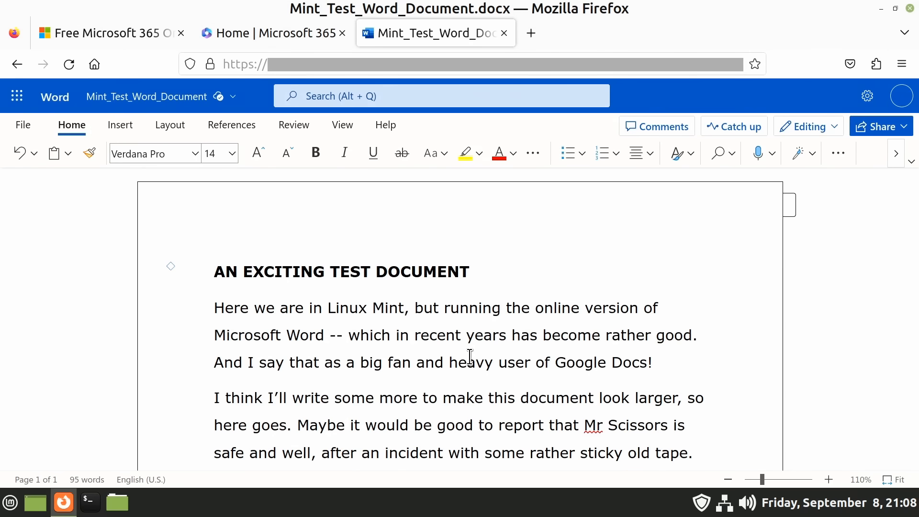
pyautogui.click(469, 307)
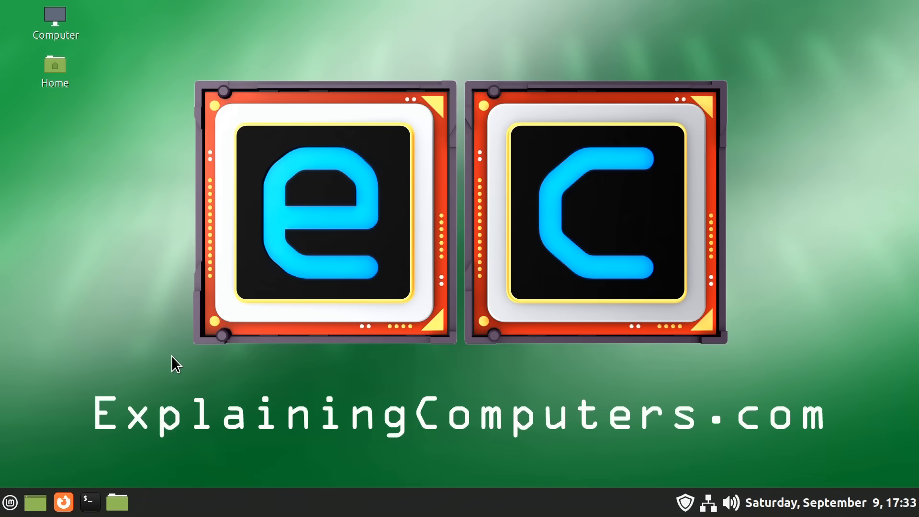
pyautogui.moveTo(303, 303)
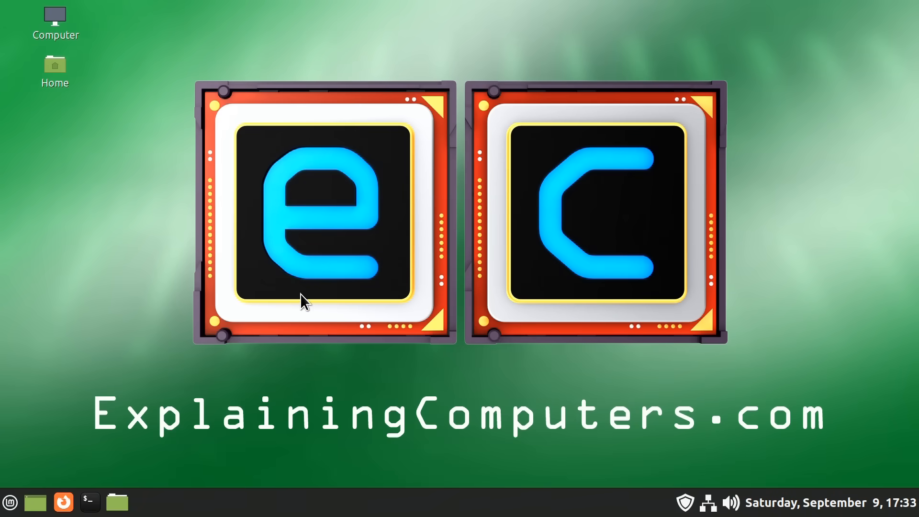
pyautogui.moveTo(209, 359)
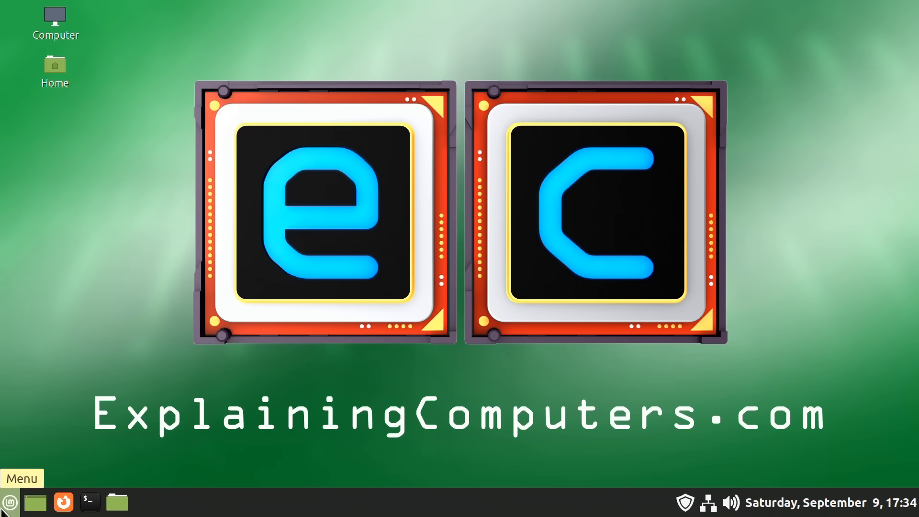
# - Launch Timeshift from Menu > Administration and authenticate with the administrator password
pyautogui.click(10, 502)
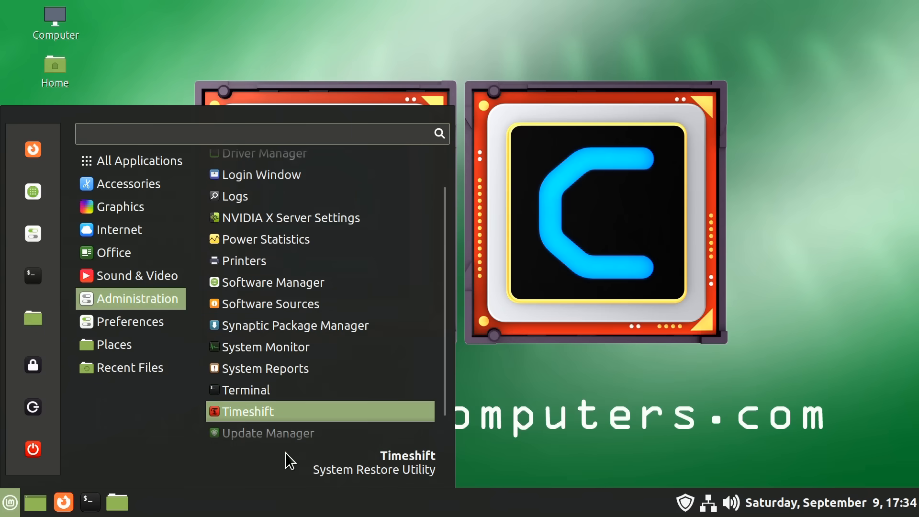
pyautogui.click(246, 410)
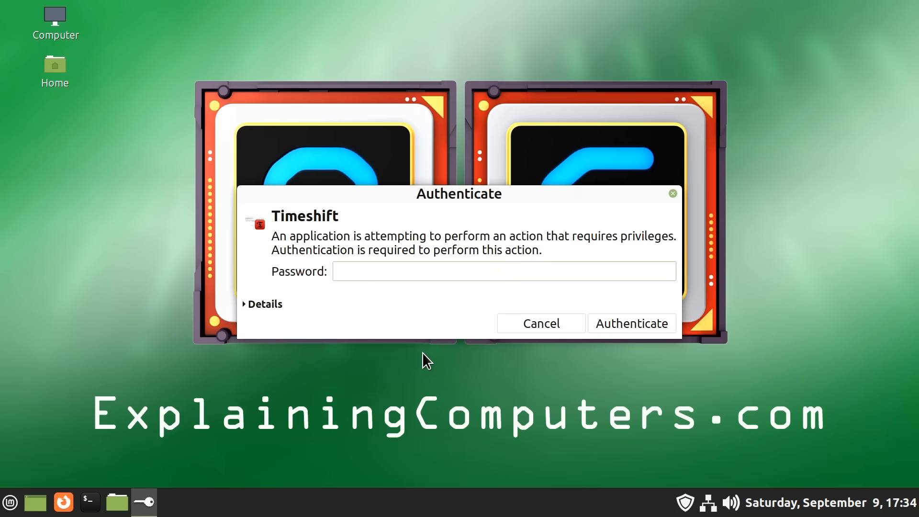
pyautogui.write('password')
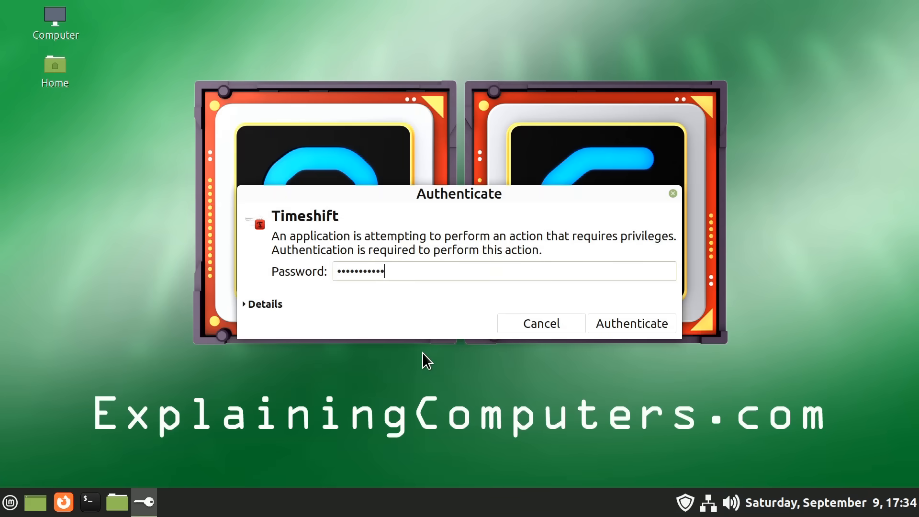
pyautogui.click(630, 322)
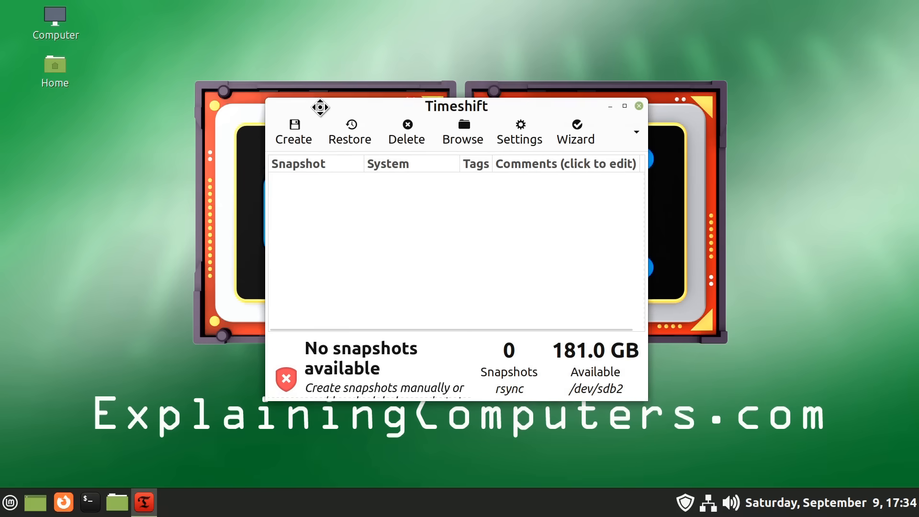
# - Drag the Timeshift window by its title bar toward the centre of the screen
pyautogui.moveTo(455, 105); pyautogui.dragTo(411, 51)
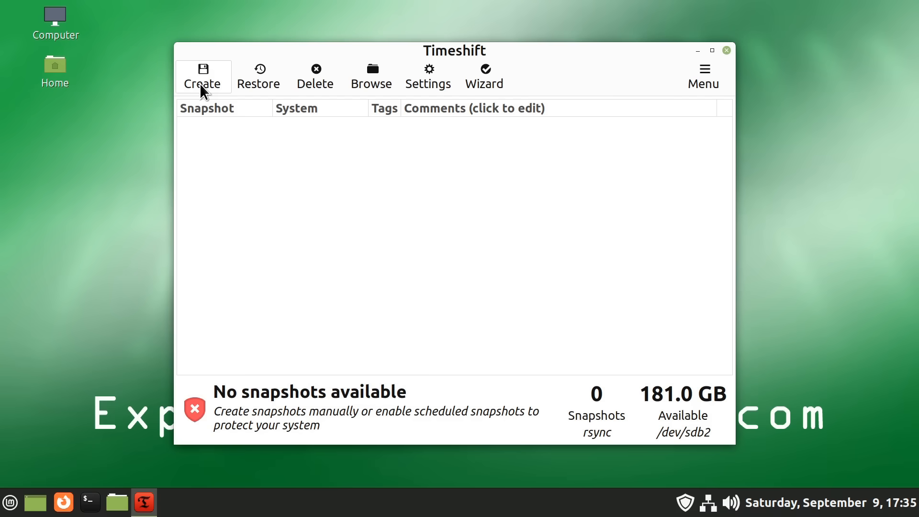
pyautogui.moveTo(427, 215)
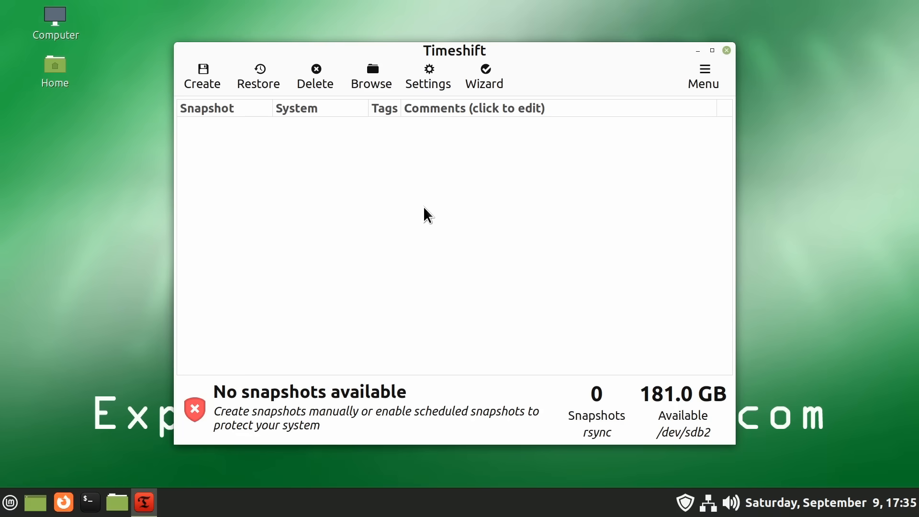
# - Start the Setup Wizard with sdb2 as snapshot location and enable weekly snapshots
pyautogui.click(482, 74)
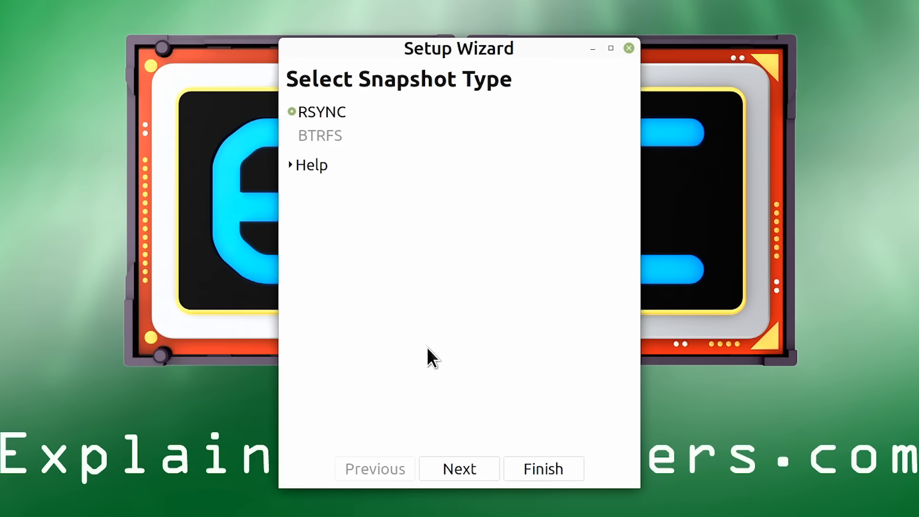
pyautogui.click(458, 468)
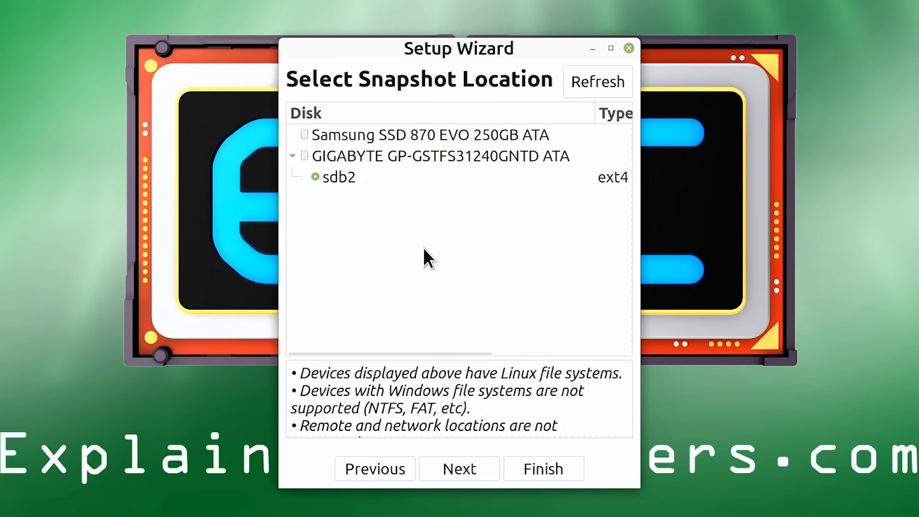
pyautogui.moveTo(422, 169)
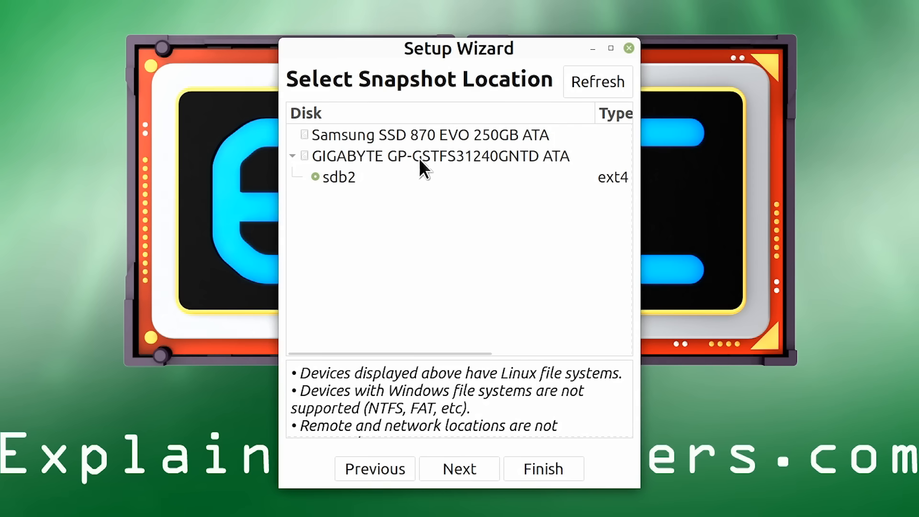
pyautogui.moveTo(423, 141)
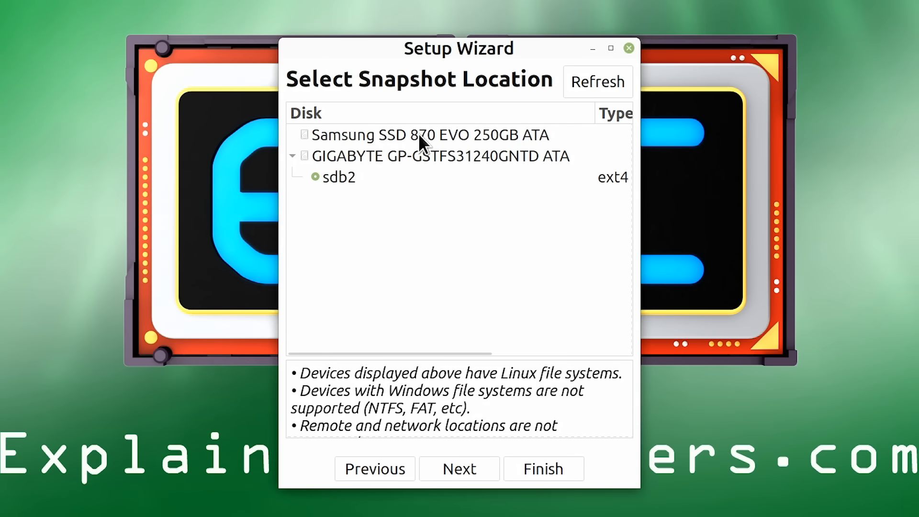
pyautogui.moveTo(460, 141)
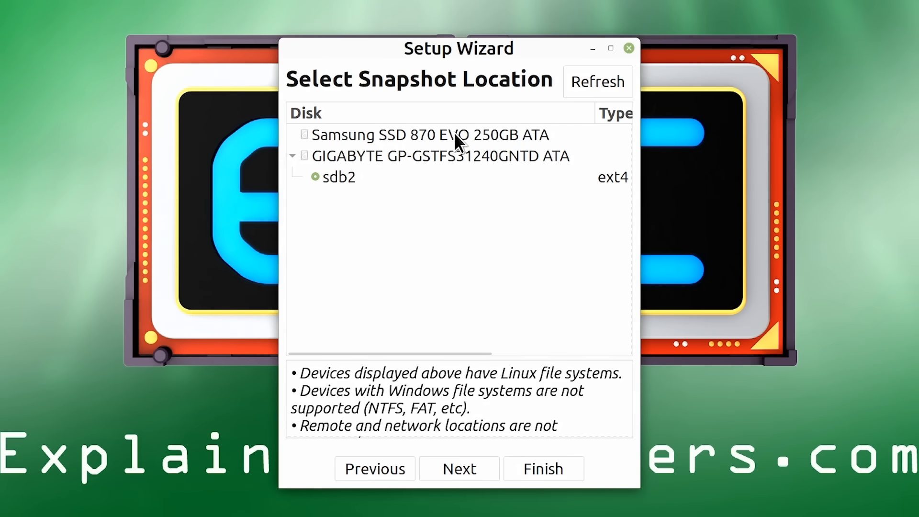
pyautogui.moveTo(410, 283)
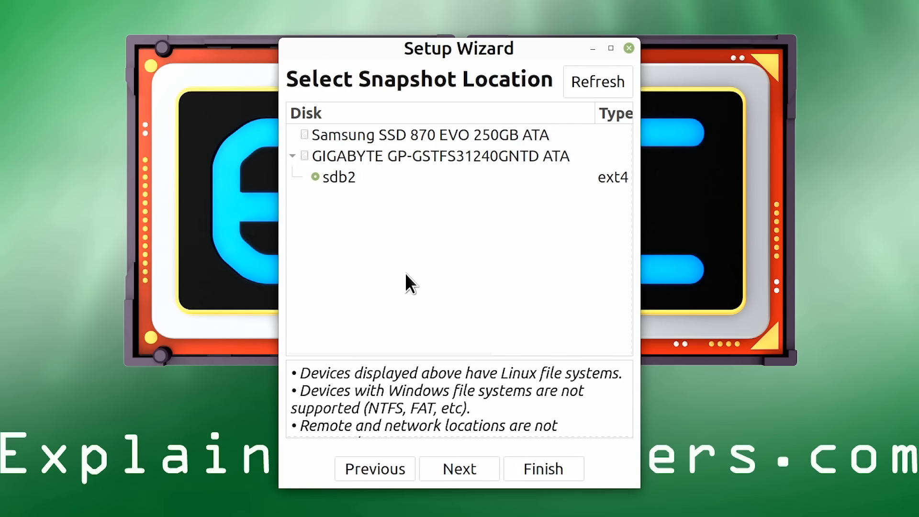
pyautogui.click(458, 468)
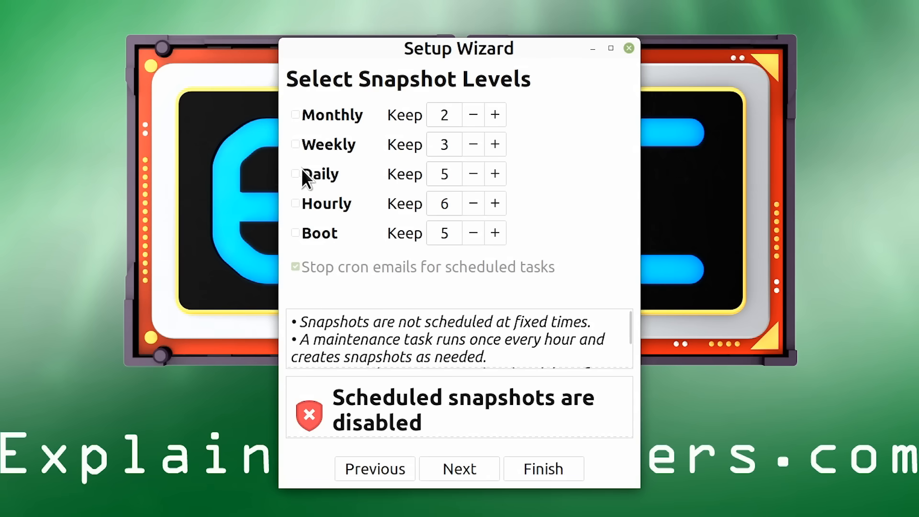
pyautogui.click(296, 145)
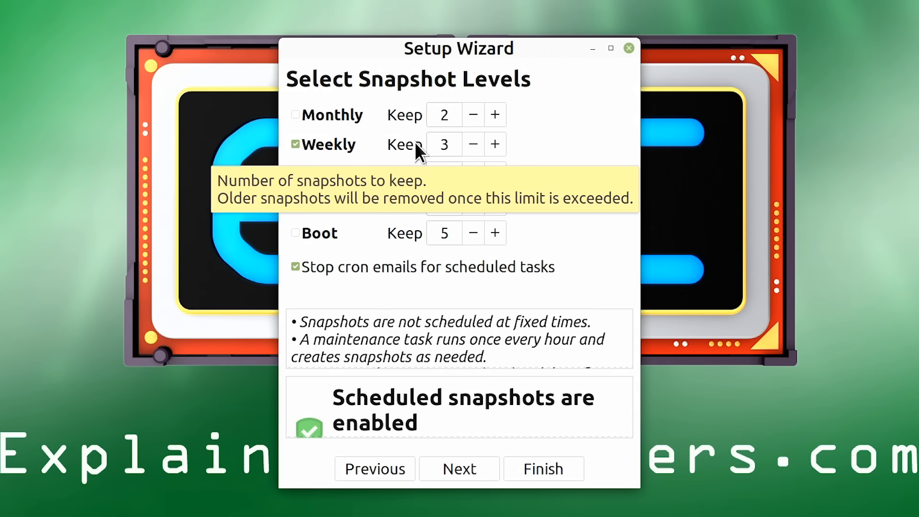
# - Step through home directories and summary, then finish so Timeshift reports active
pyautogui.click(458, 468)
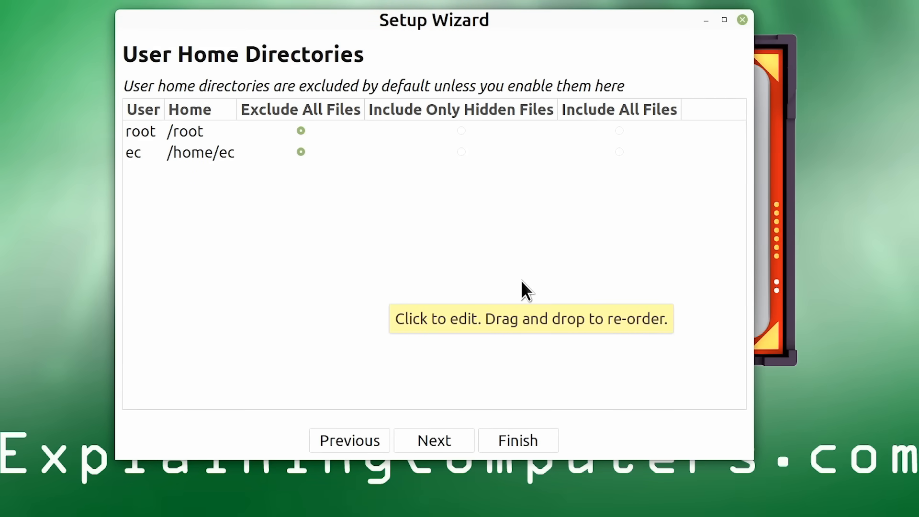
pyautogui.moveTo(457, 275)
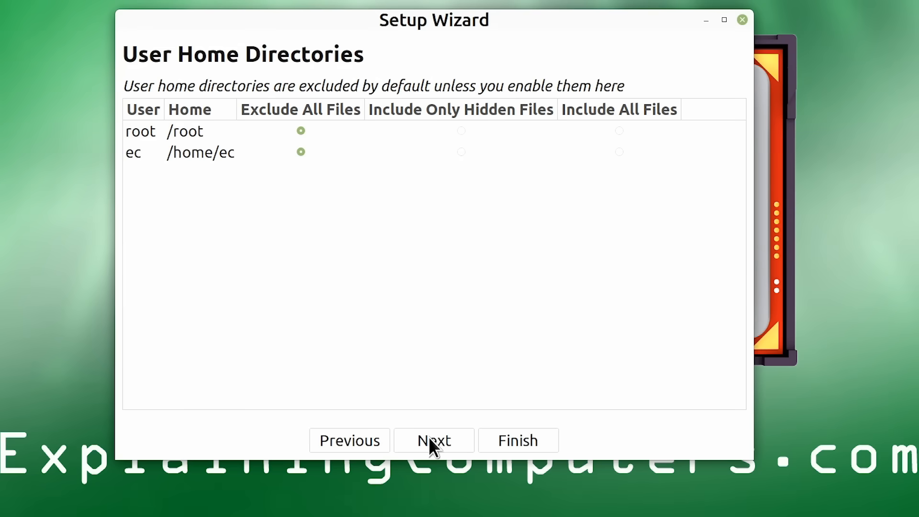
pyautogui.click(433, 440)
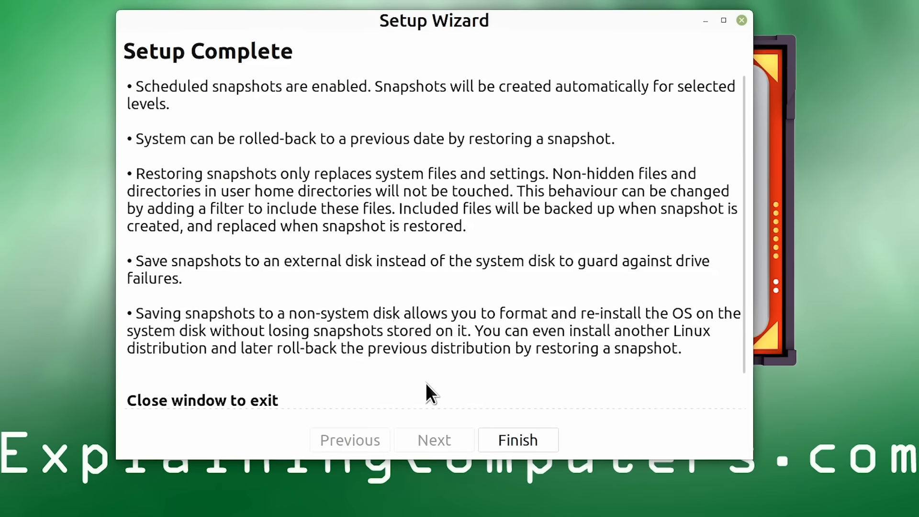
pyautogui.click(516, 440)
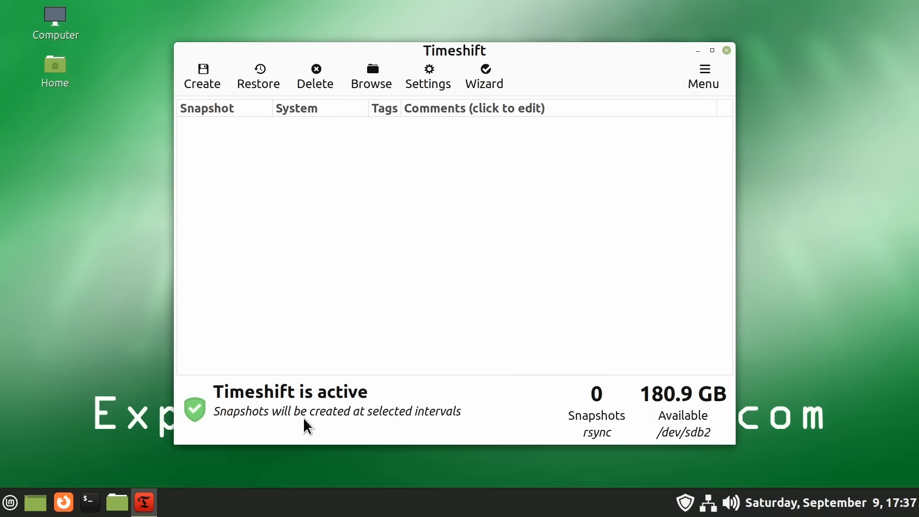
pyautogui.moveTo(262, 423)
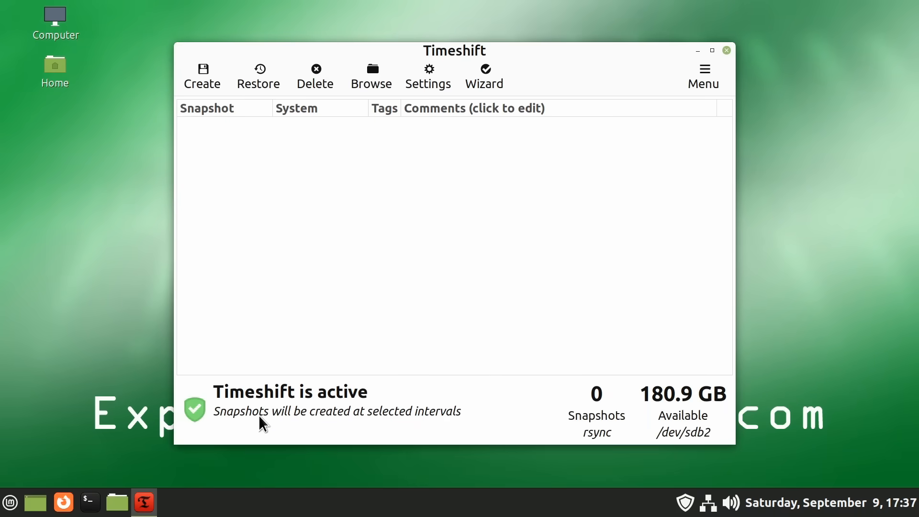
pyautogui.moveTo(421, 300)
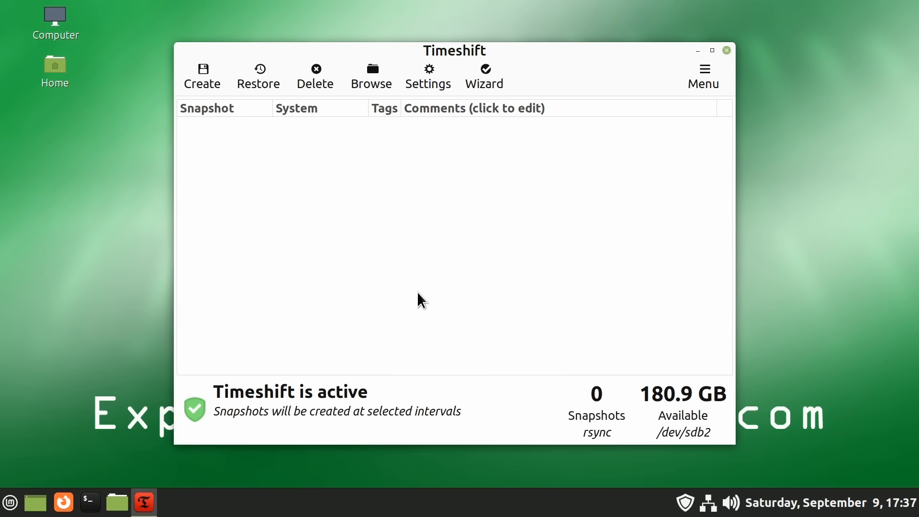
# - Create the first system snapshot and select the new 2023-09-09 entry in the list
pyautogui.click(201, 74)
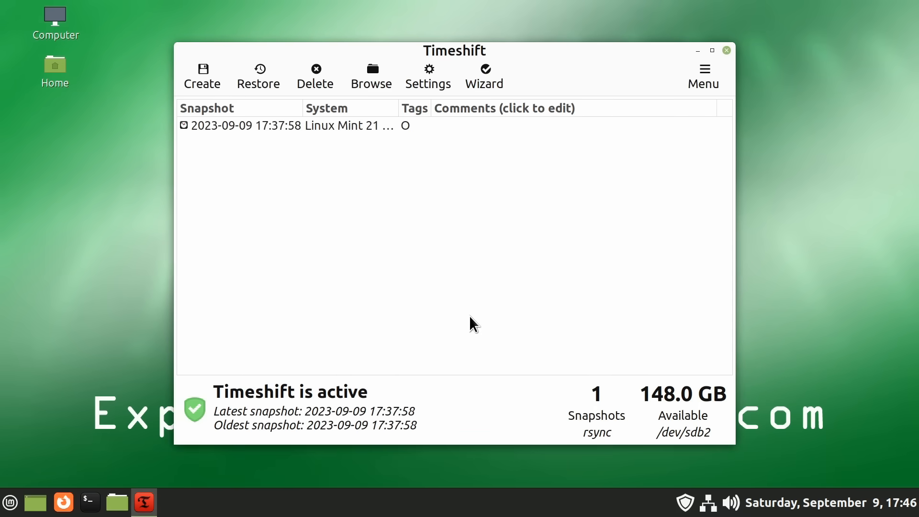
pyautogui.moveTo(275, 134)
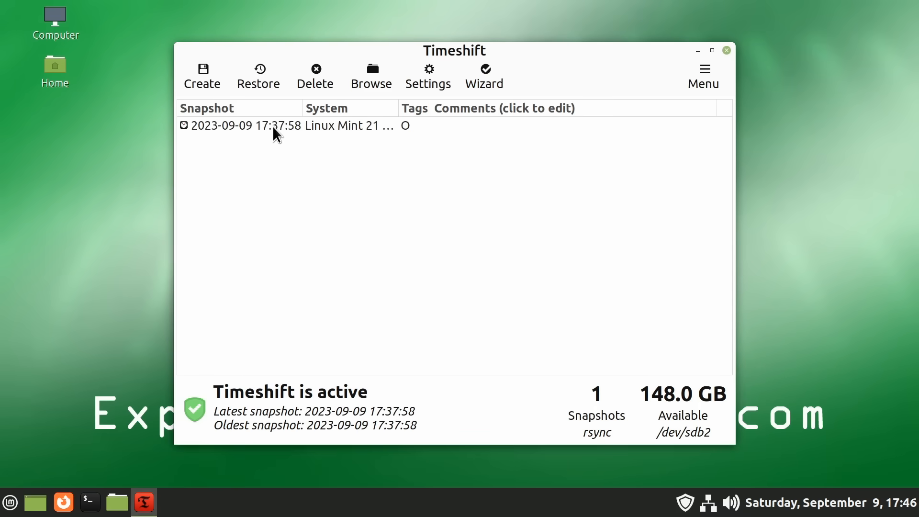
pyautogui.click(246, 126)
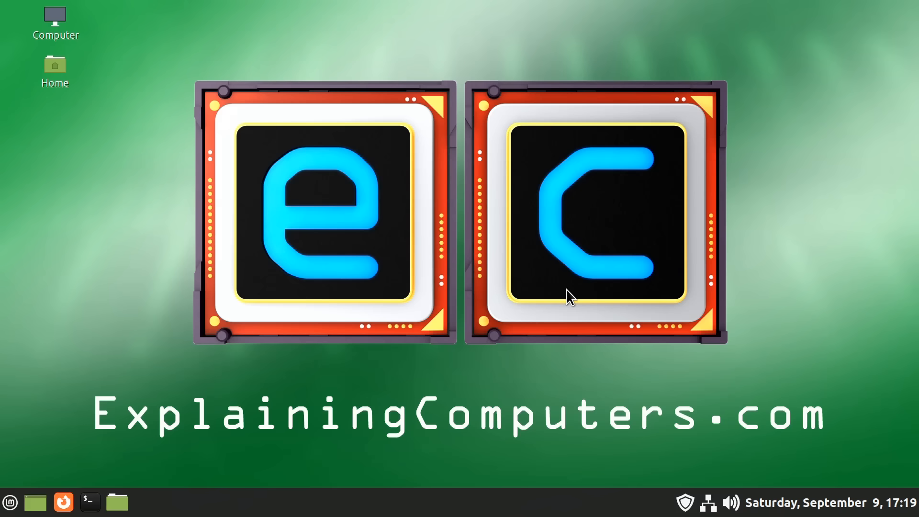
pyautogui.moveTo(199, 378)
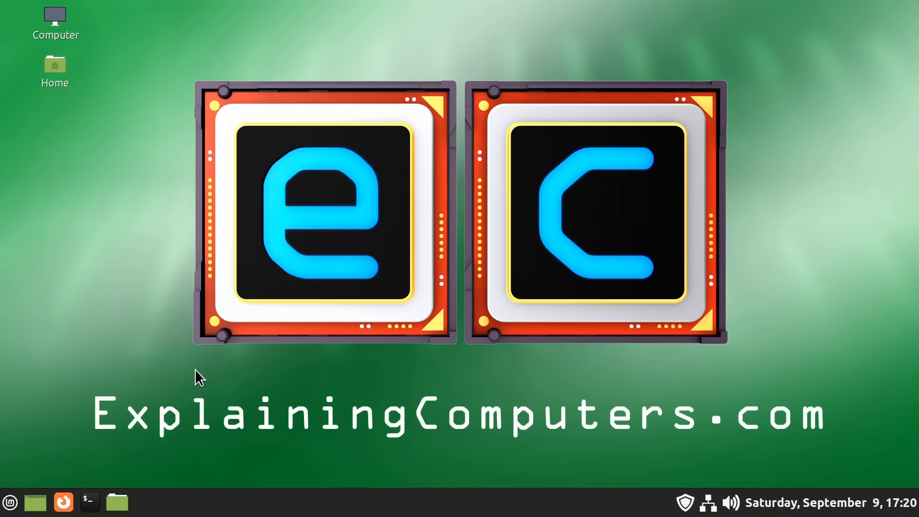
pyautogui.moveTo(41, 472)
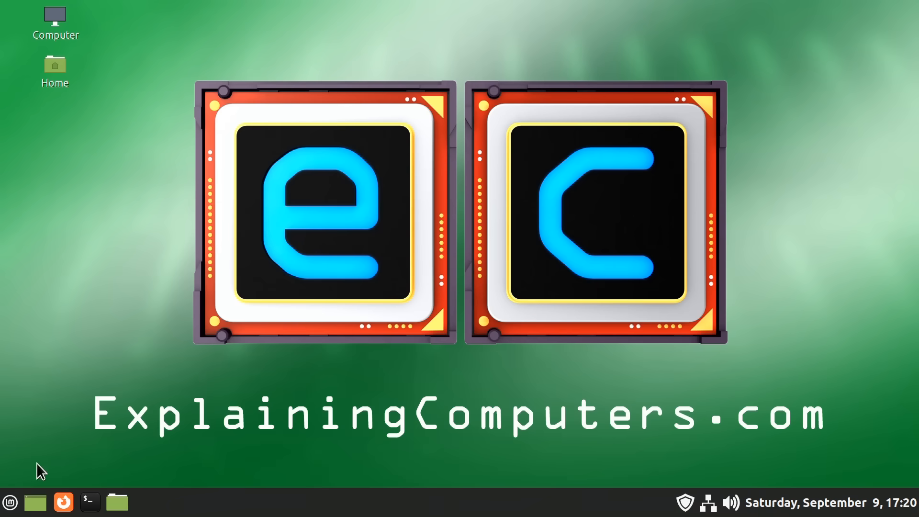
# - Launch Driver Manager from the menu and authenticate with the account password
pyautogui.click(10, 503)
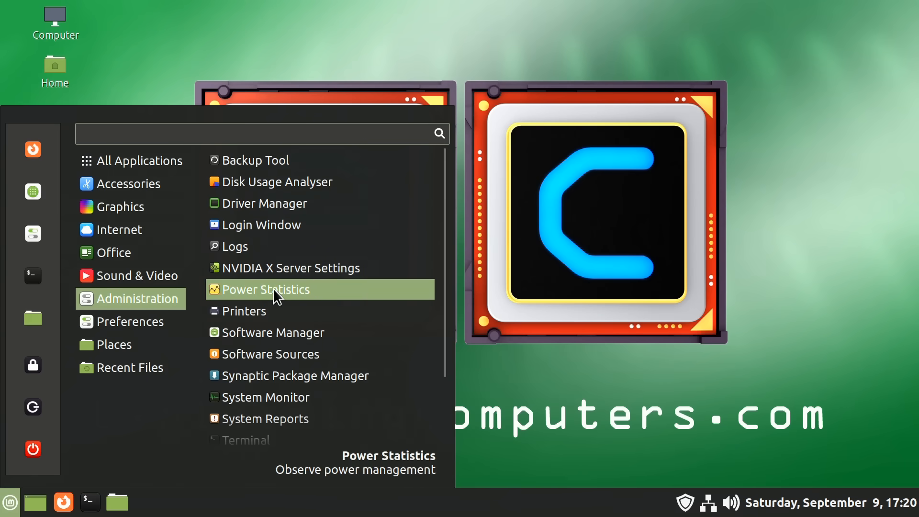
pyautogui.click(265, 203)
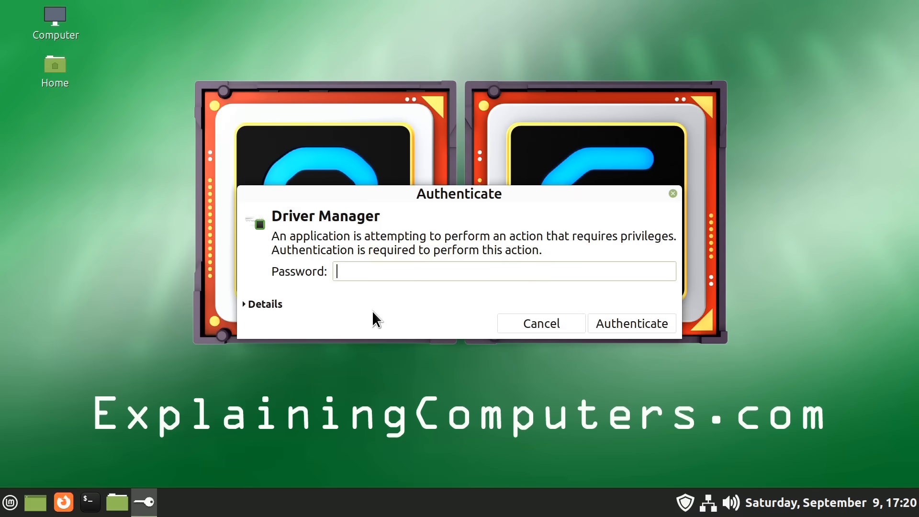
pyautogui.write('password')
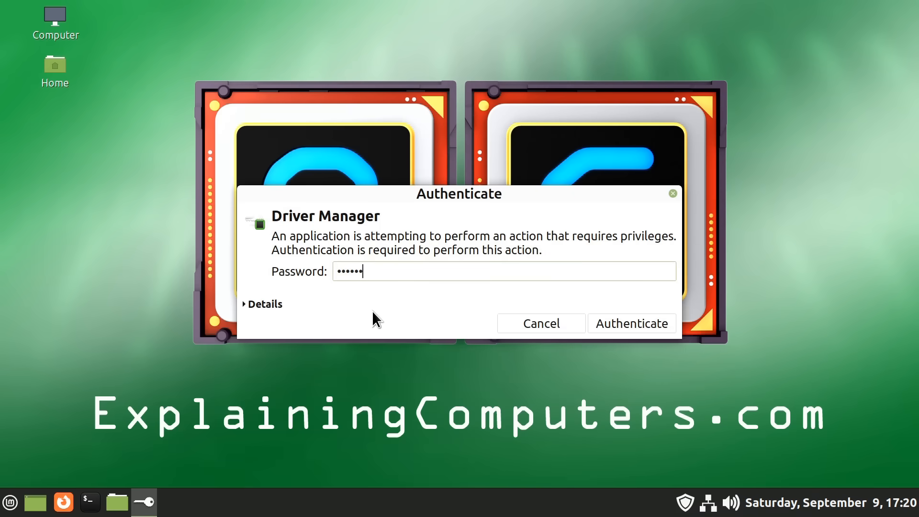
pyautogui.click(631, 323)
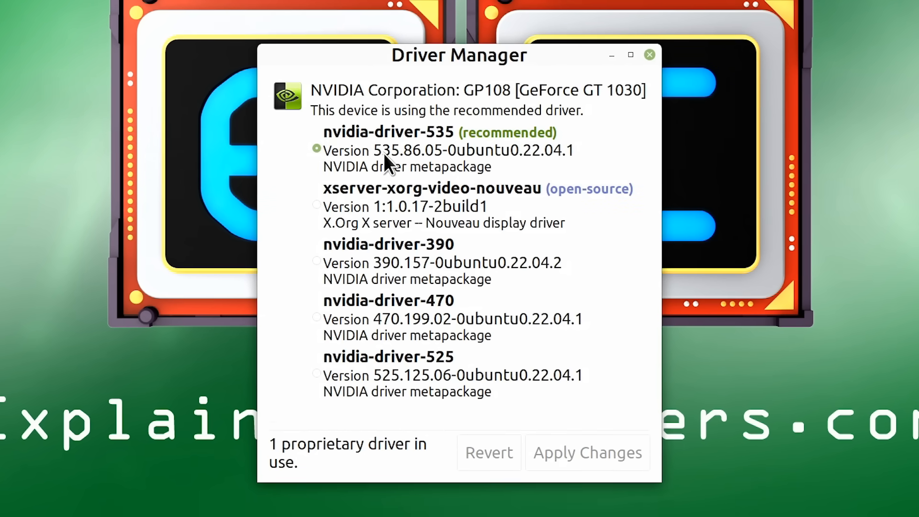
pyautogui.moveTo(389, 158)
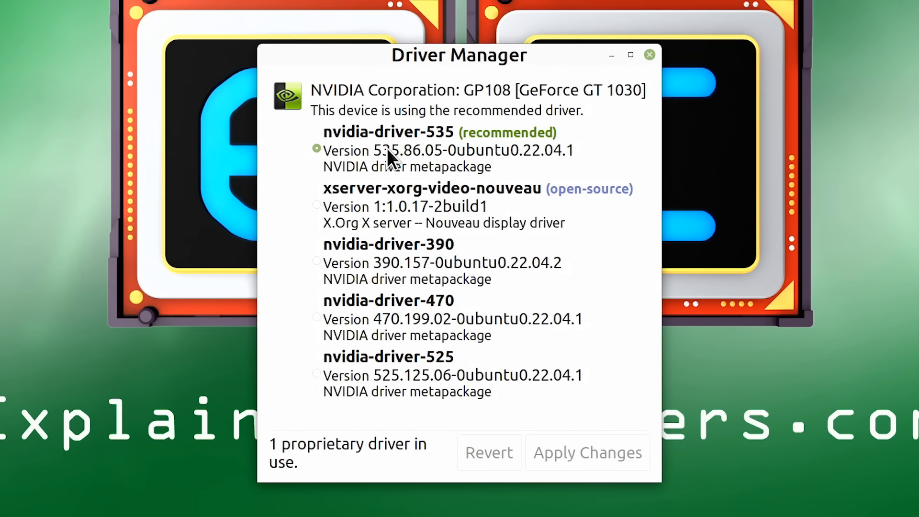
pyautogui.moveTo(381, 182)
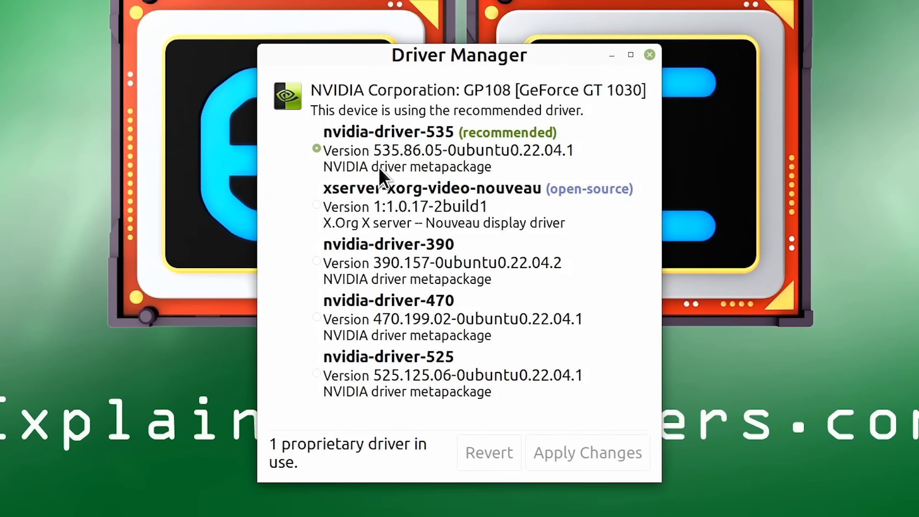
pyautogui.moveTo(437, 220)
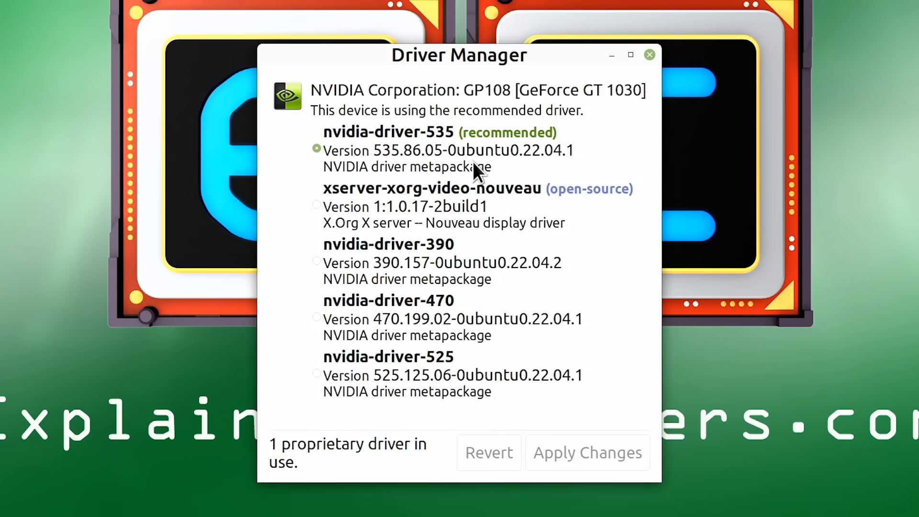
pyautogui.moveTo(442, 325)
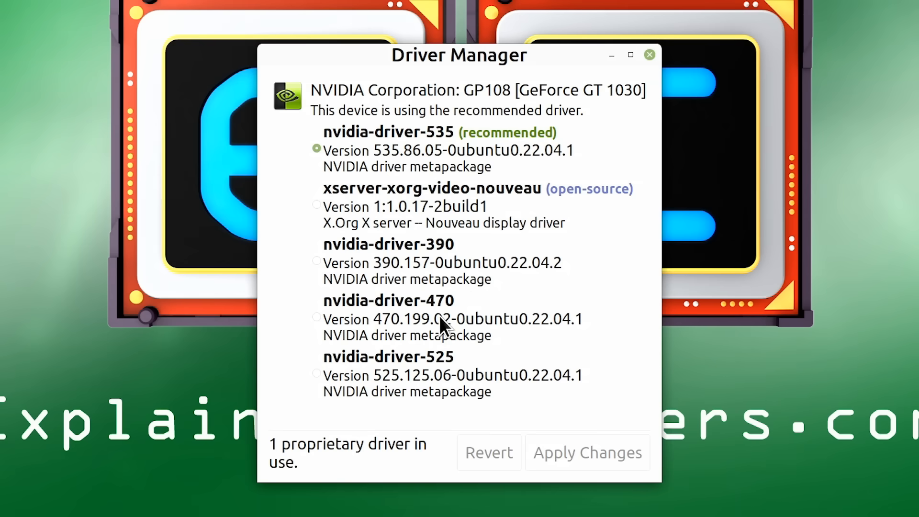
pyautogui.moveTo(408, 166)
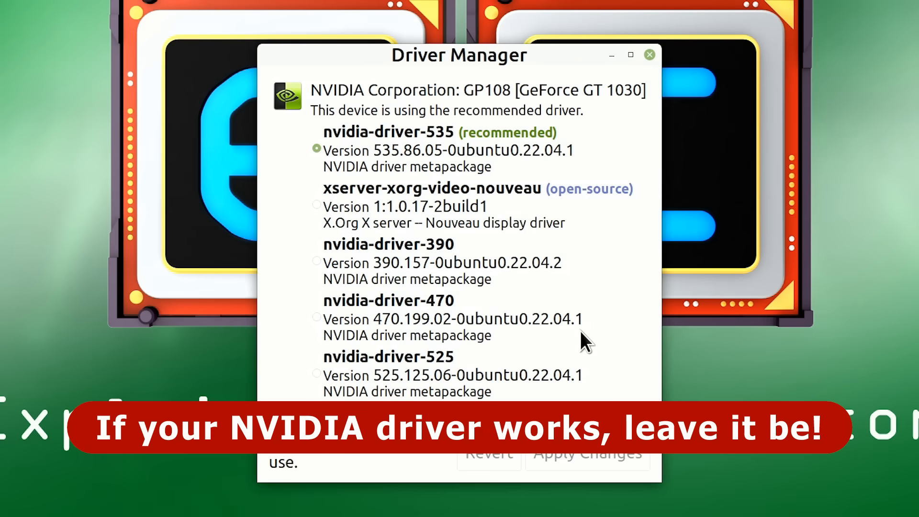
pyautogui.moveTo(391, 163)
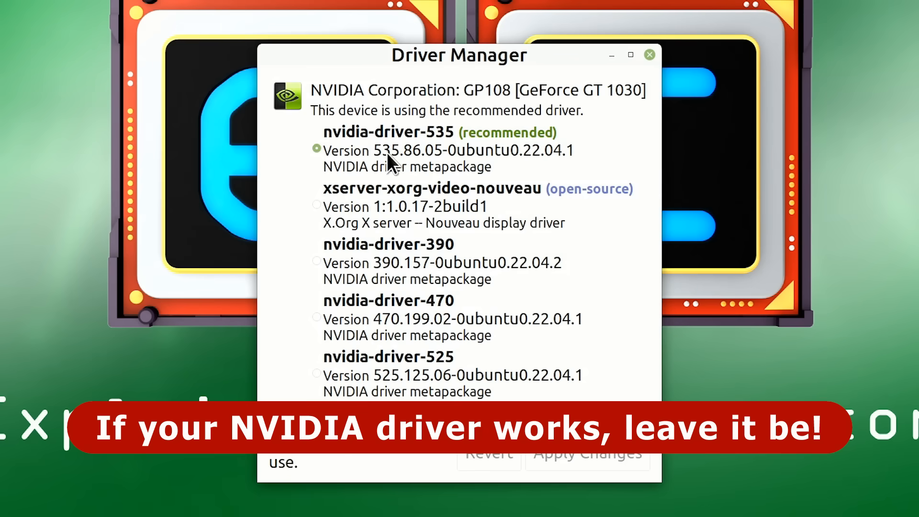
pyautogui.moveTo(524, 358)
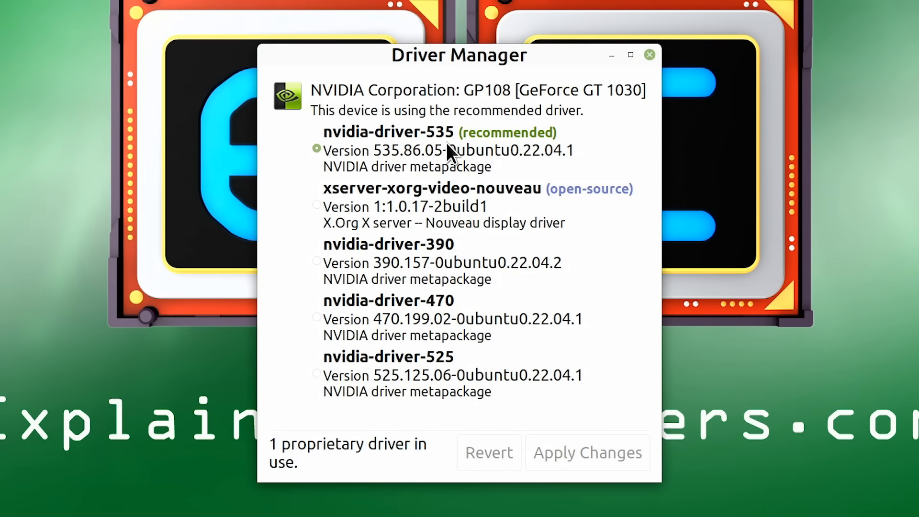
pyautogui.moveTo(475, 190)
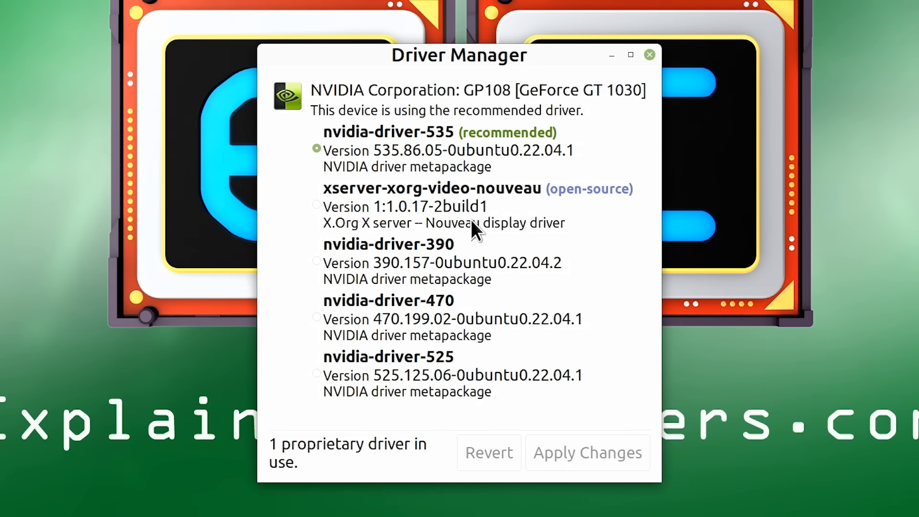
pyautogui.moveTo(474, 367)
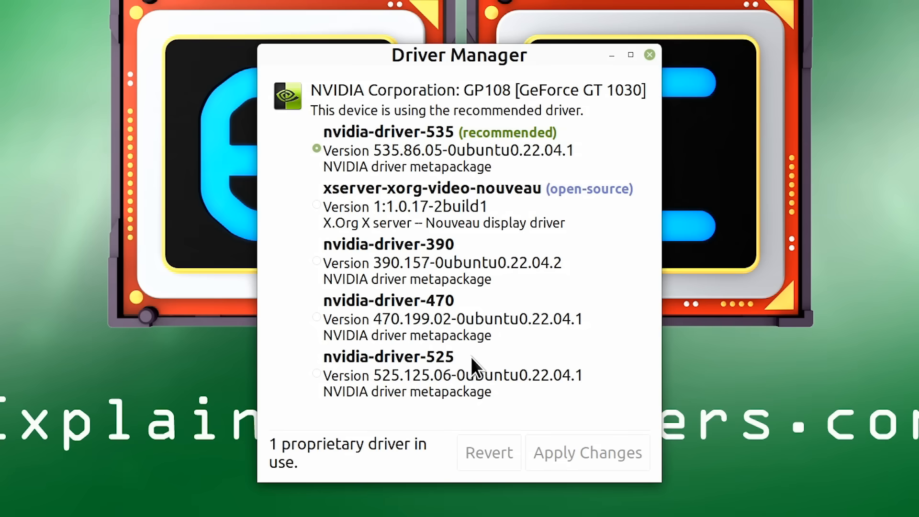